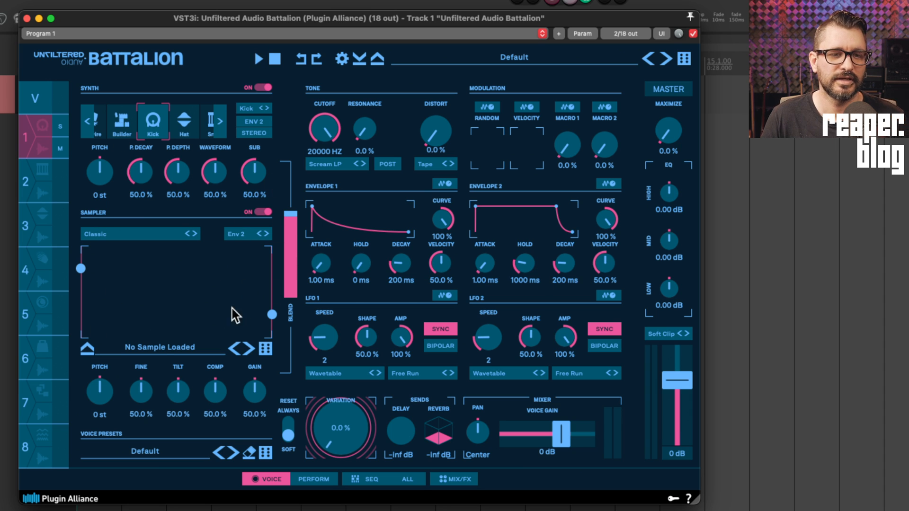
mouse_move(292, 220)
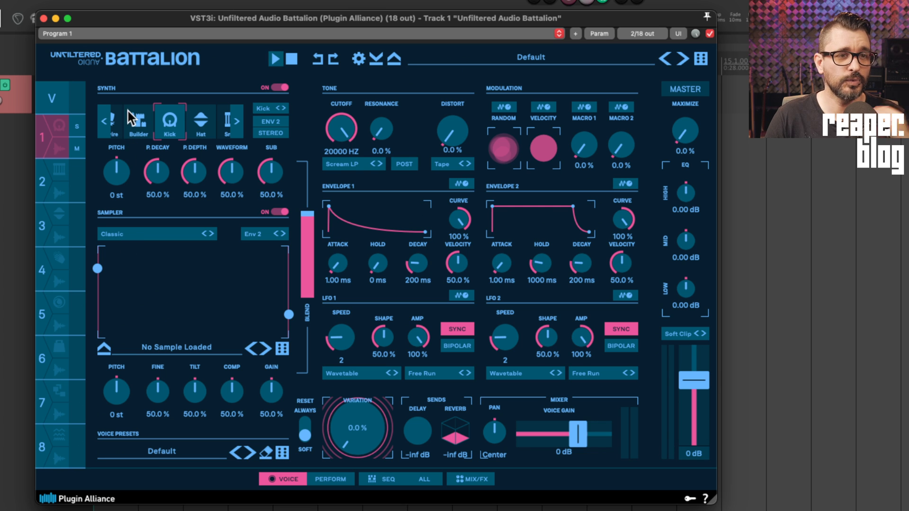
Step voice 1's synth engine from Kick through Hat to Additive
click(282, 88)
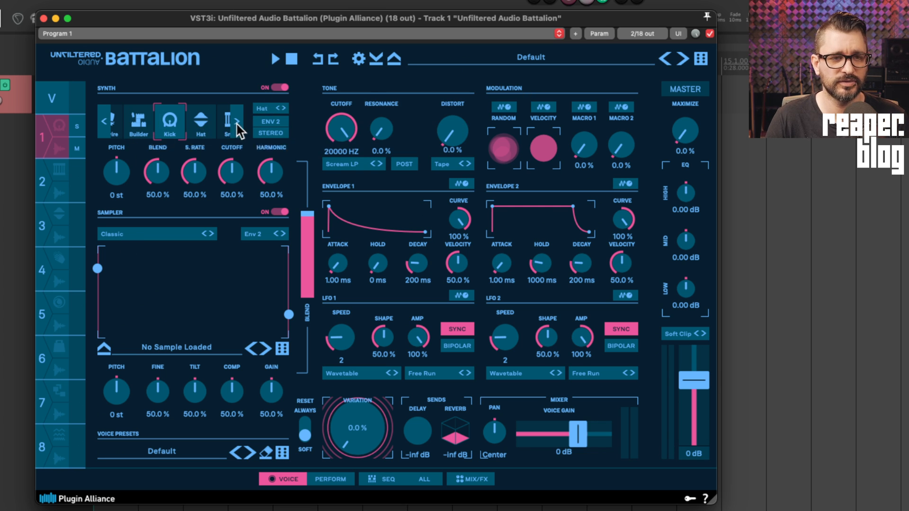
click(236, 120)
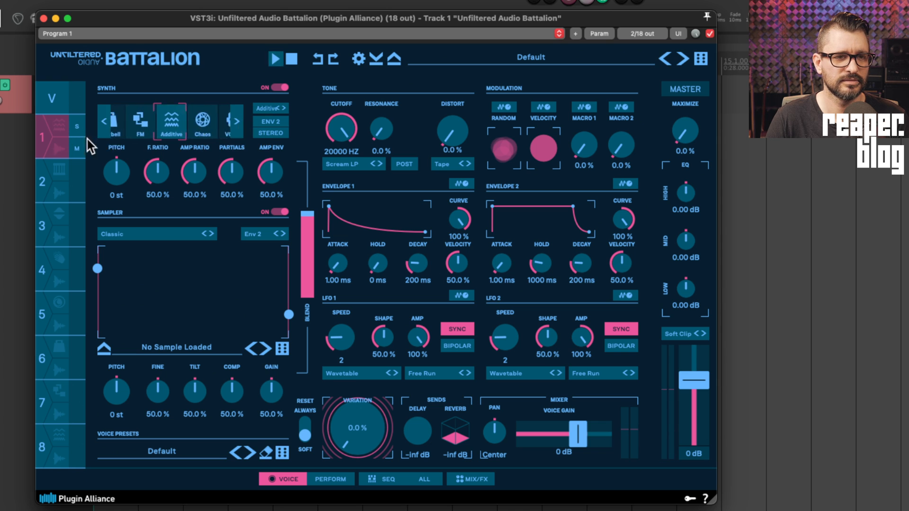
Audition voice 1 with the Pillow engine, then switch its engine to Tripwire
click(267, 108)
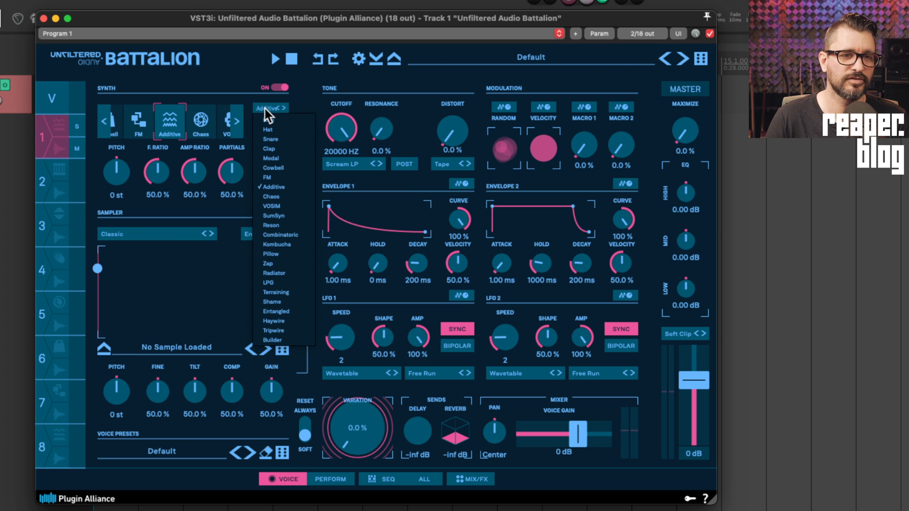
mouse_move(281, 340)
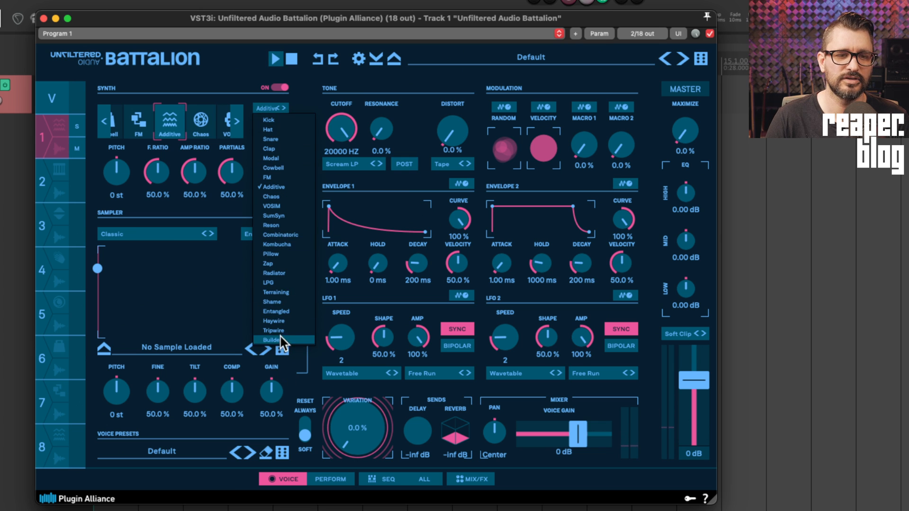
mouse_move(286, 330)
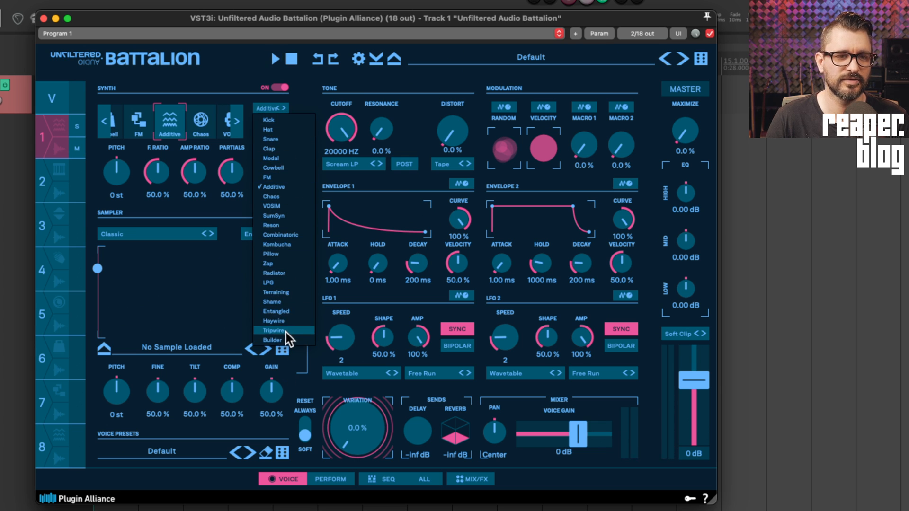
mouse_move(275, 126)
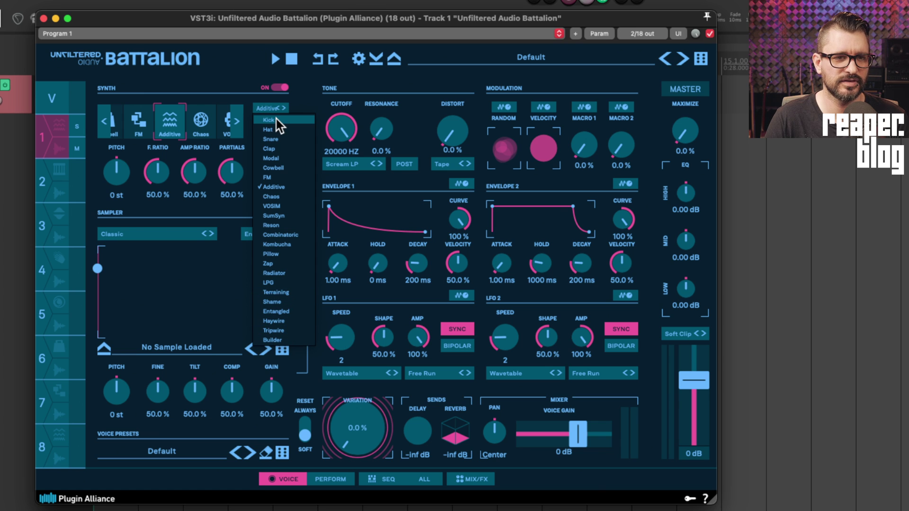
mouse_move(290, 256)
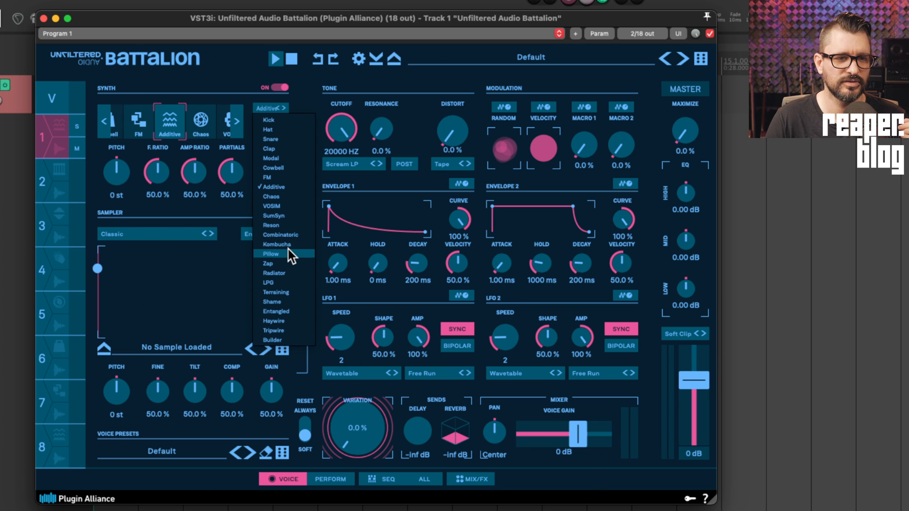
click(271, 253)
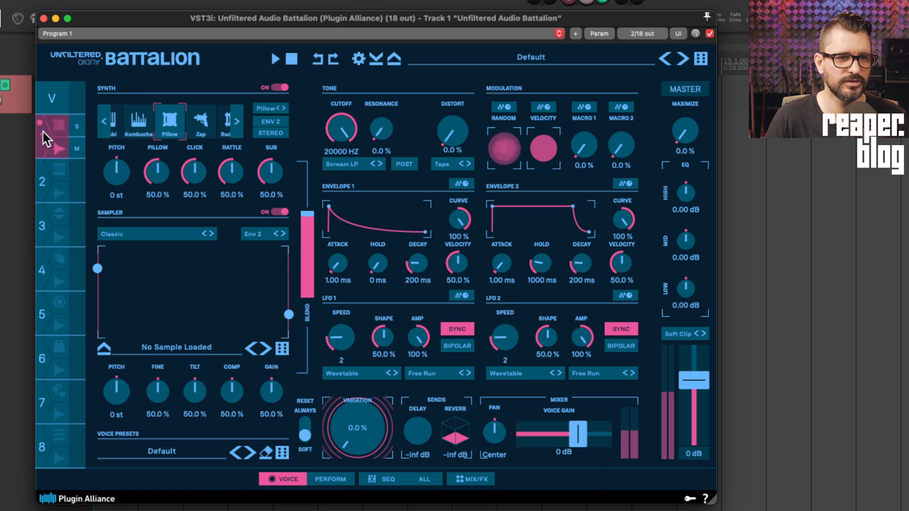
click(267, 107)
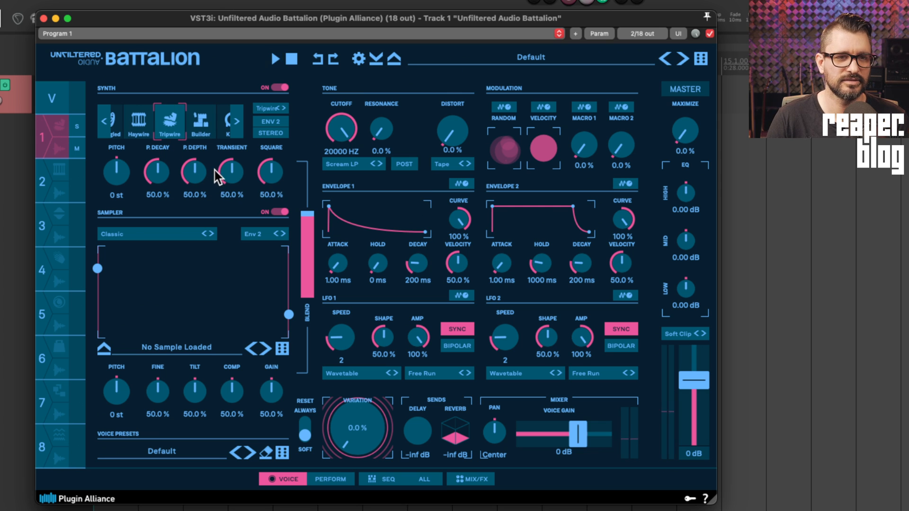
mouse_move(134, 200)
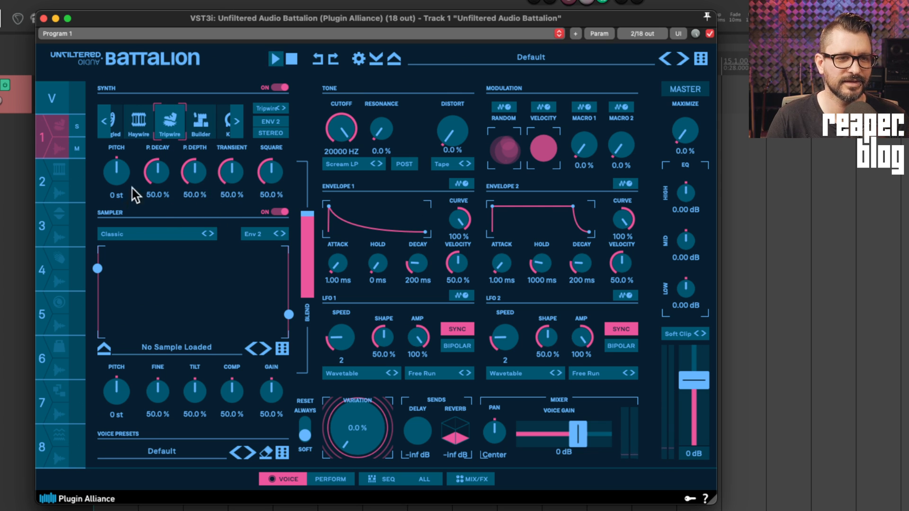
click(267, 108)
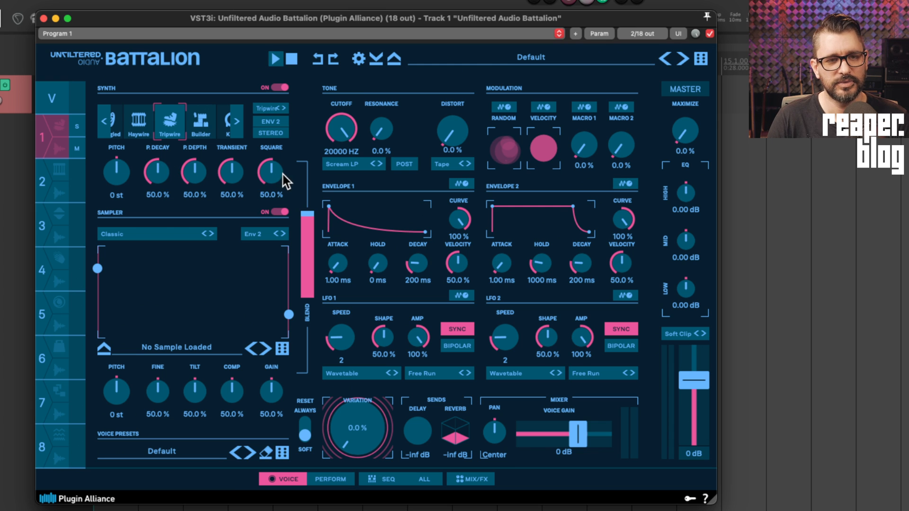
mouse_move(215, 178)
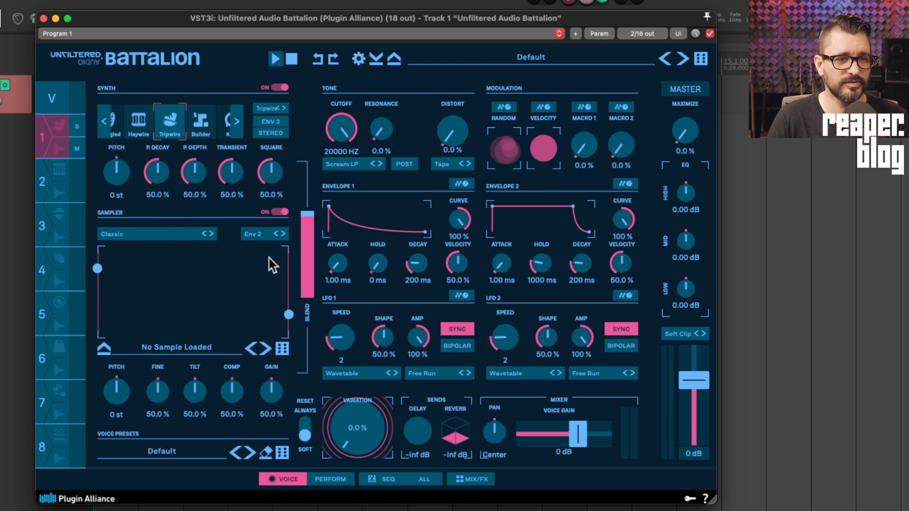
mouse_move(188, 376)
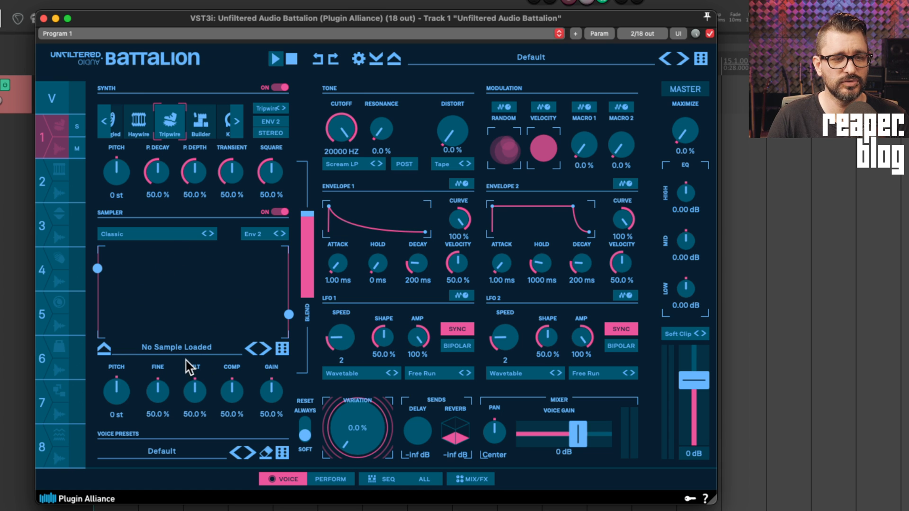
Turn off voice 1's synth layer and load a random sample, Rimshot FullCircle.wav
click(171, 347)
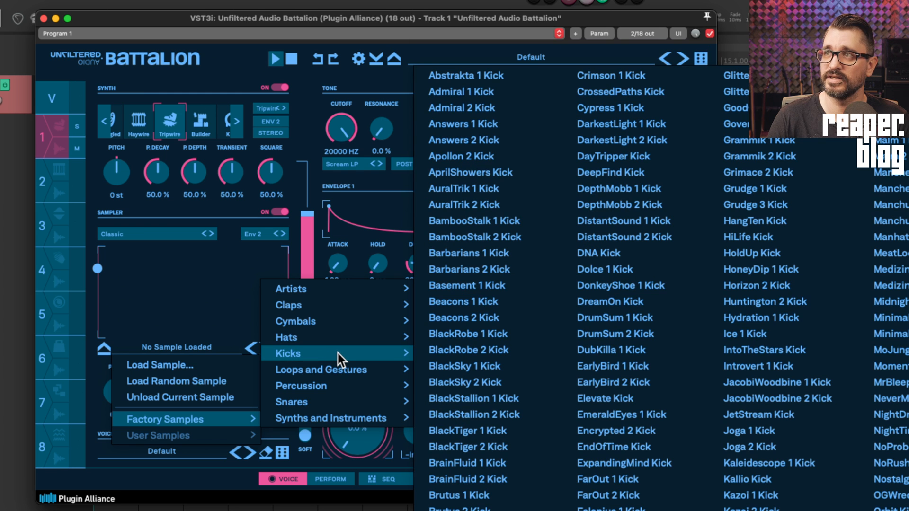
mouse_move(476, 95)
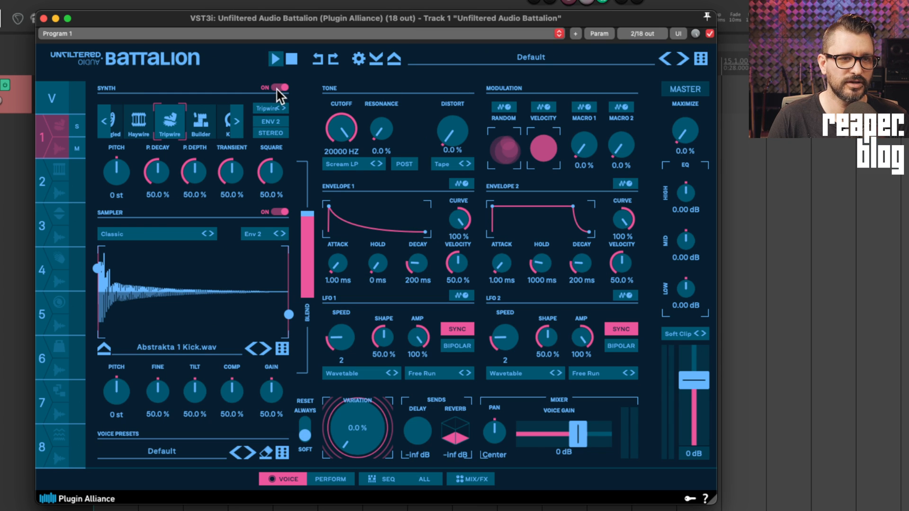
click(278, 88)
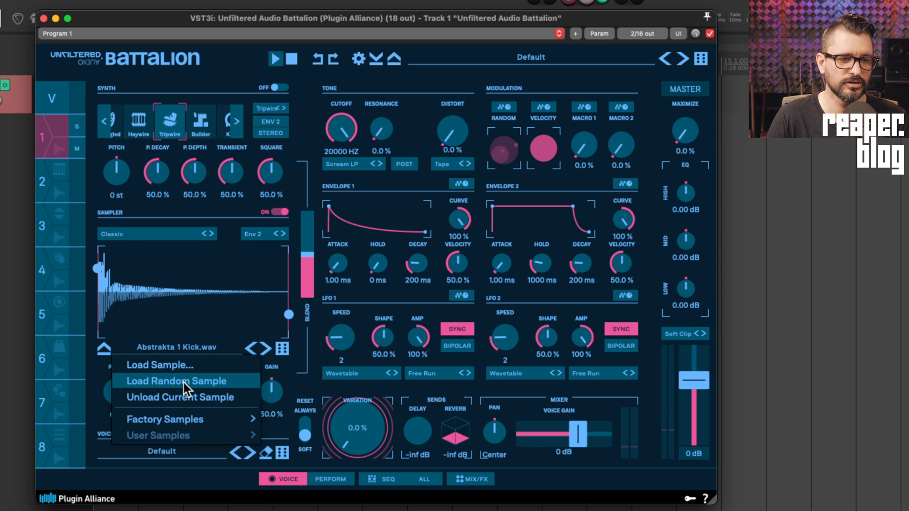
click(171, 381)
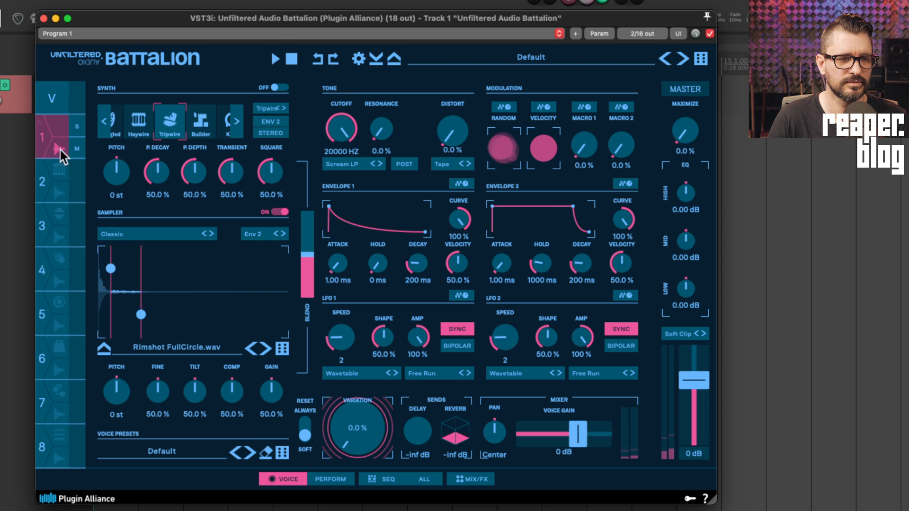
Turn voice 1's synth layer back on and have the sampler follow Envelope 2
click(279, 87)
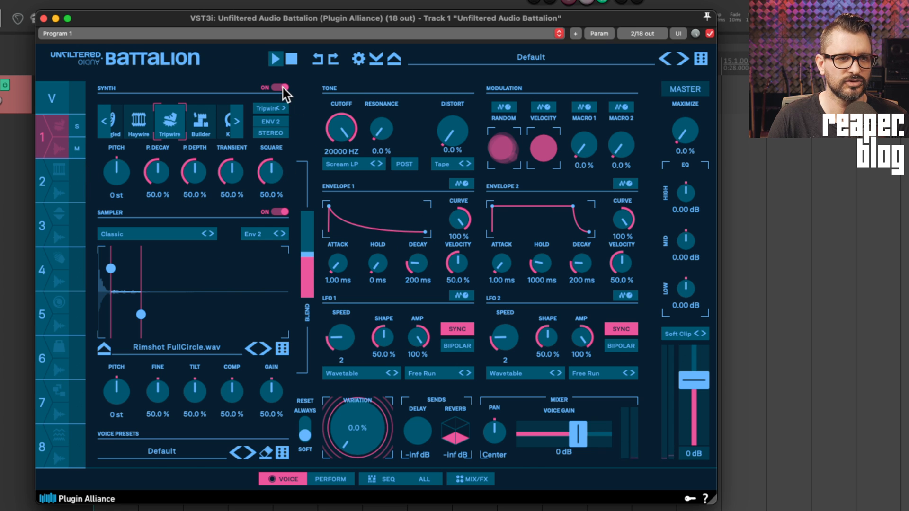
mouse_move(48, 137)
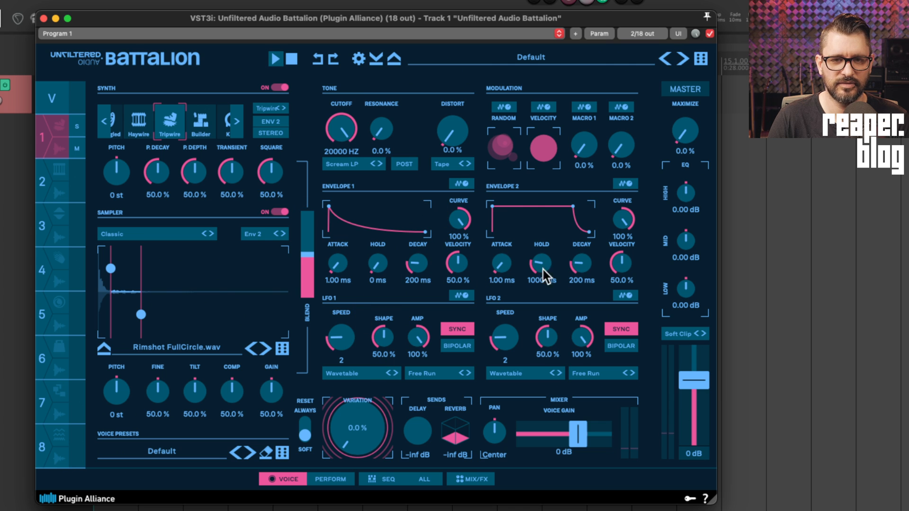
click(252, 233)
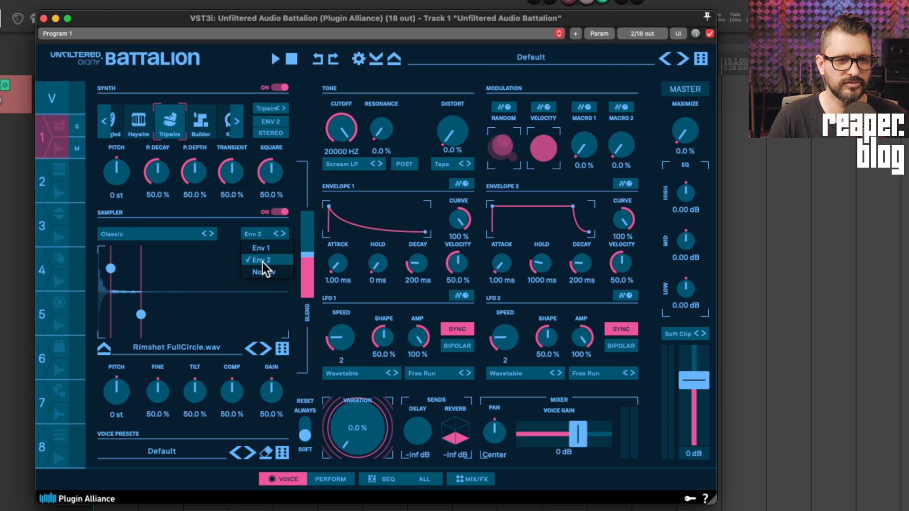
click(261, 259)
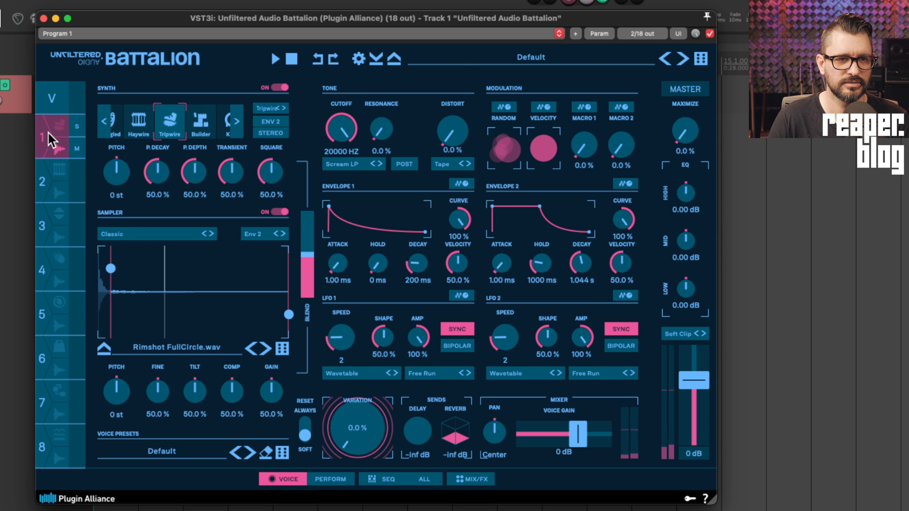
mouse_move(66, 142)
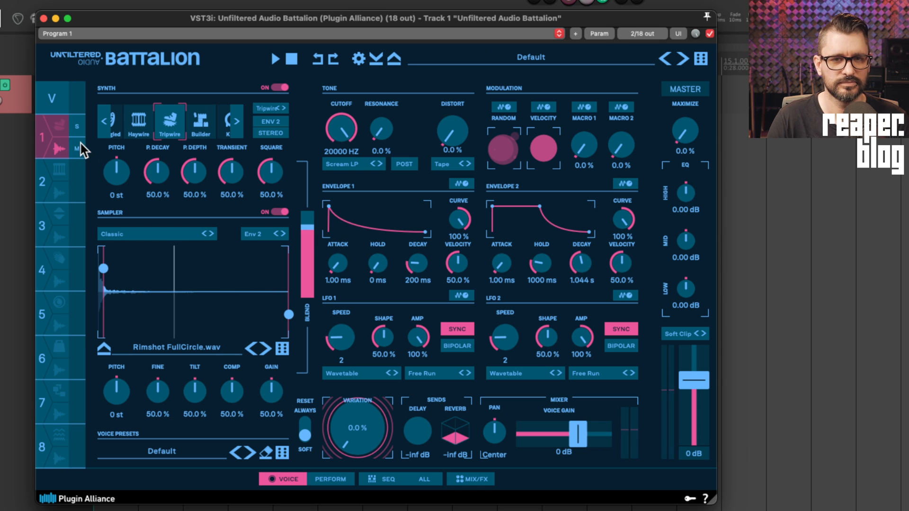
mouse_move(485, 230)
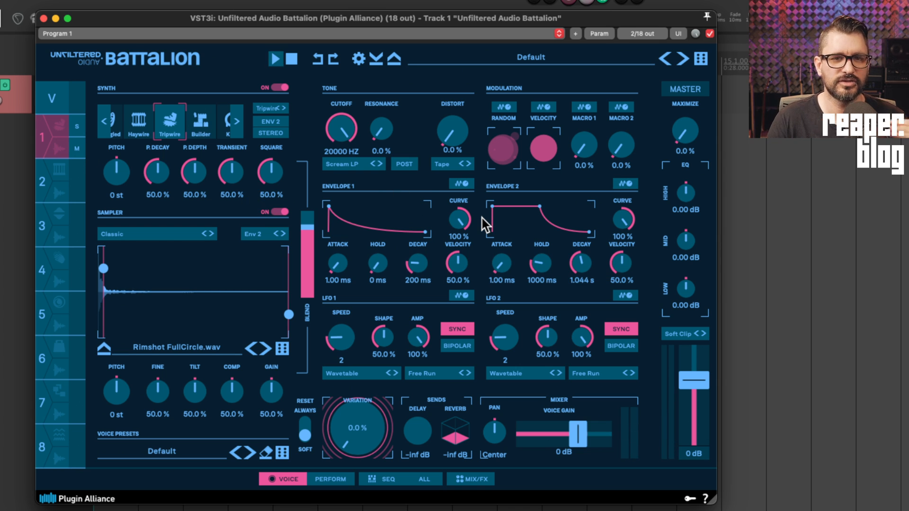
mouse_move(476, 212)
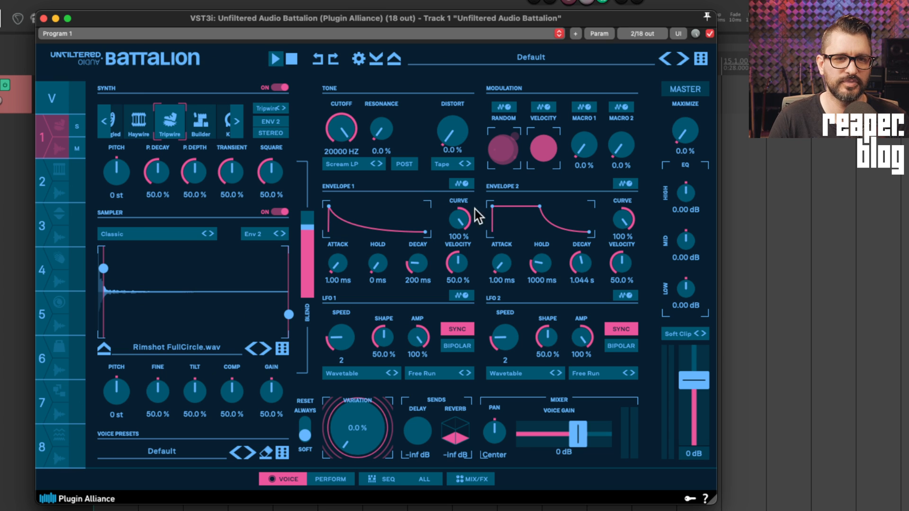
mouse_move(564, 125)
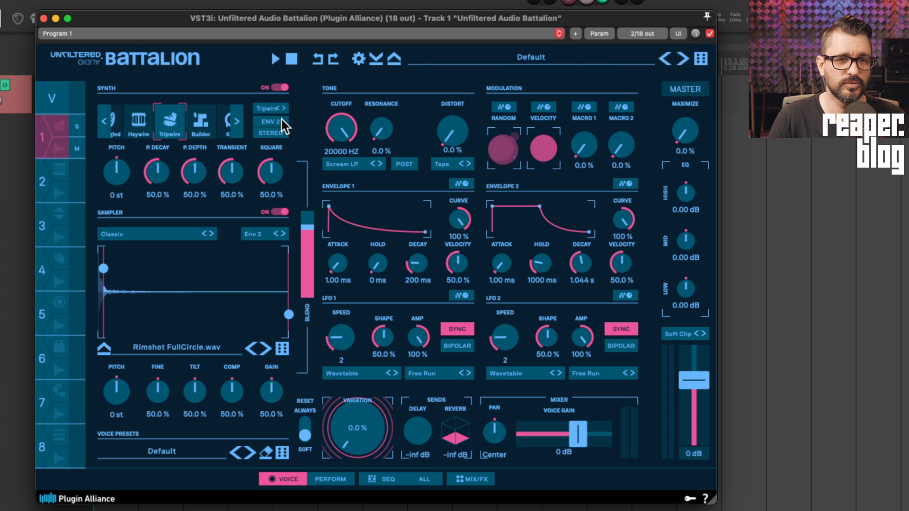
mouse_move(305, 132)
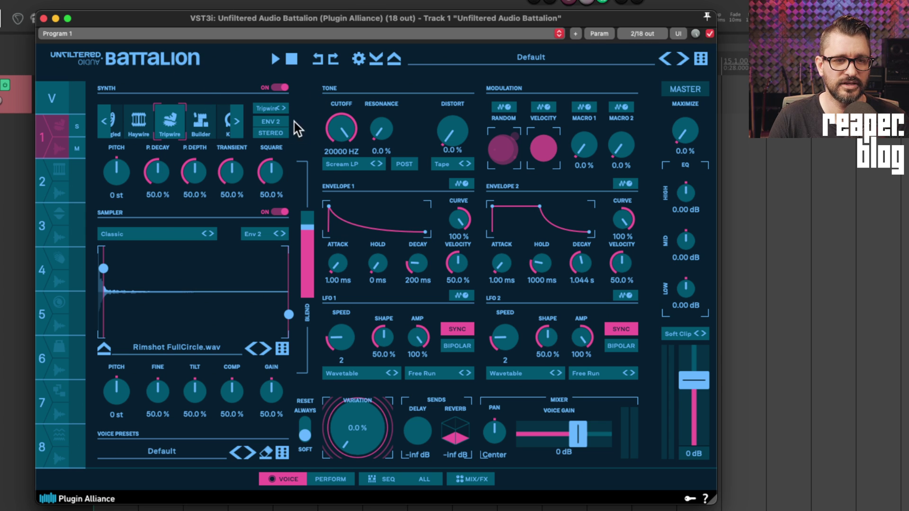
mouse_move(515, 216)
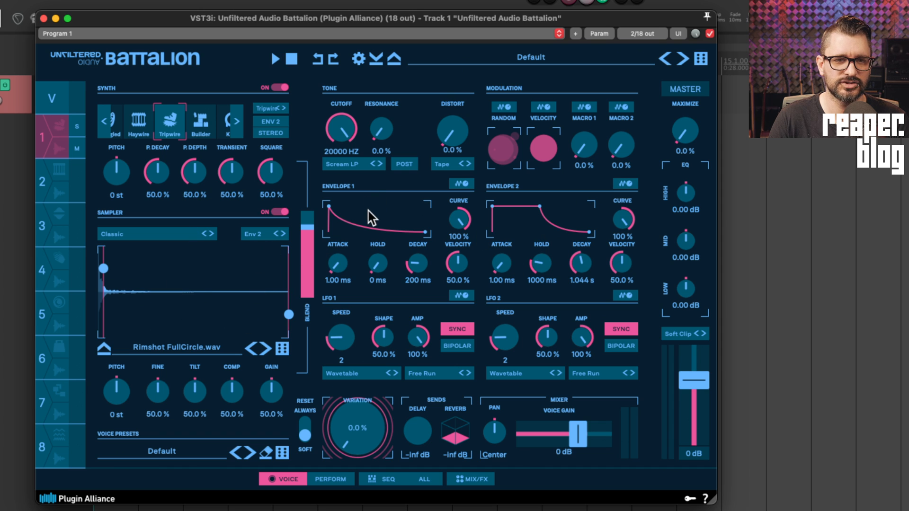
click(266, 234)
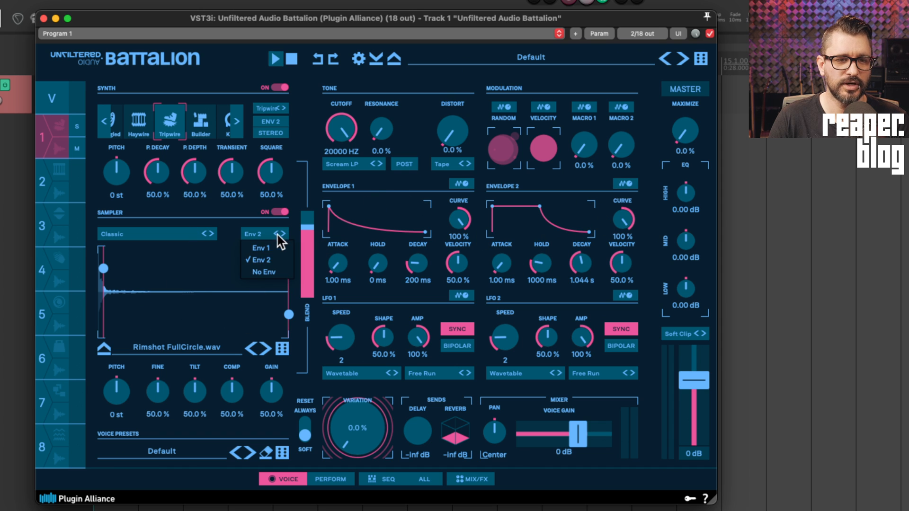
click(264, 272)
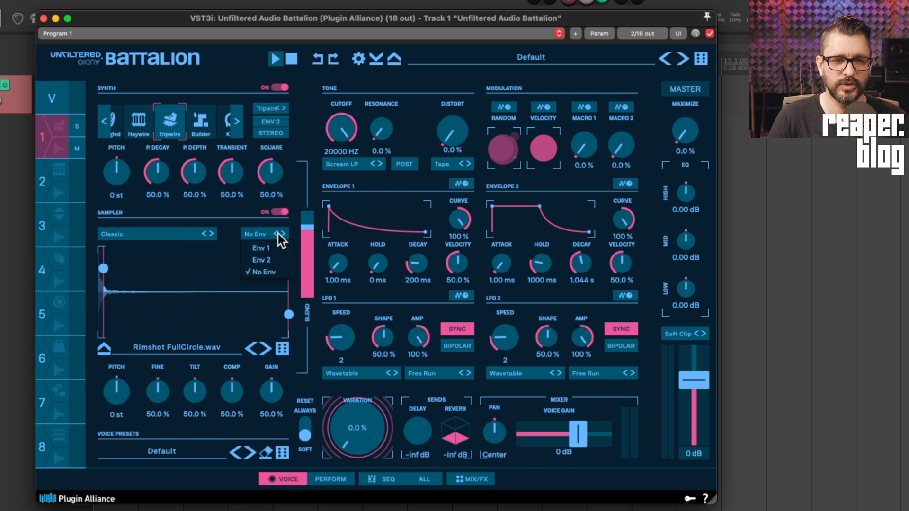
mouse_move(273, 266)
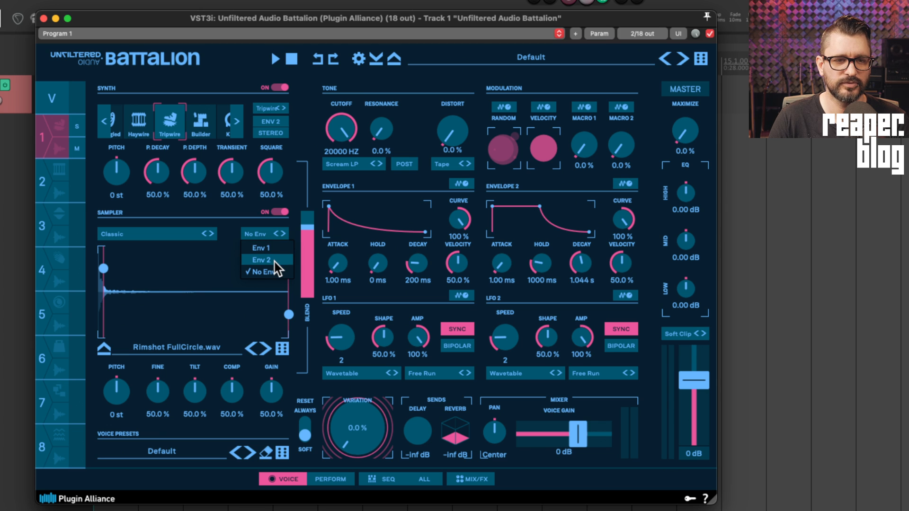
click(261, 259)
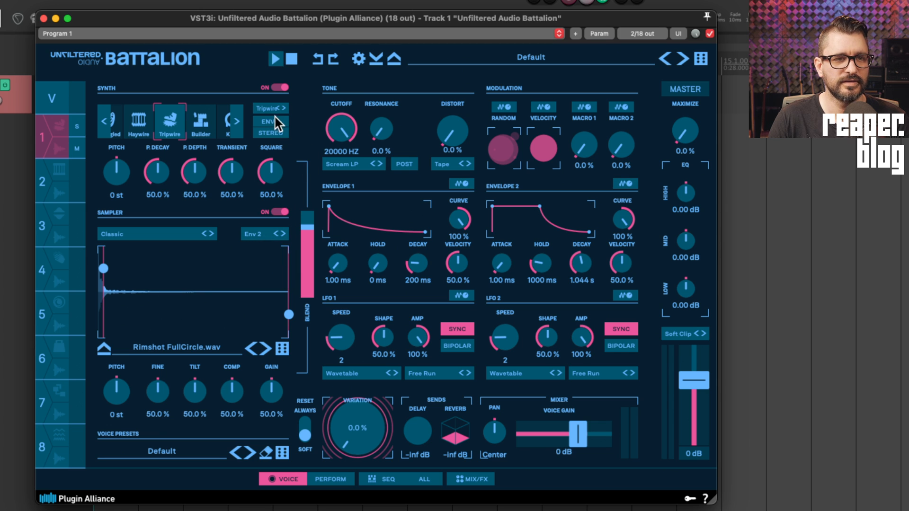
mouse_move(271, 121)
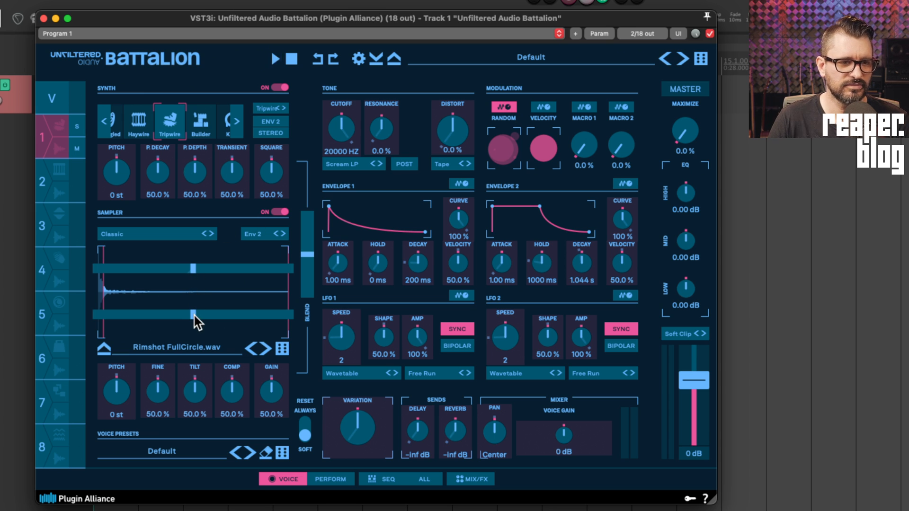
Pull voice 1's sample end point to halfway and sweep Variation up and back down
drag(193, 316, 227, 316)
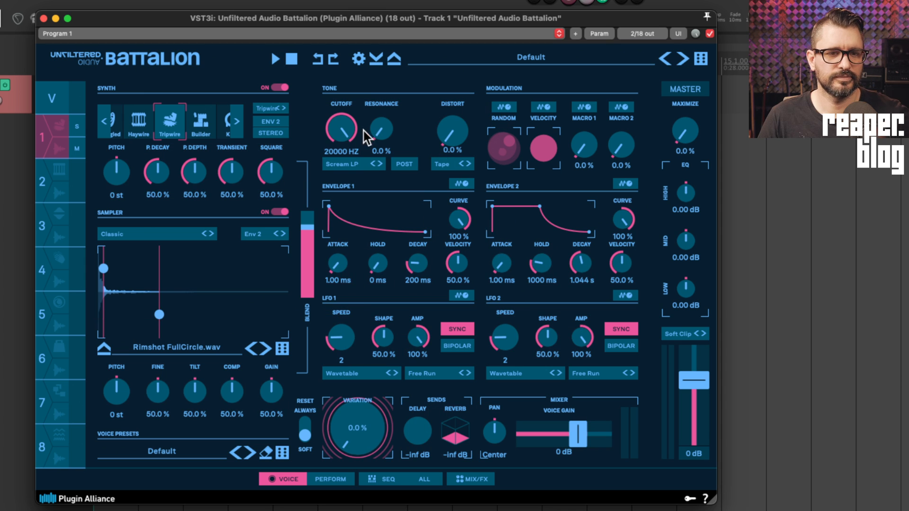
mouse_move(420, 148)
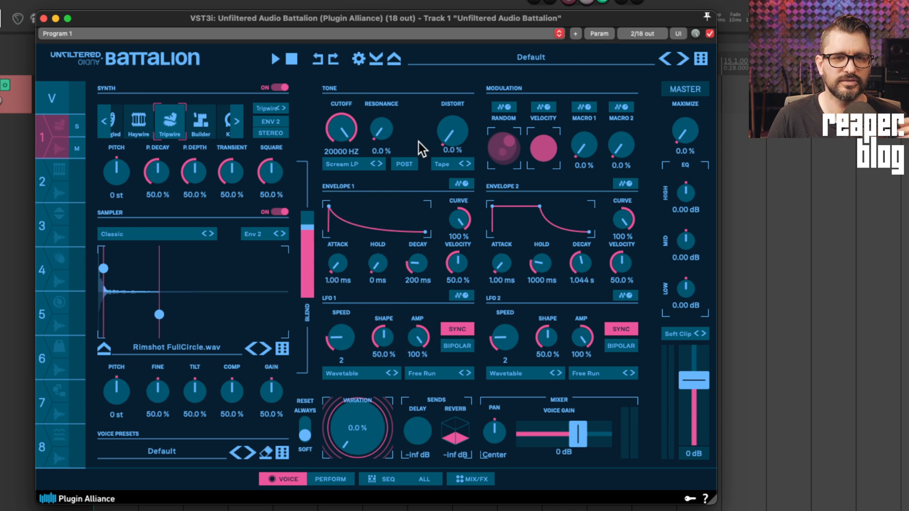
mouse_move(352, 138)
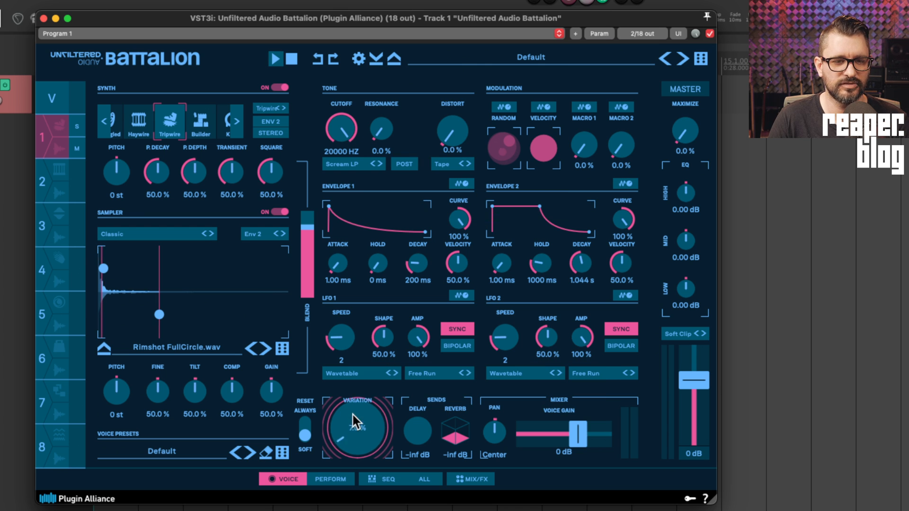
drag(357, 426, 363, 438)
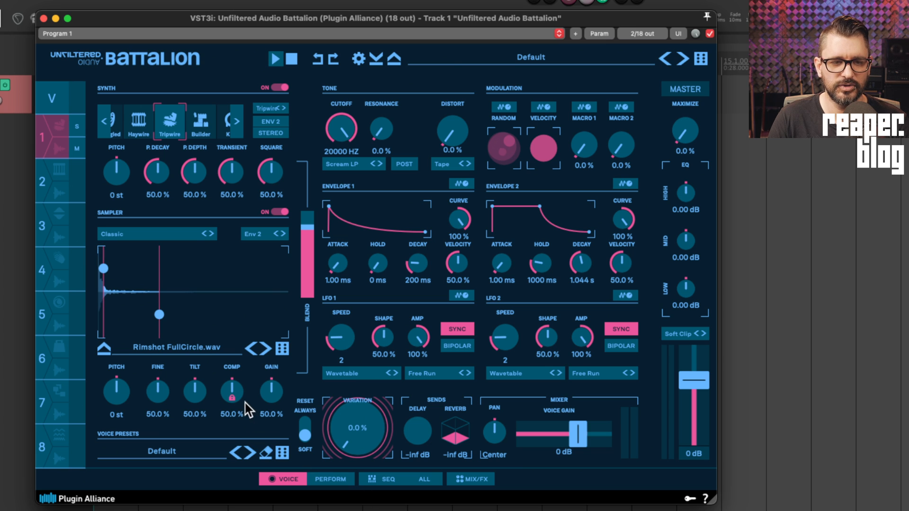
mouse_move(353, 437)
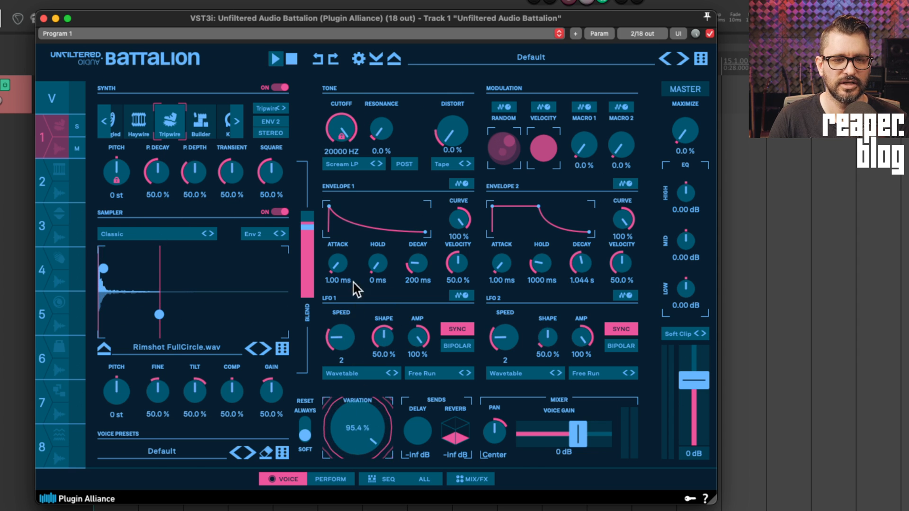
drag(357, 428, 357, 458)
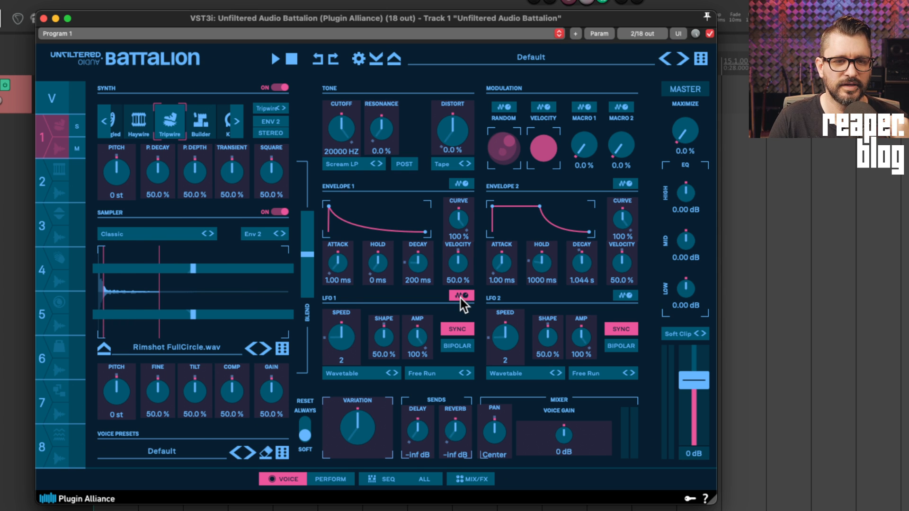
Set the Perform page's global depth to about 12.7%, briefly visiting the Voice page
click(330, 479)
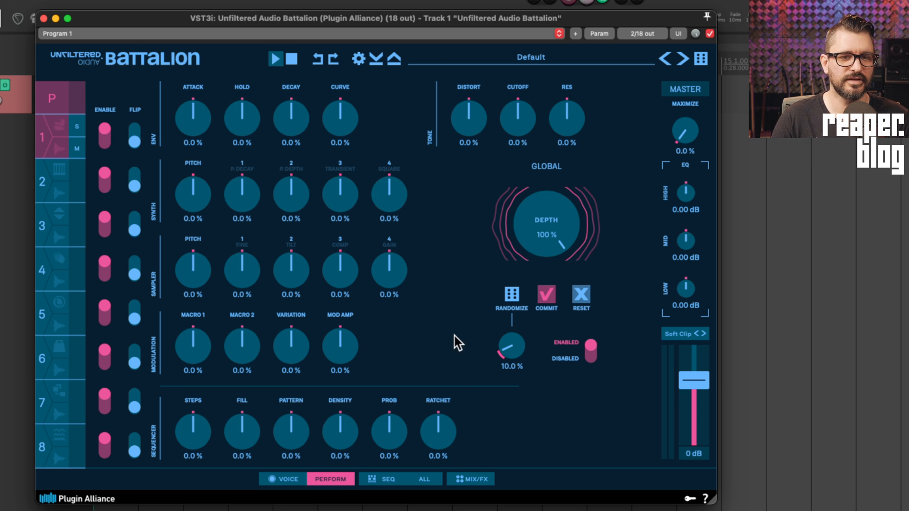
mouse_move(79, 131)
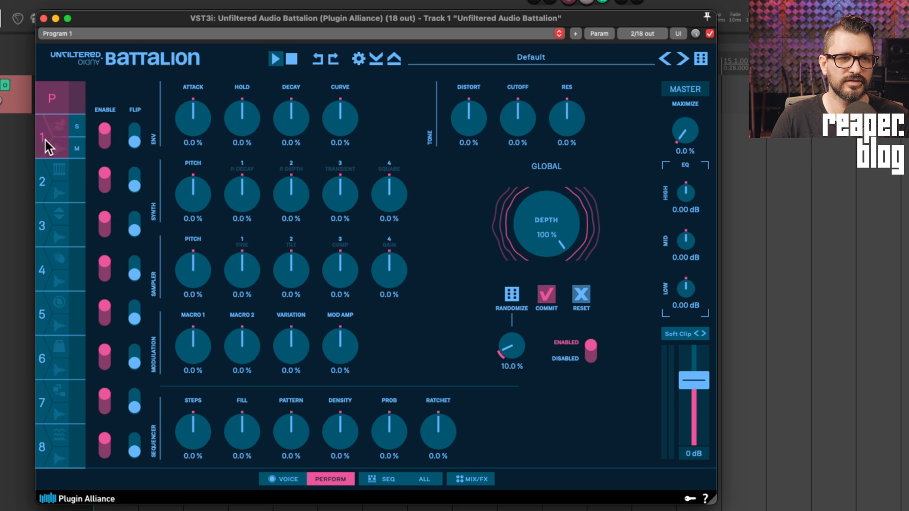
mouse_move(61, 392)
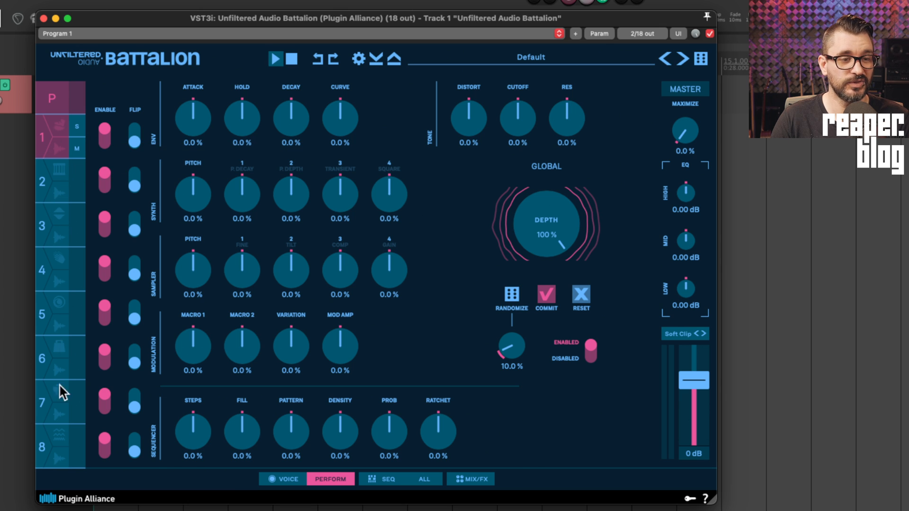
mouse_move(191, 116)
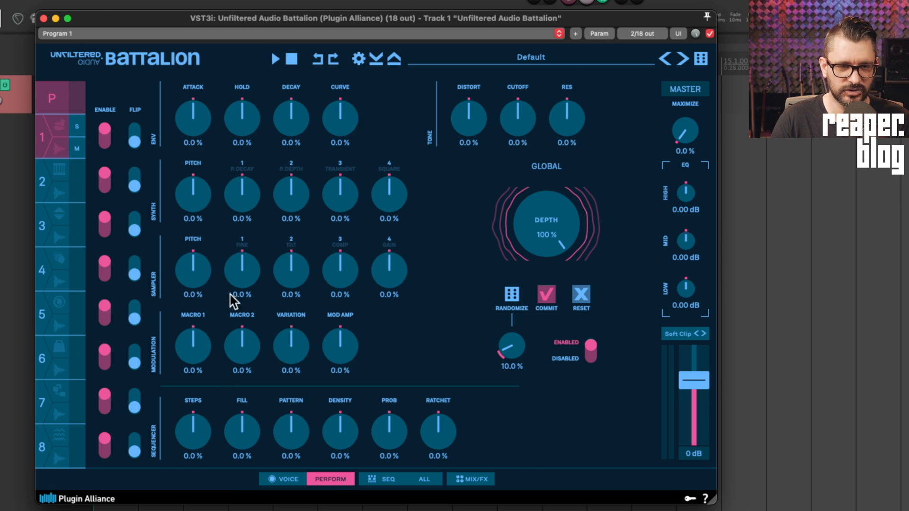
mouse_move(490, 129)
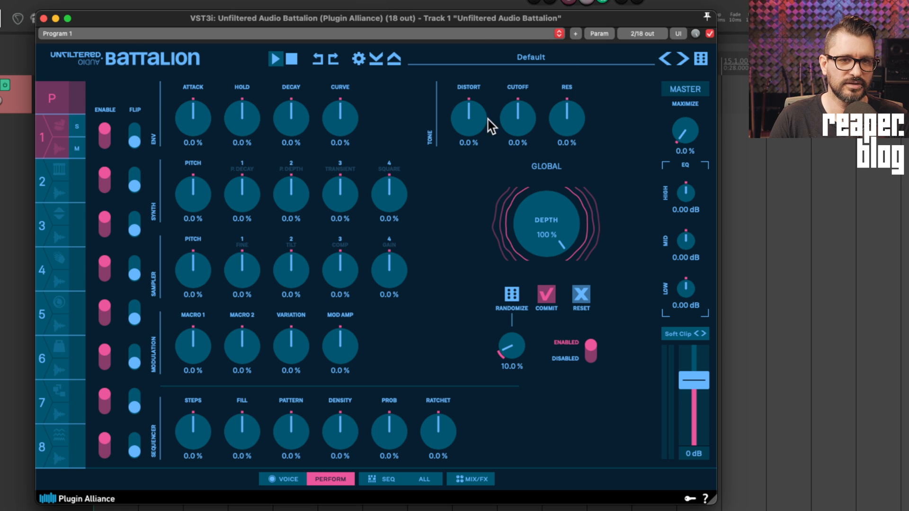
mouse_move(514, 149)
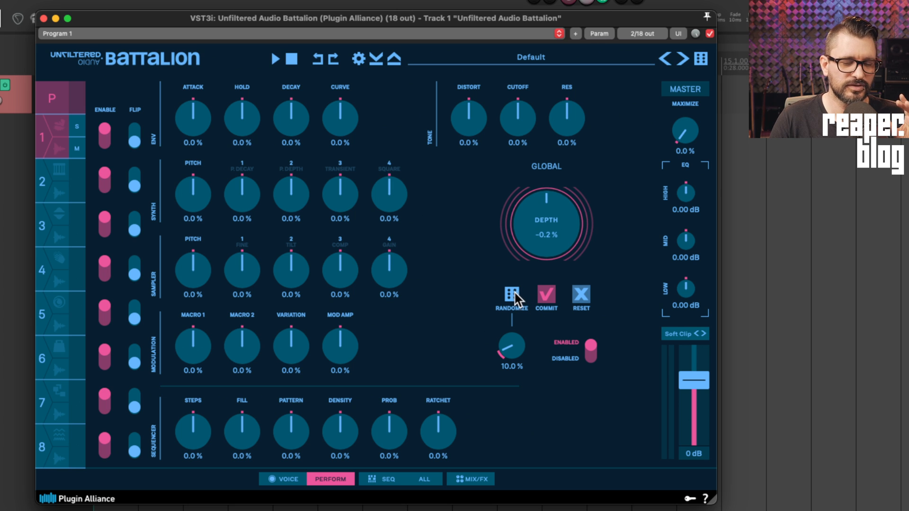
drag(545, 238, 553, 214)
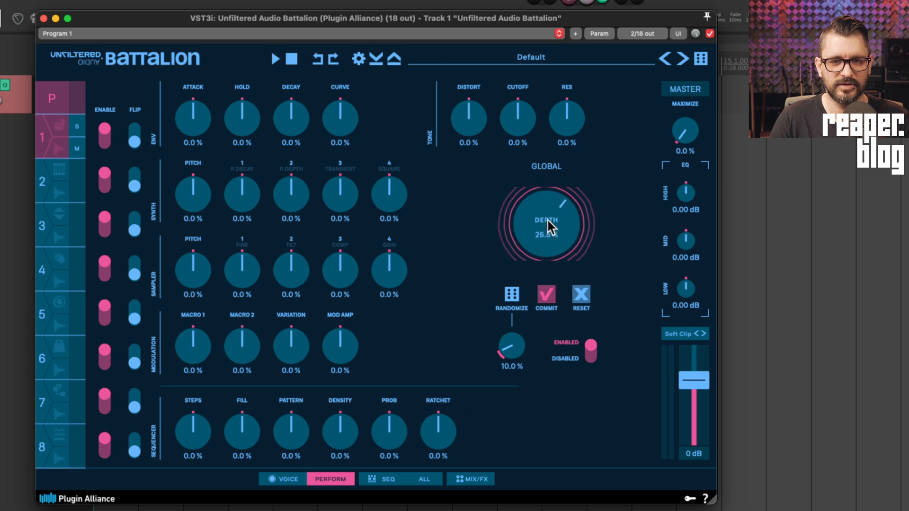
drag(548, 223, 547, 249)
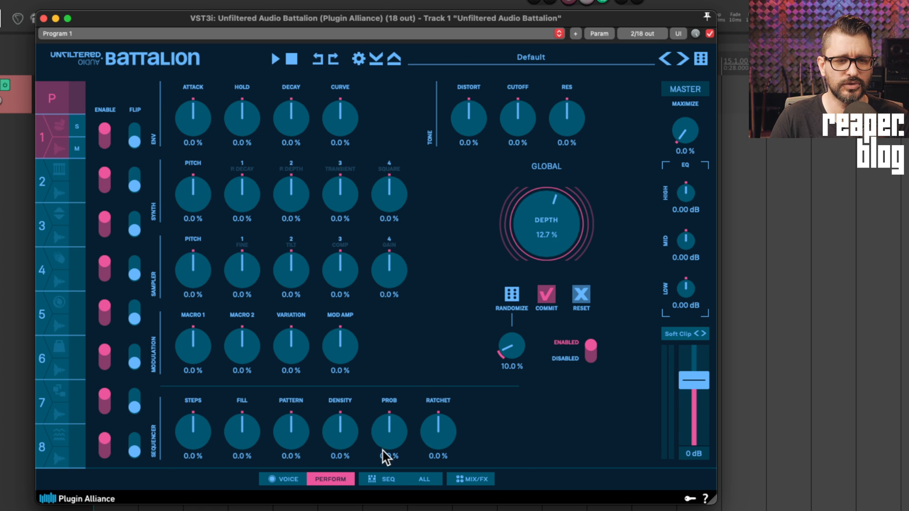
click(284, 479)
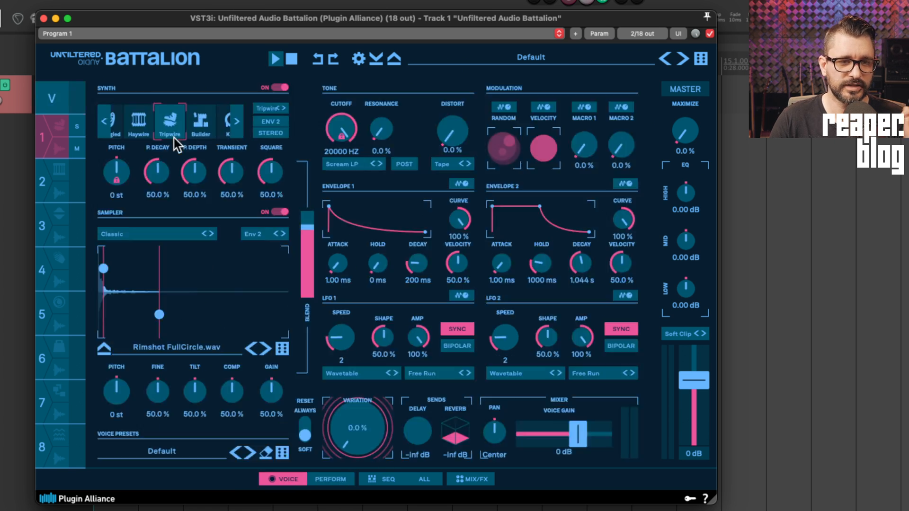
click(330, 478)
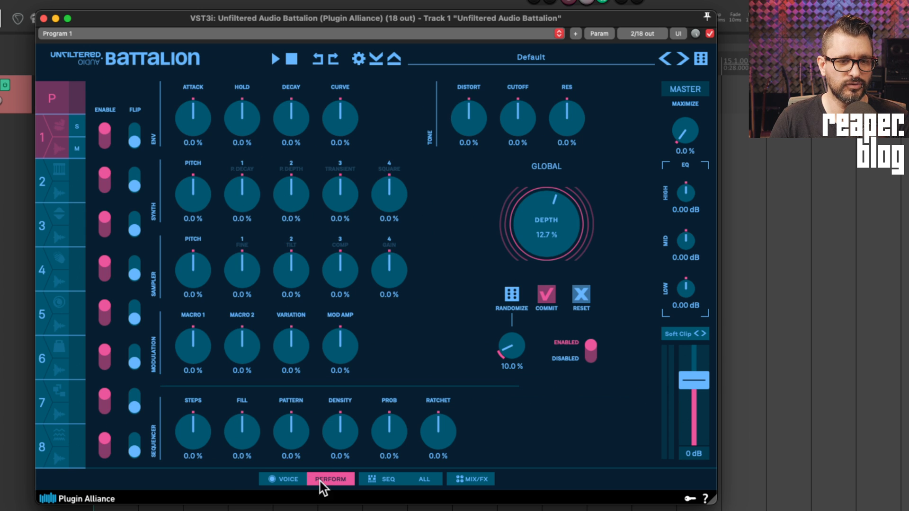
On the Mix/FX page, raise the Shatter Delay ducking to 0.8% and toggle PONG
click(471, 479)
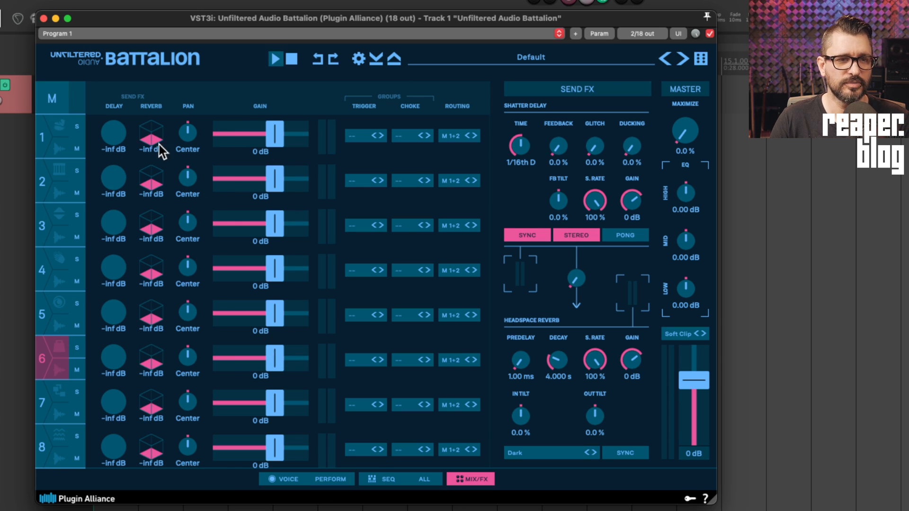
mouse_move(620, 114)
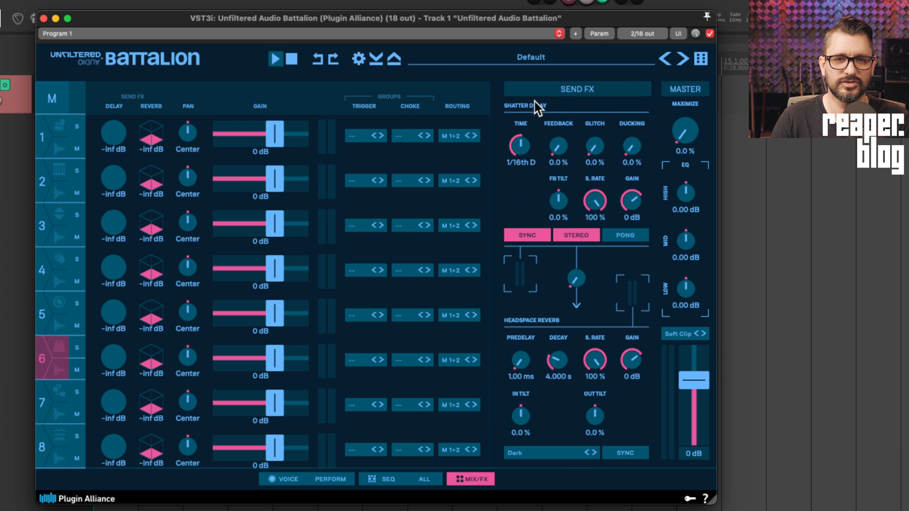
mouse_move(584, 320)
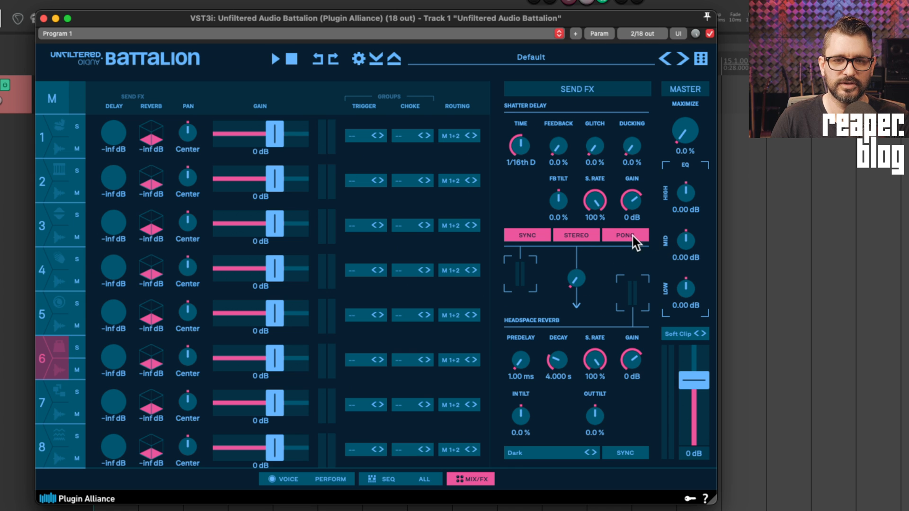
mouse_move(581, 243)
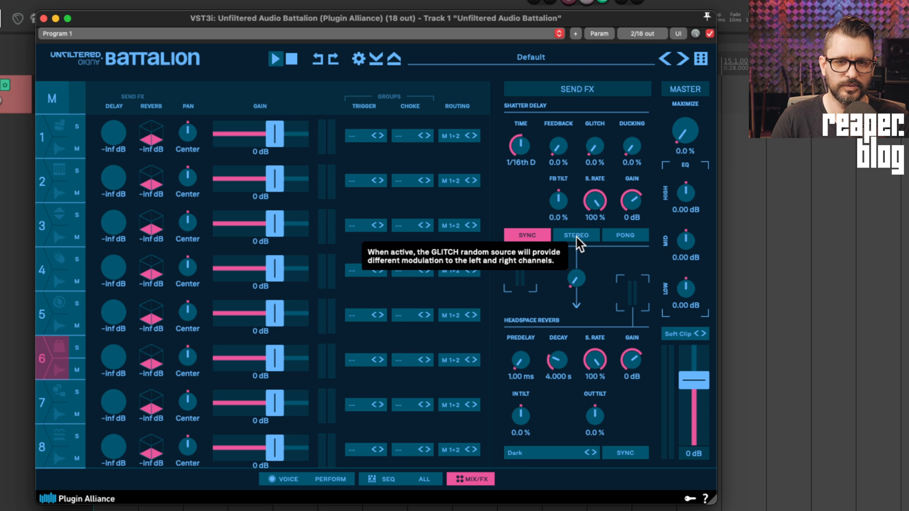
mouse_move(535, 246)
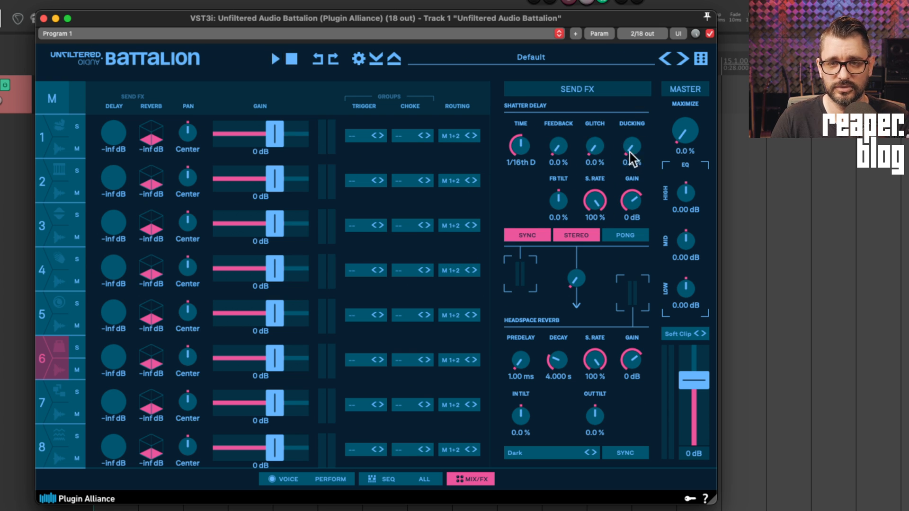
drag(631, 146, 631, 142)
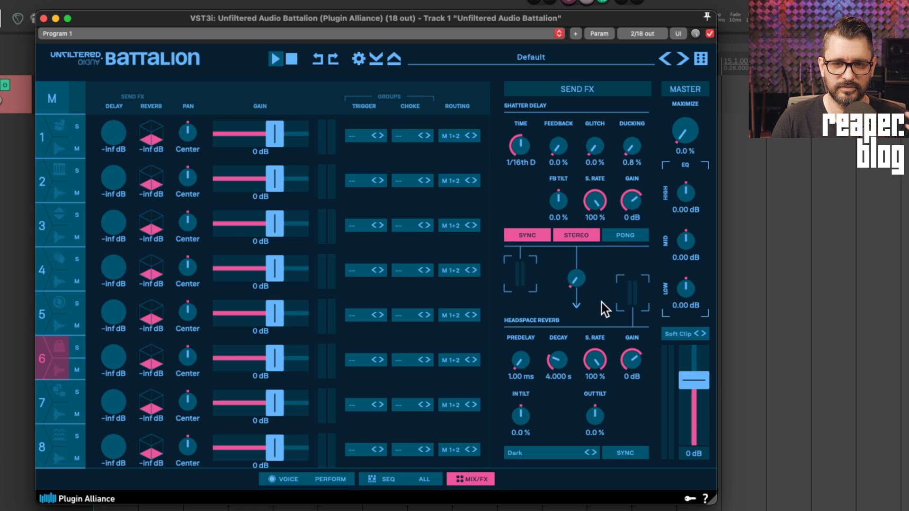
mouse_move(563, 423)
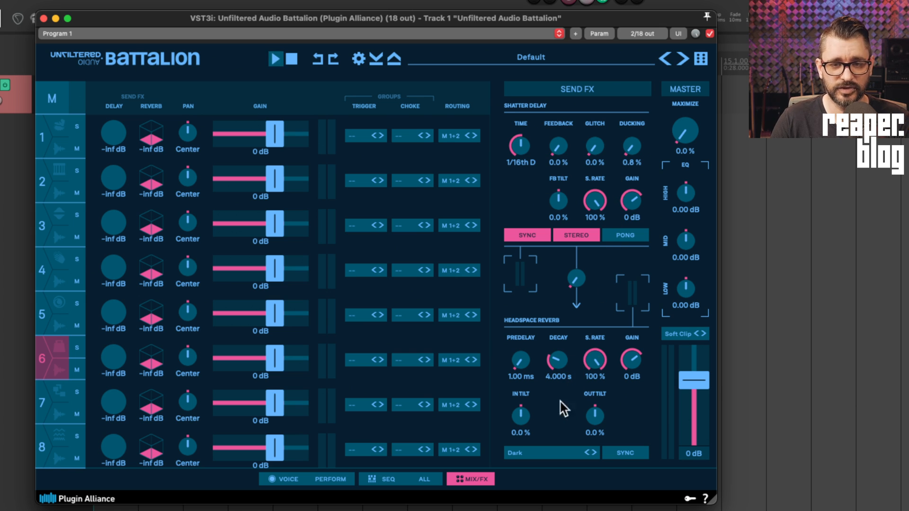
click(530, 452)
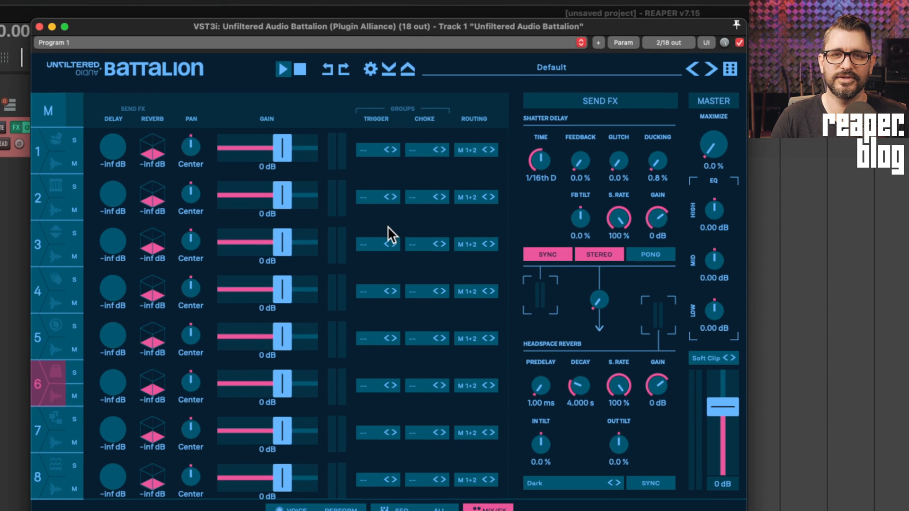
Show voice 1's sequence and browse its pitch, envelope, variation and sends lanes
click(394, 481)
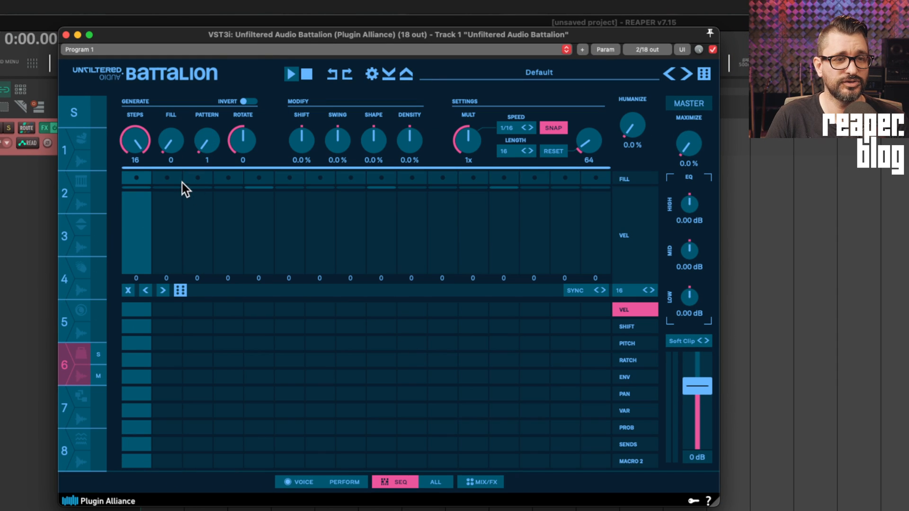
mouse_move(74, 159)
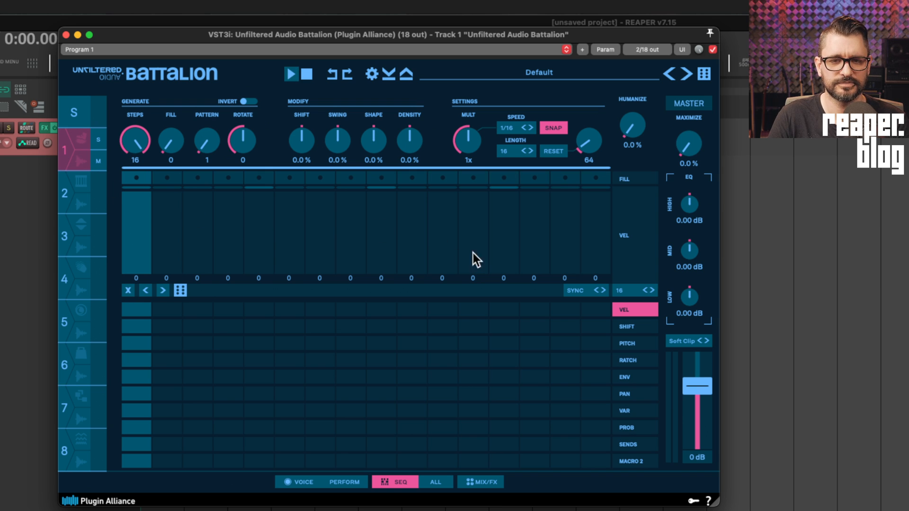
mouse_move(640, 346)
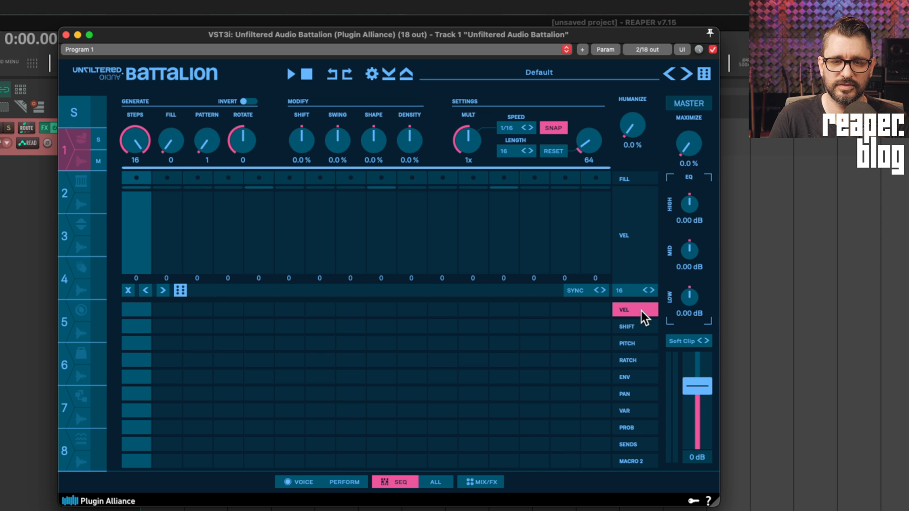
click(634, 343)
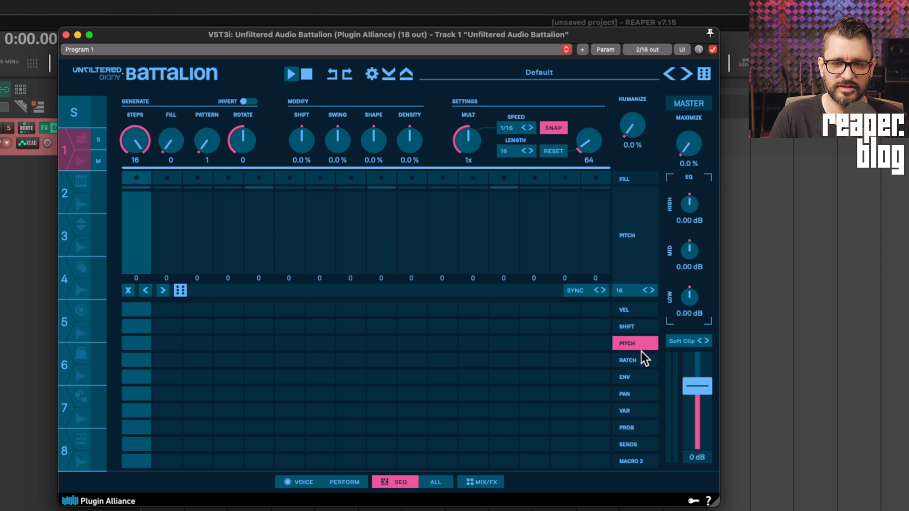
click(635, 377)
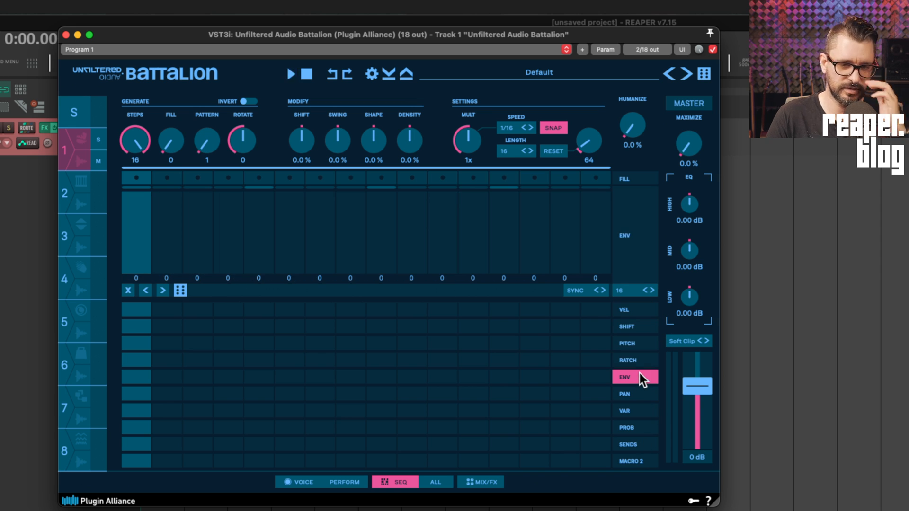
click(635, 410)
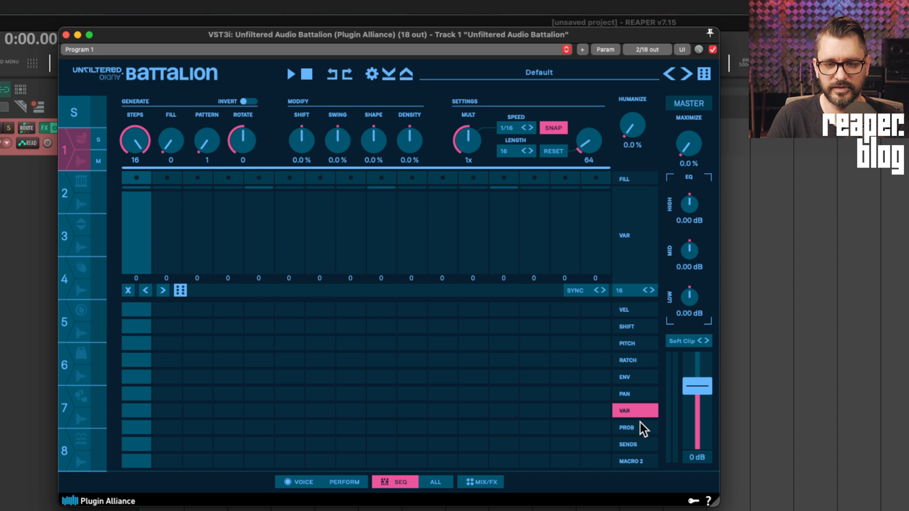
click(635, 444)
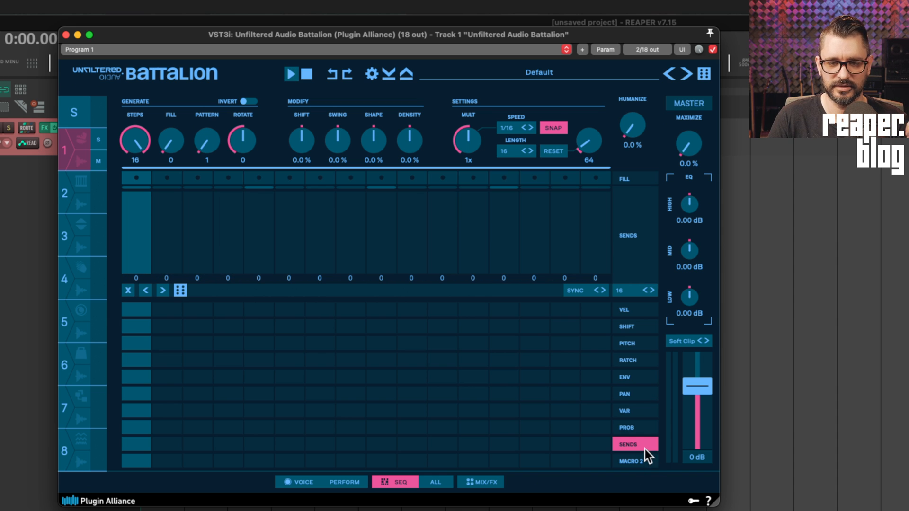
click(634, 461)
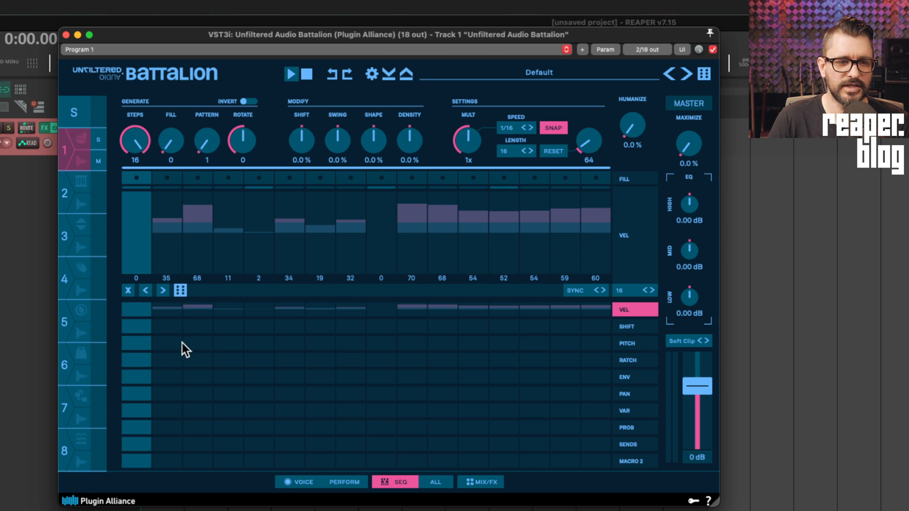
Fill voice 1's pitch and ratchet lanes and set Fill 3, Pattern 9
click(627, 343)
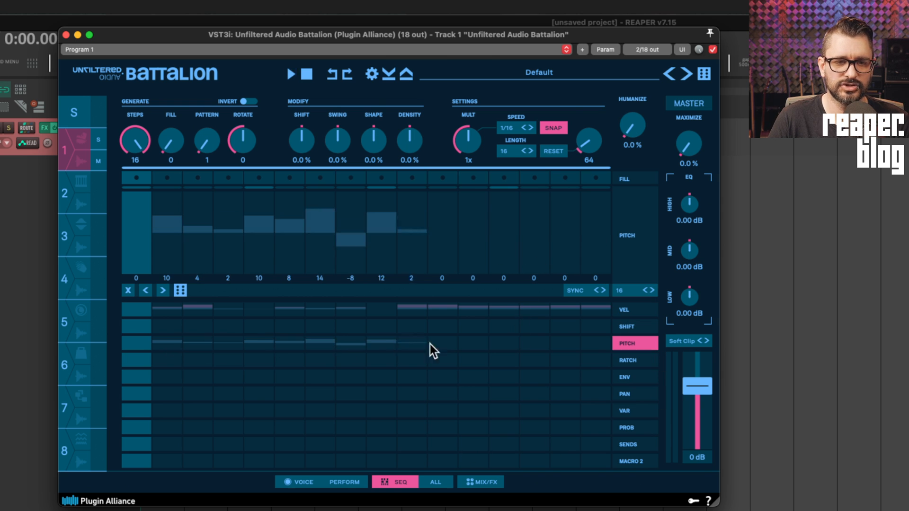
click(634, 359)
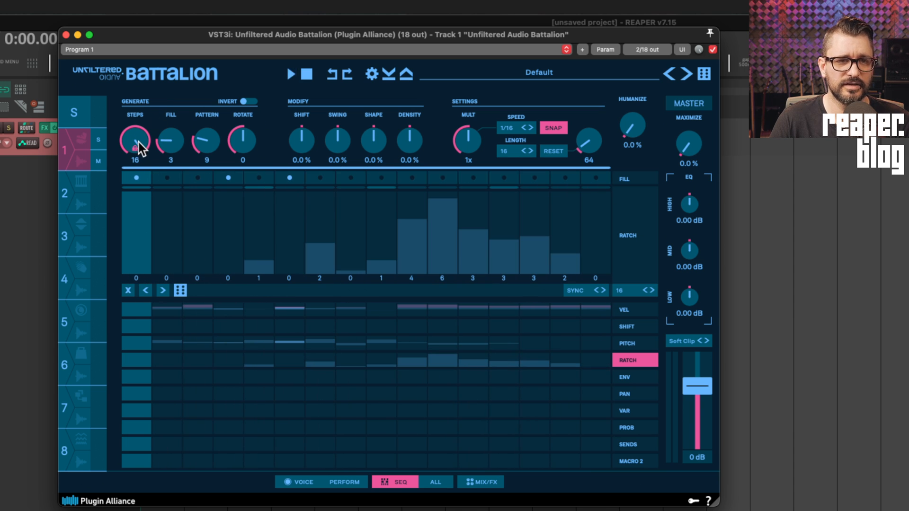
click(504, 150)
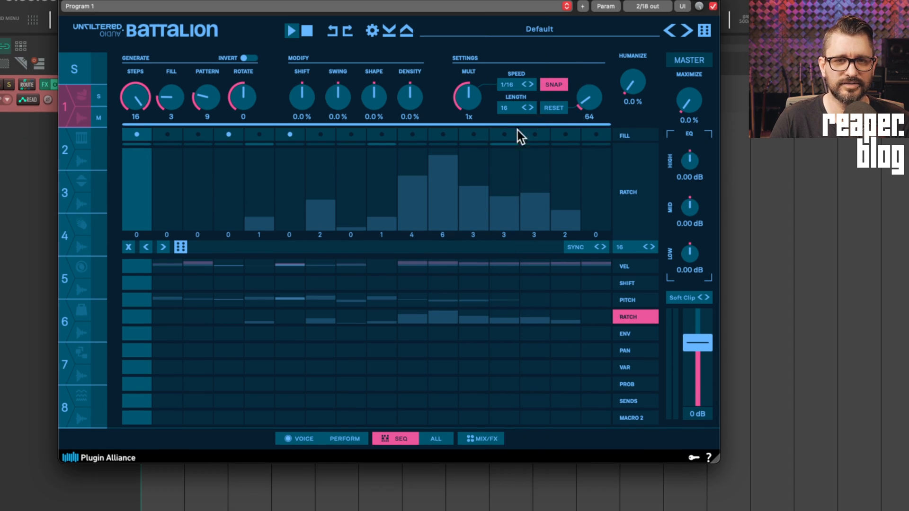
mouse_move(496, 118)
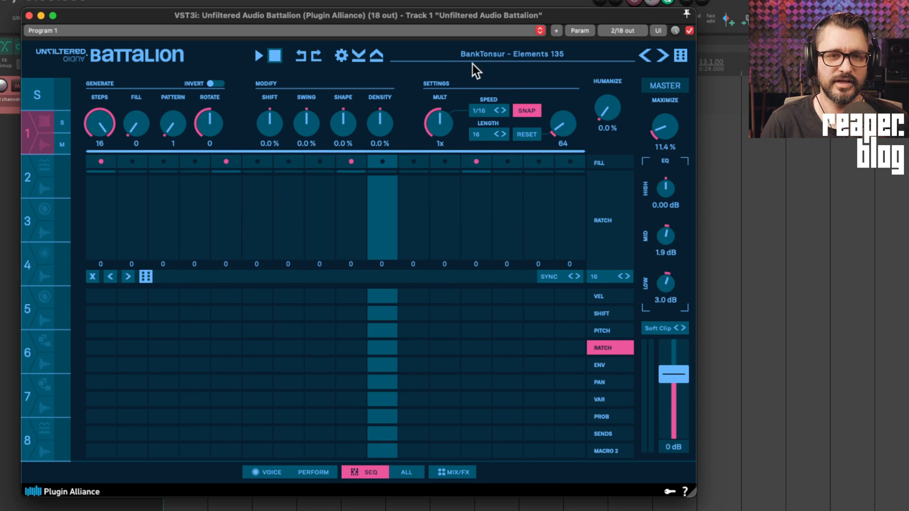
mouse_move(281, 97)
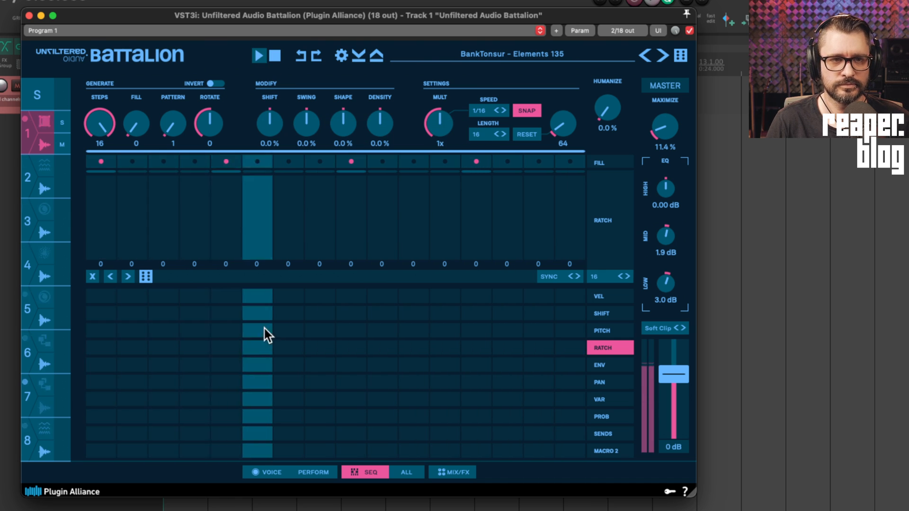
Bring up the Perform page for the Elements 135 kit
click(313, 472)
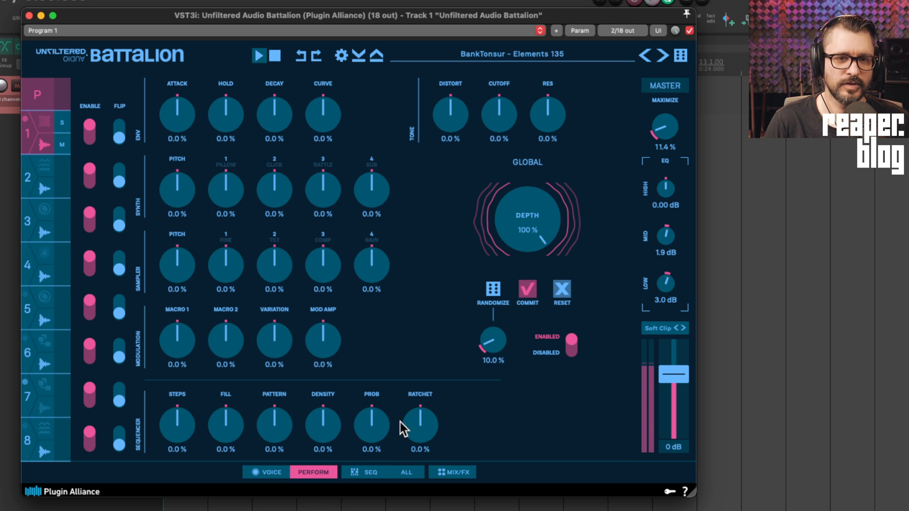
mouse_move(467, 249)
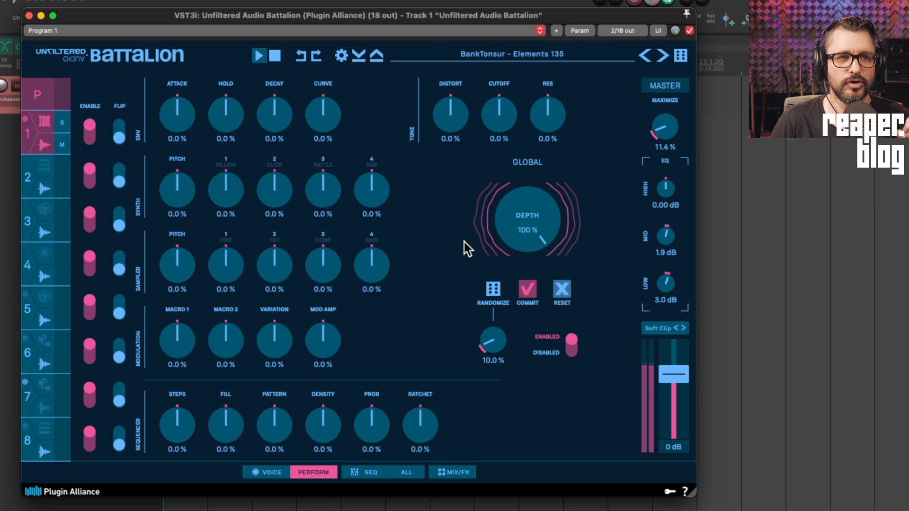
mouse_move(549, 211)
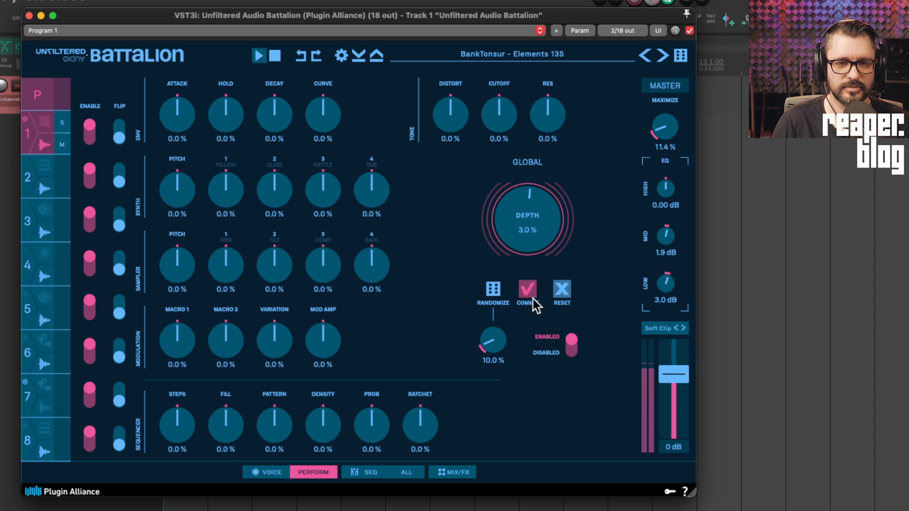
mouse_move(497, 298)
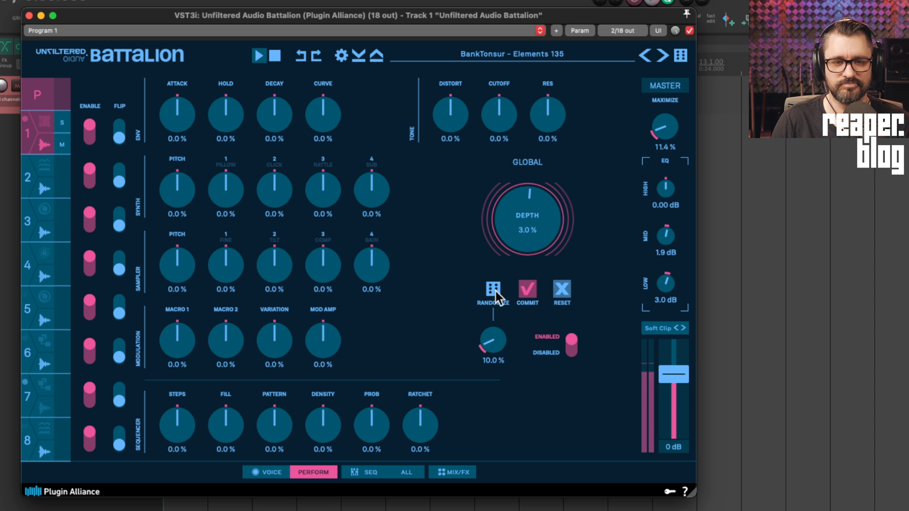
Randomize the perform parameters, then sweep global depth and settle it near 0.4%
click(493, 292)
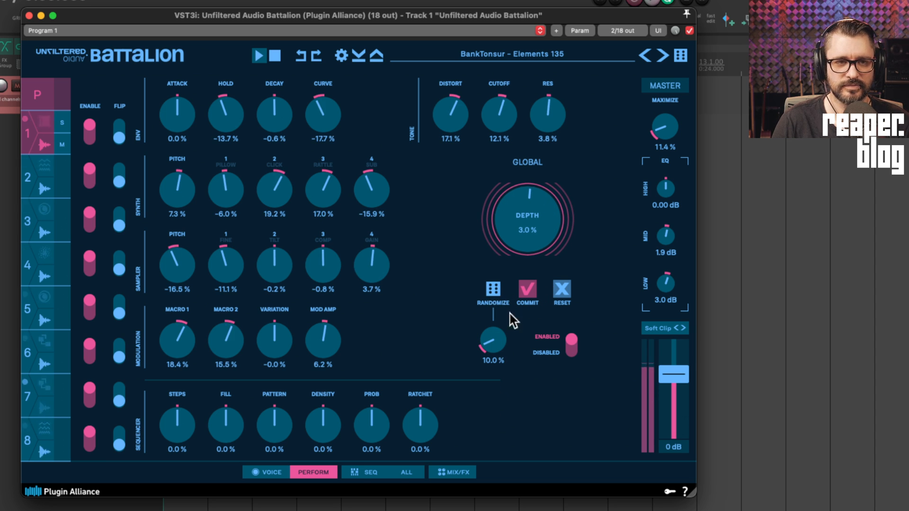
drag(526, 217, 534, 173)
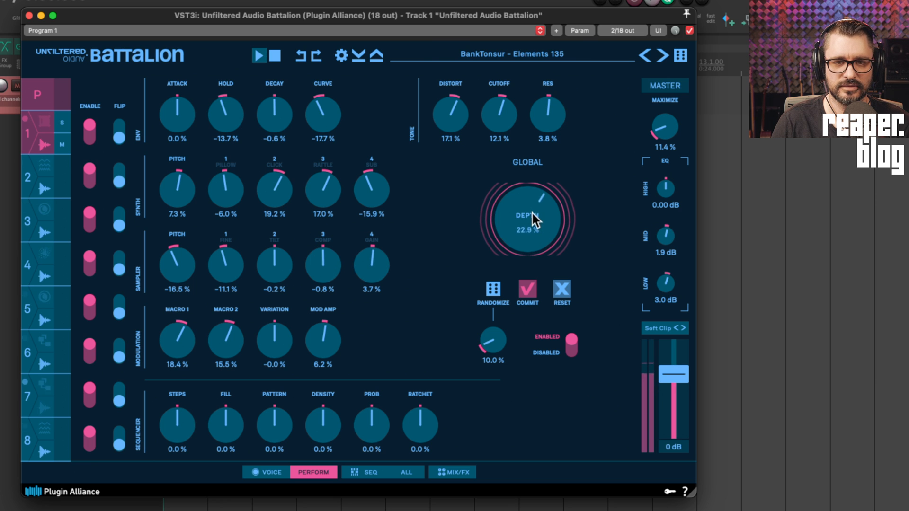
drag(526, 217, 537, 186)
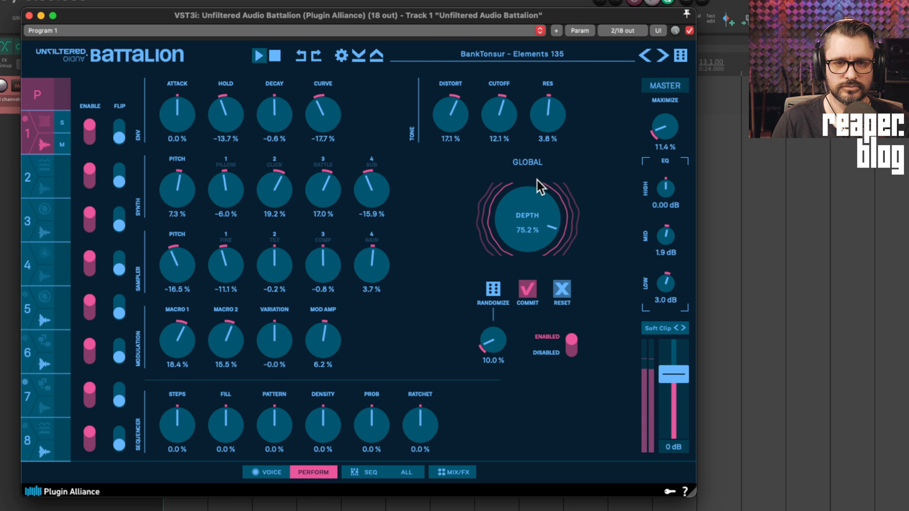
drag(527, 223, 542, 173)
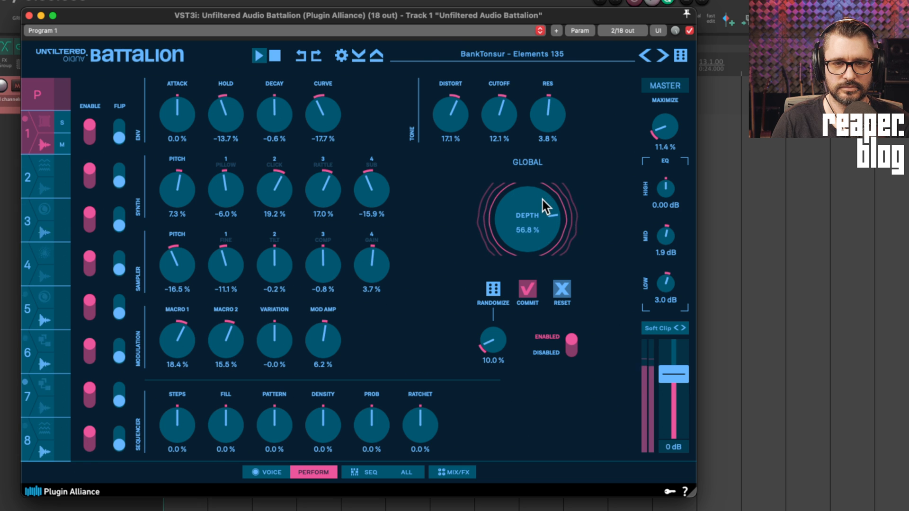
drag(545, 204, 545, 263)
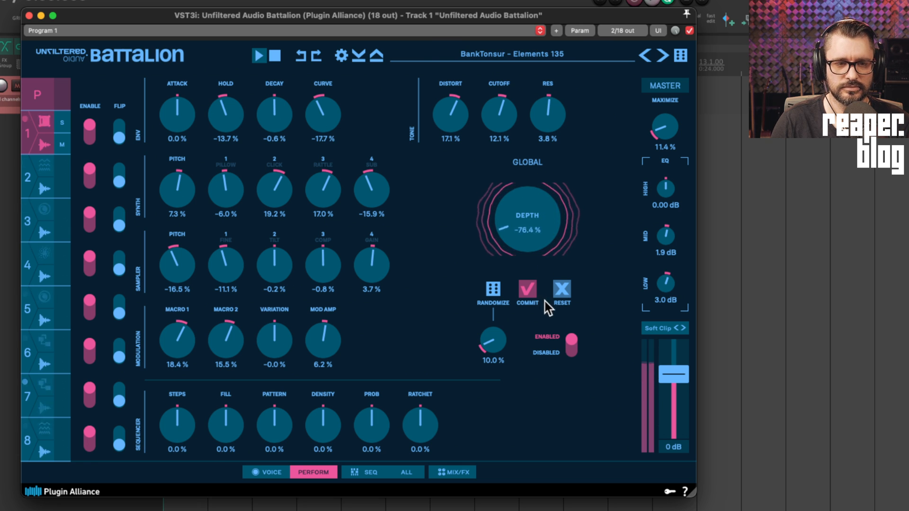
drag(526, 217, 531, 209)
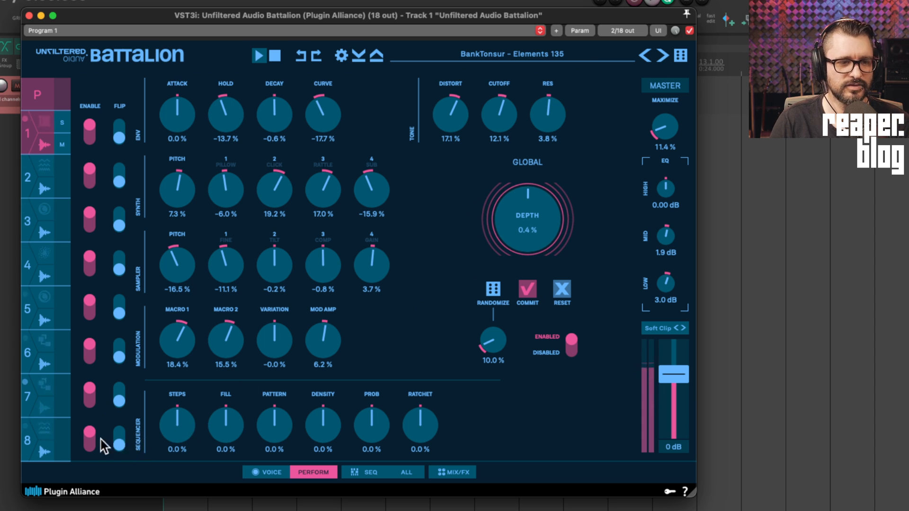
mouse_move(151, 464)
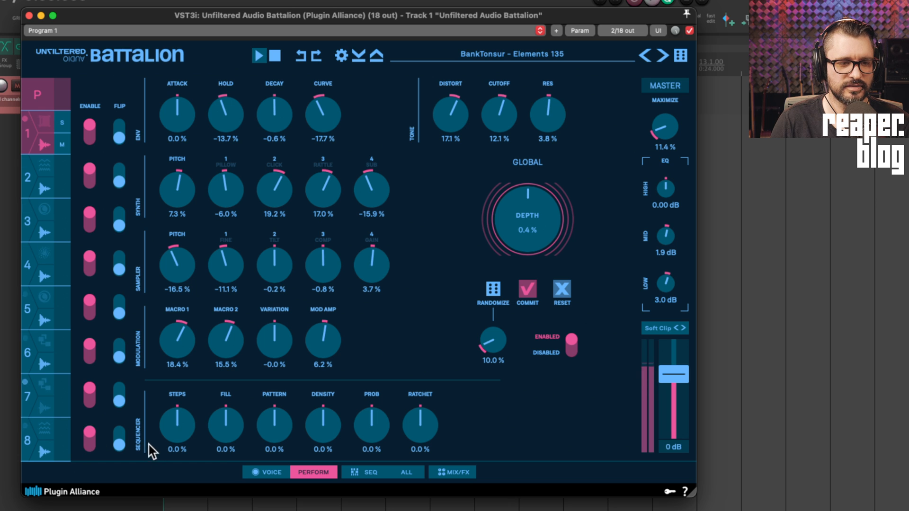
mouse_move(177, 448)
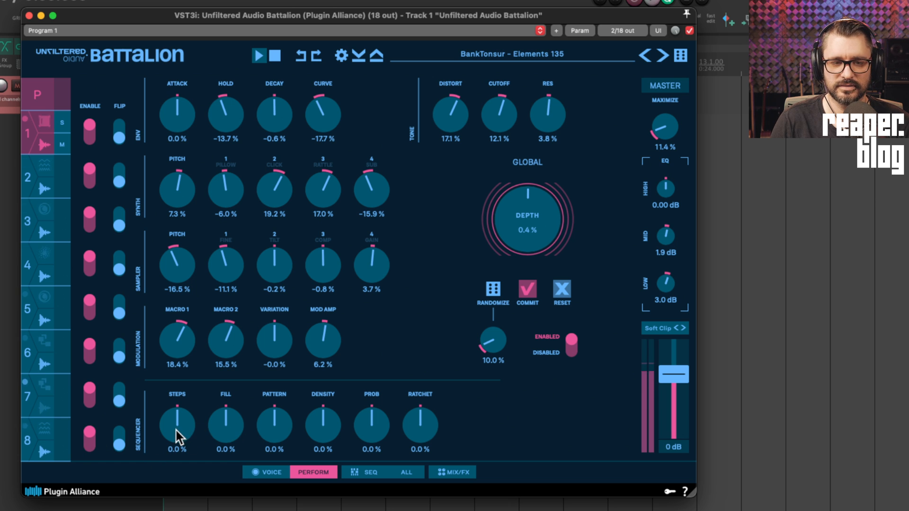
Raise sequencer Fill to 64.1% and Pattern to 38.4%, then set global depth to 37.1%
drag(177, 424, 185, 406)
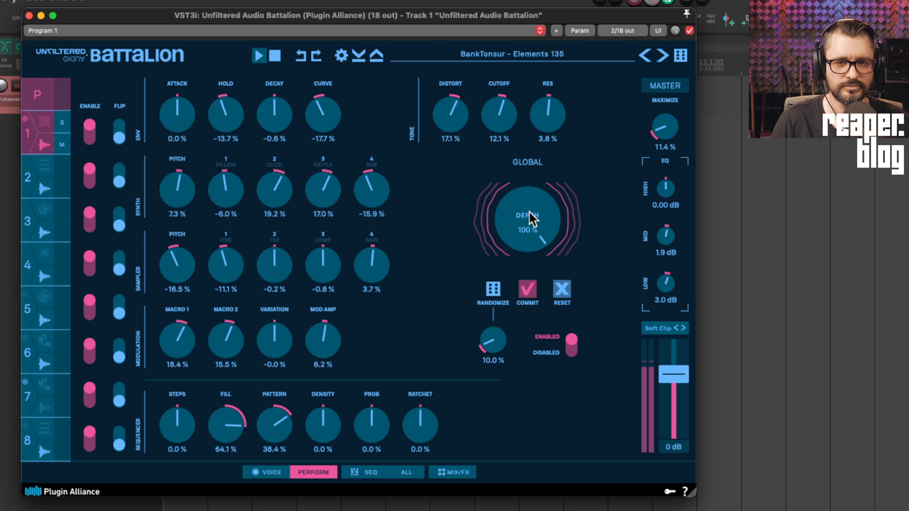
drag(527, 217, 534, 235)
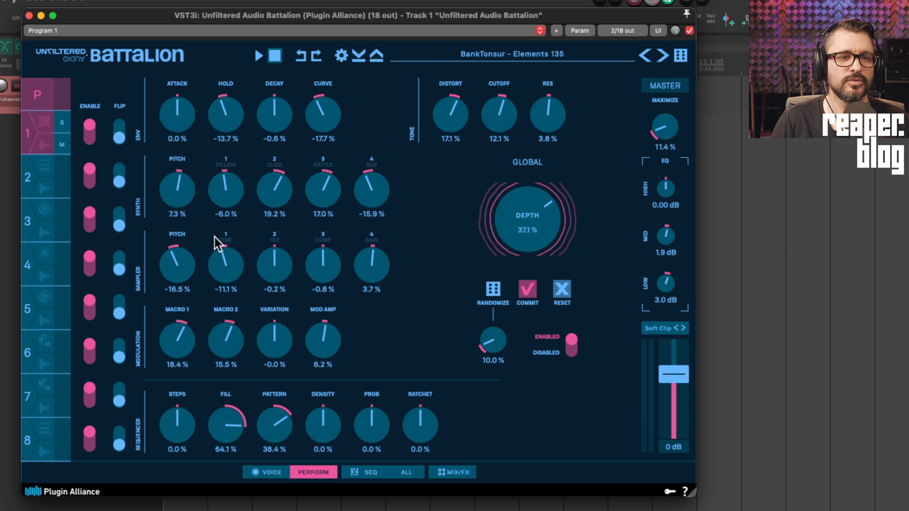
mouse_move(85, 97)
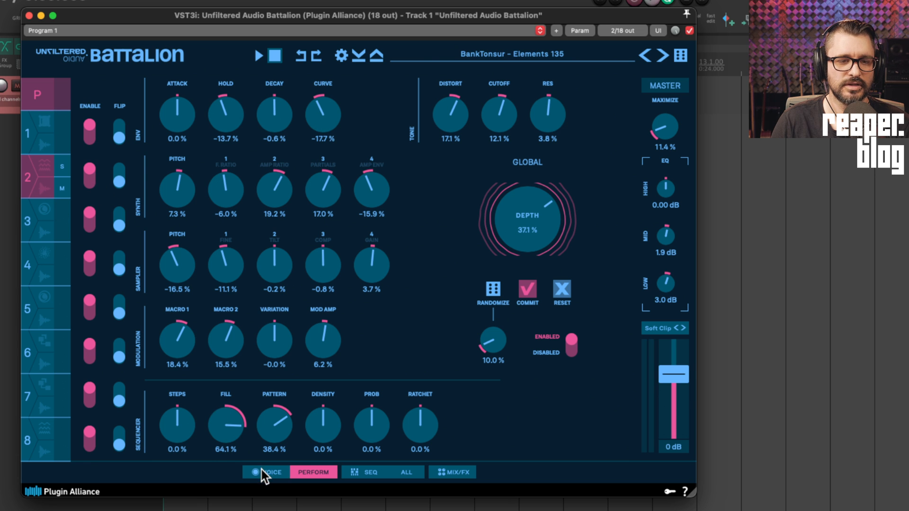
Switch between Voice and Perform pages for voices 1 and 2, then zero the global depth
click(266, 472)
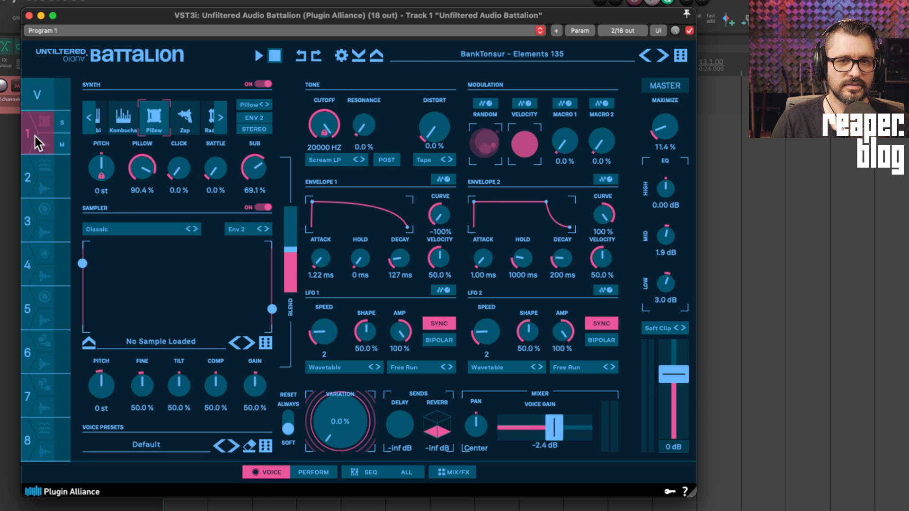
click(313, 472)
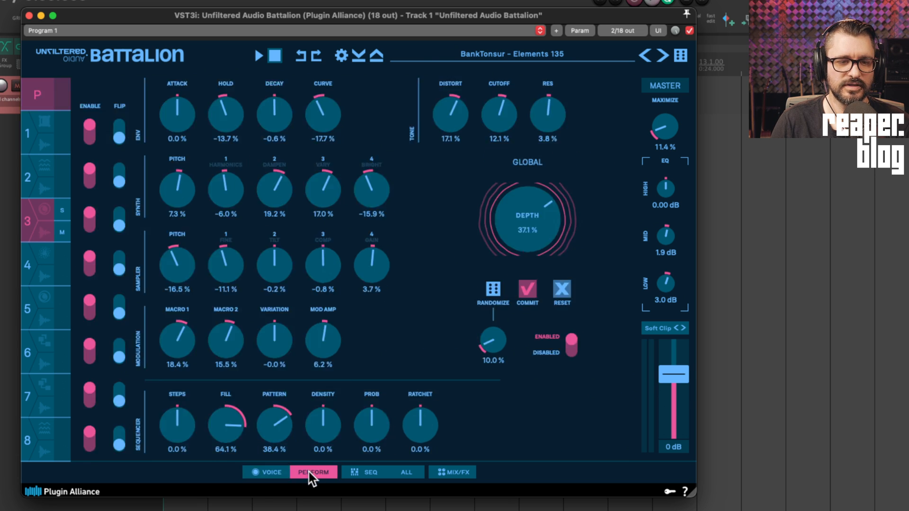
mouse_move(336, 132)
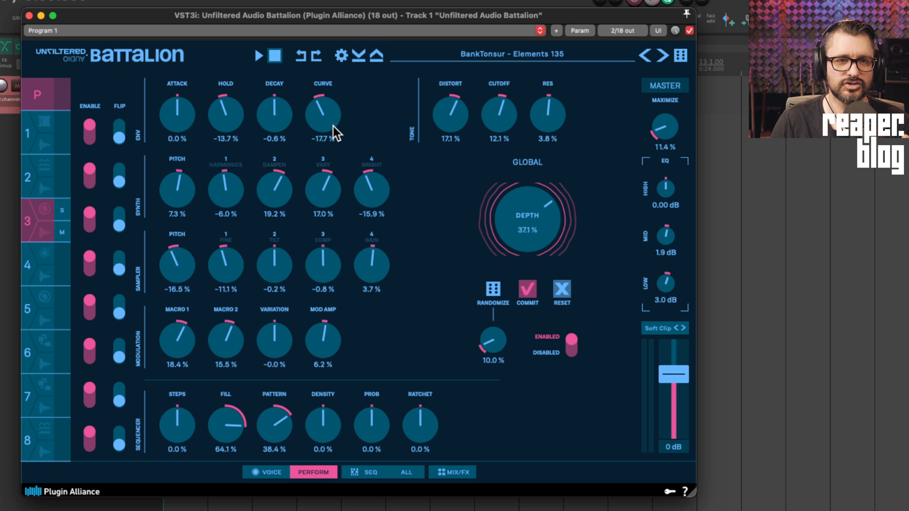
mouse_move(31, 139)
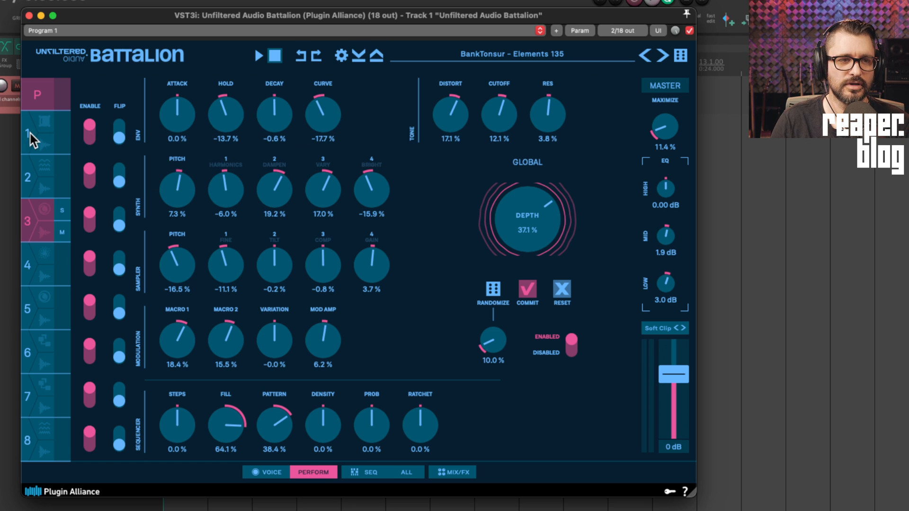
click(30, 134)
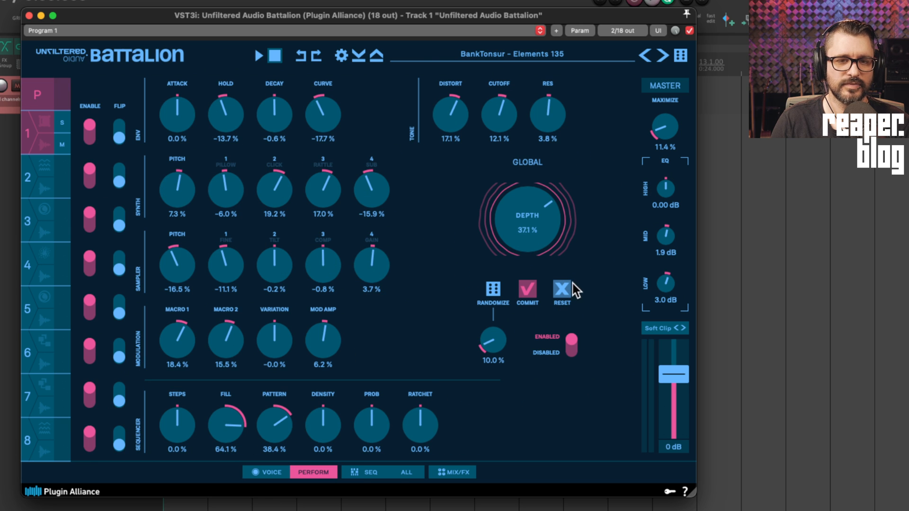
mouse_move(523, 311)
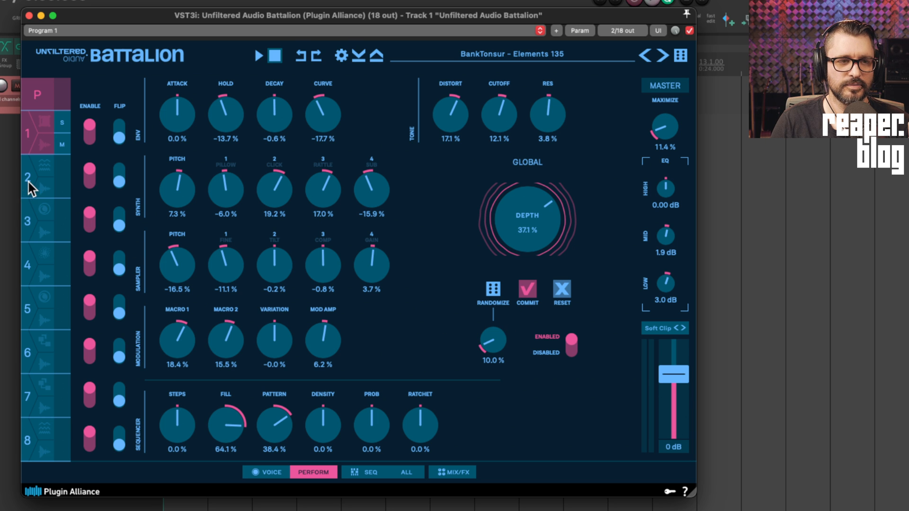
click(266, 472)
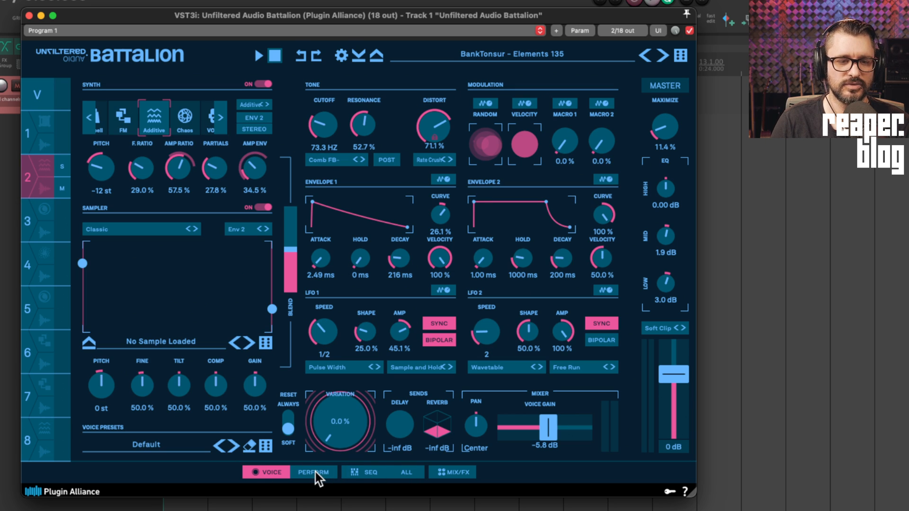
click(313, 472)
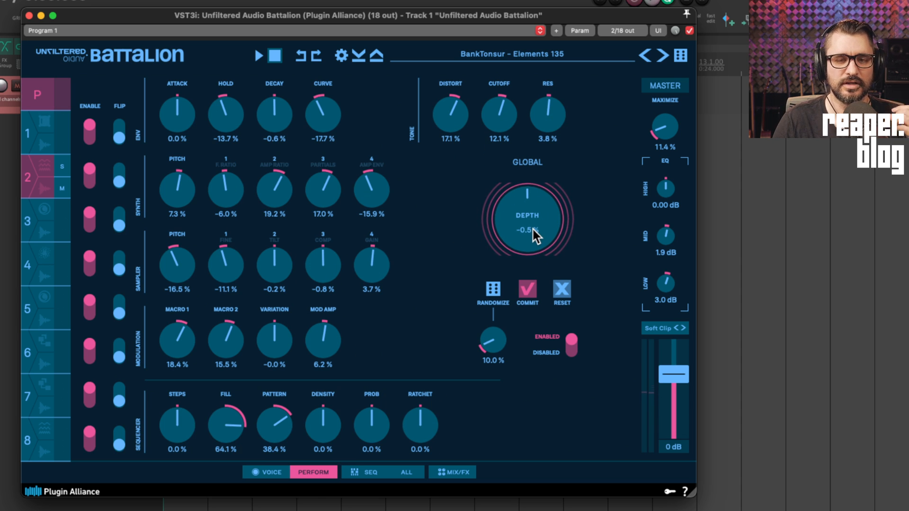
drag(527, 232, 530, 223)
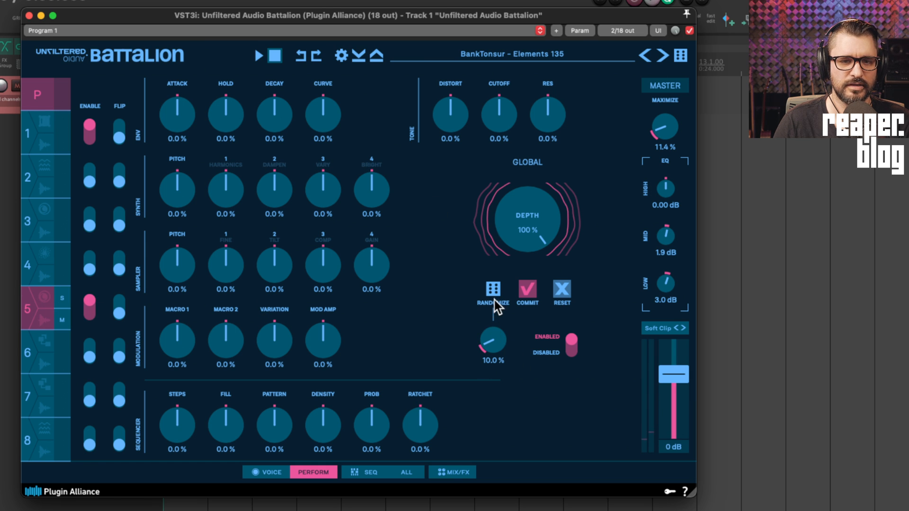
Randomize the perform macros twice for voices 1 and 5 and commit the result
click(494, 288)
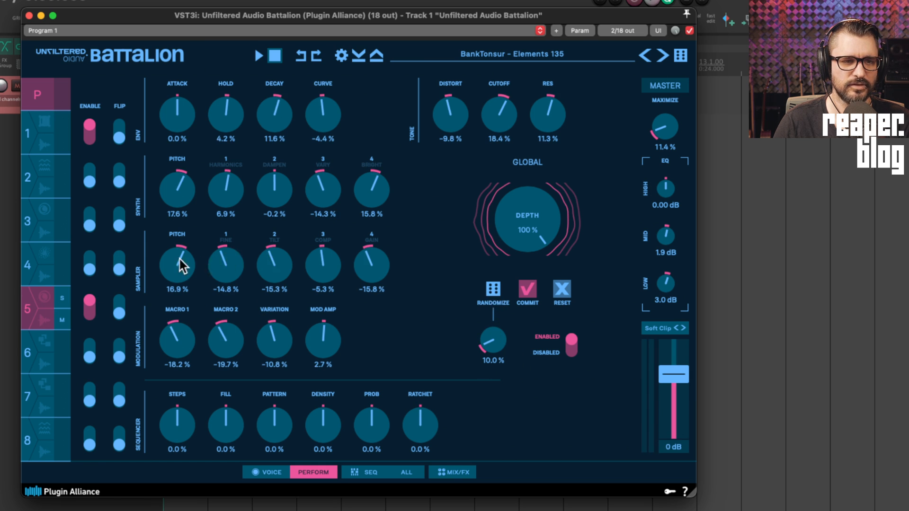
click(493, 288)
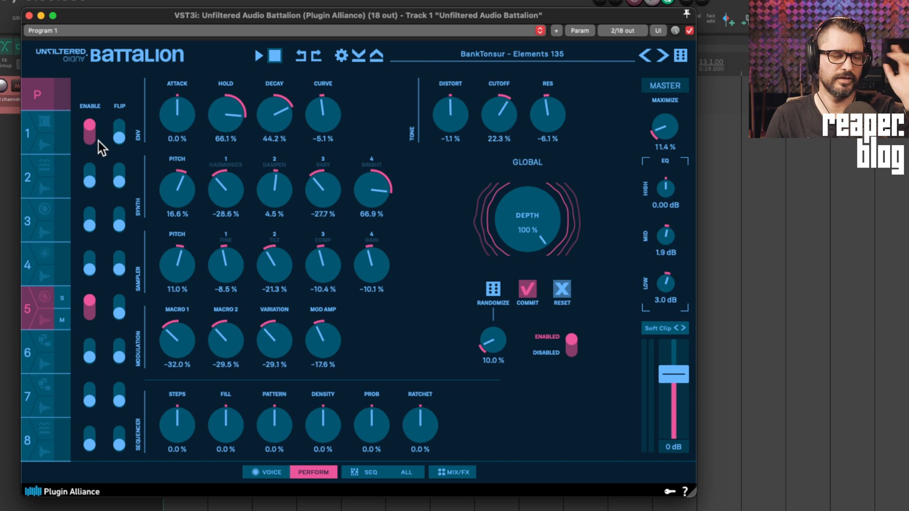
mouse_move(529, 276)
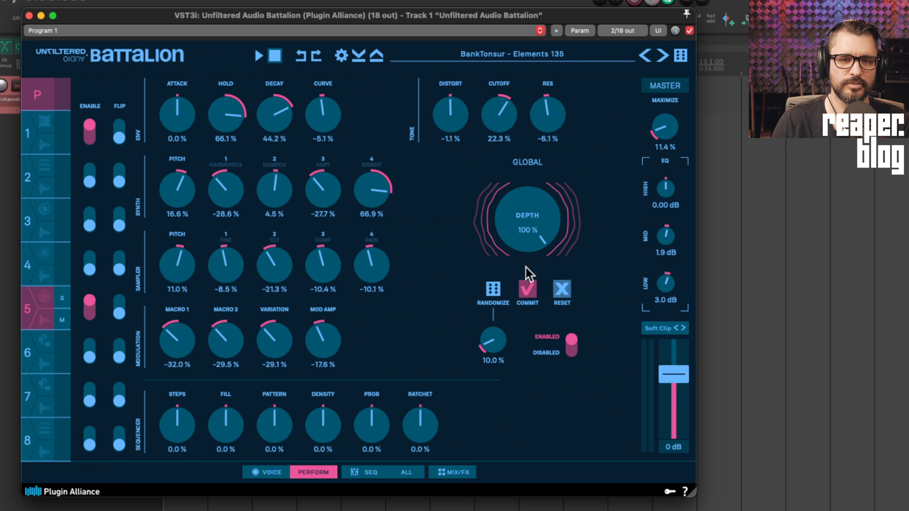
click(260, 56)
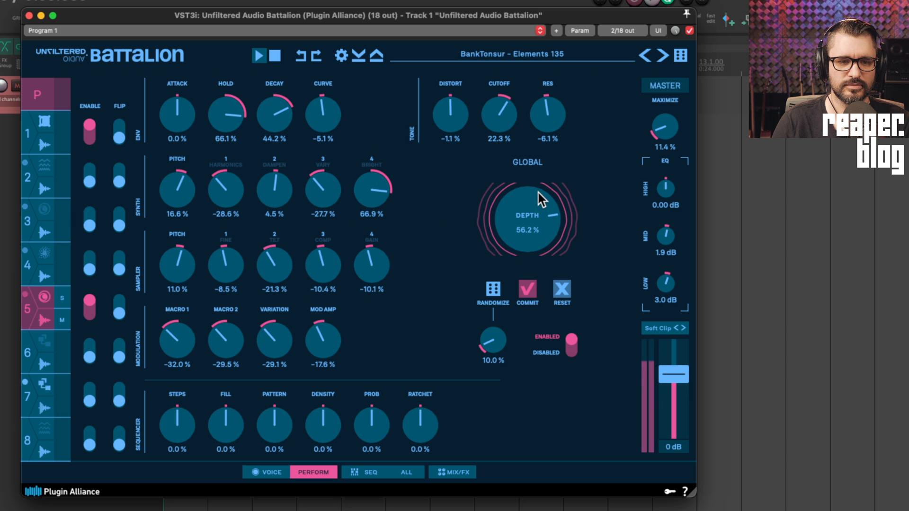
During playback, sweep the global depth from about 66% down to about -54%
drag(526, 196, 526, 186)
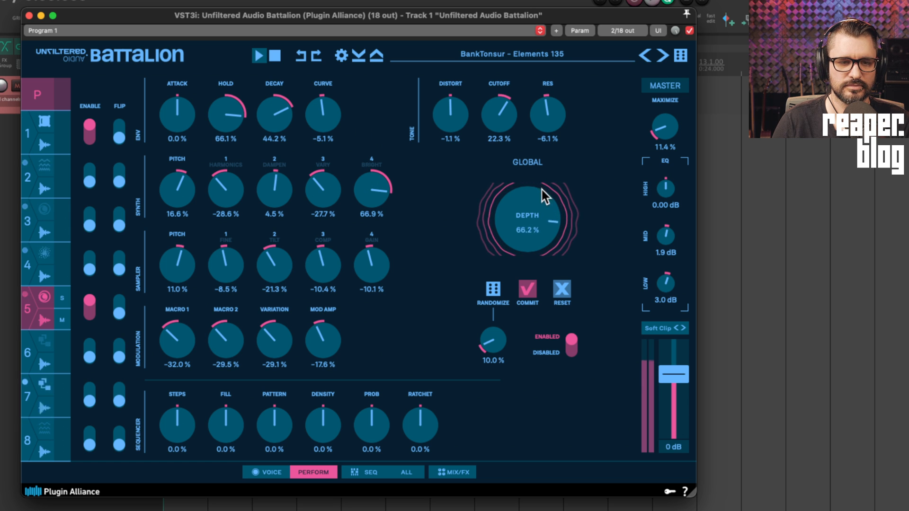
drag(542, 196, 539, 246)
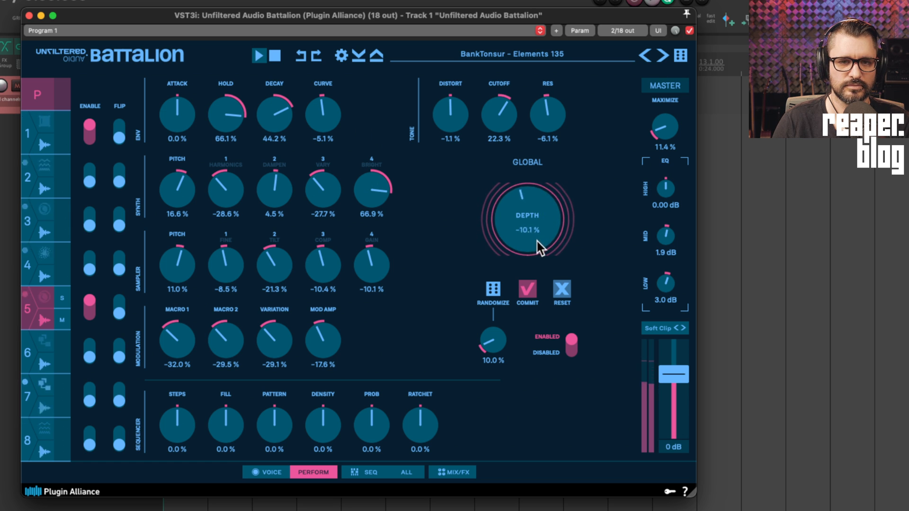
drag(527, 243, 527, 258)
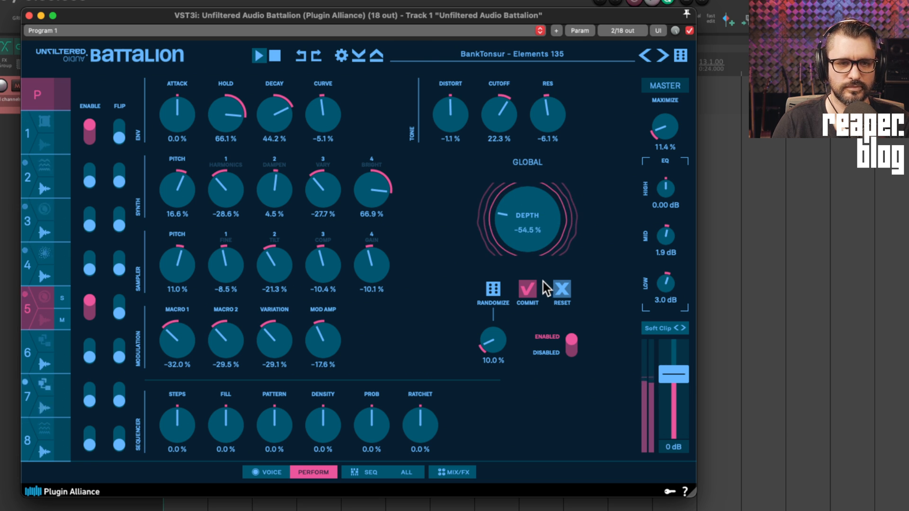
mouse_move(351, 442)
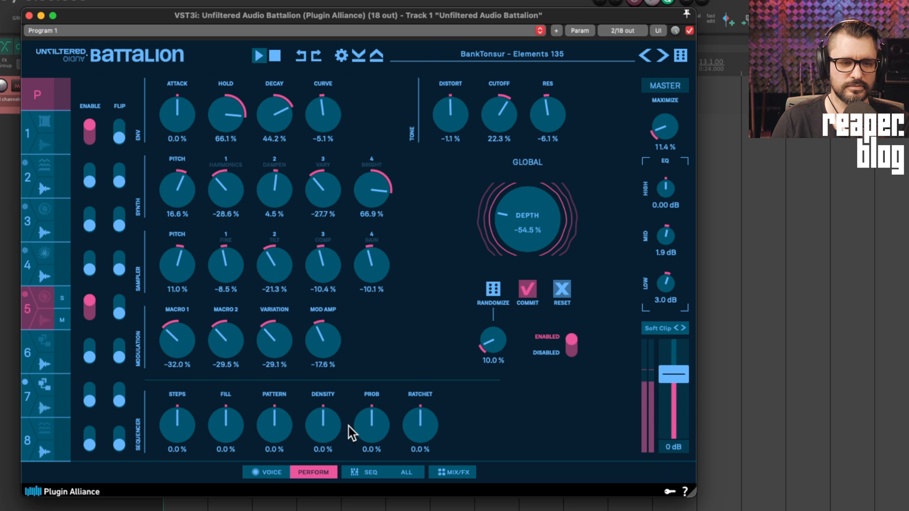
Stop playback and set the global depth to about -45%
click(273, 57)
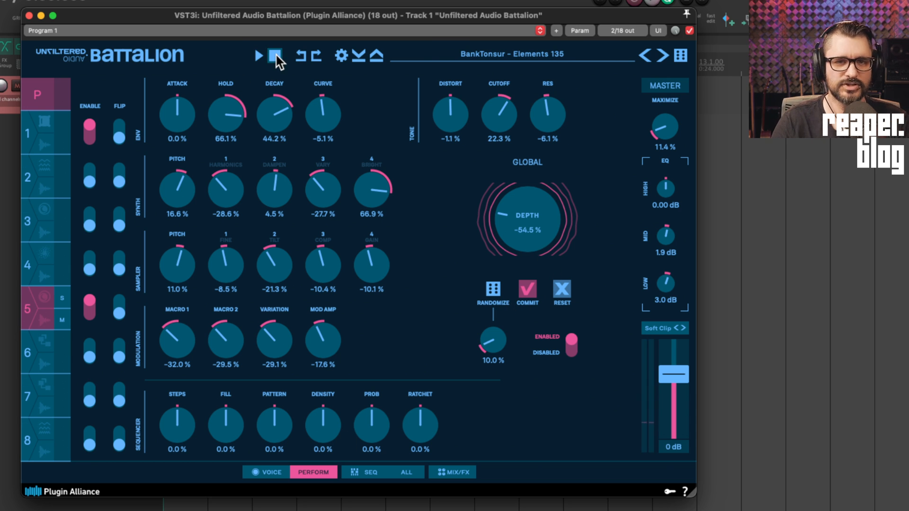
drag(526, 217, 513, 212)
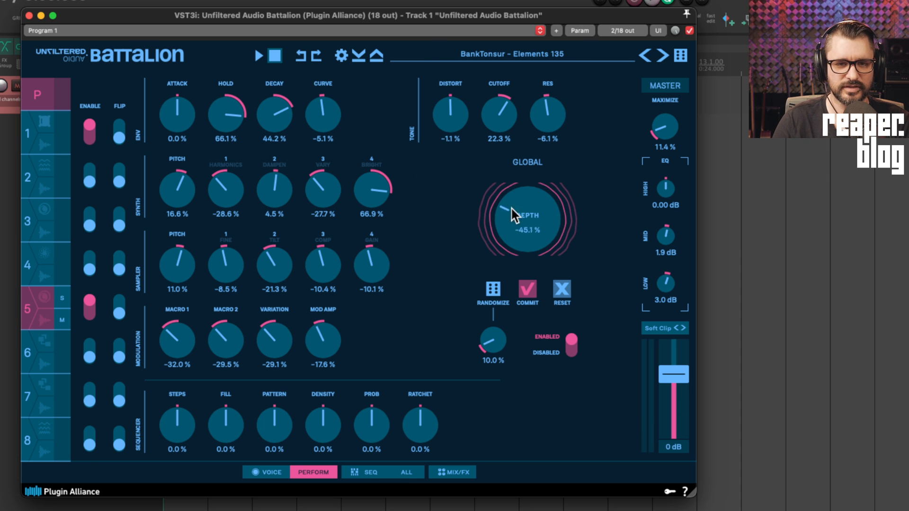
drag(527, 217, 519, 203)
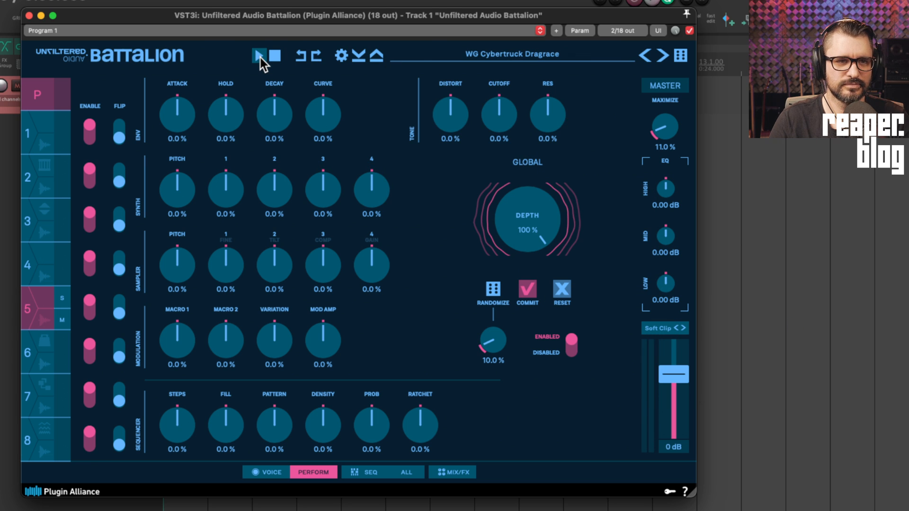
Start playback, push voice 5's decay offset negative and adjust its hold offset
click(259, 56)
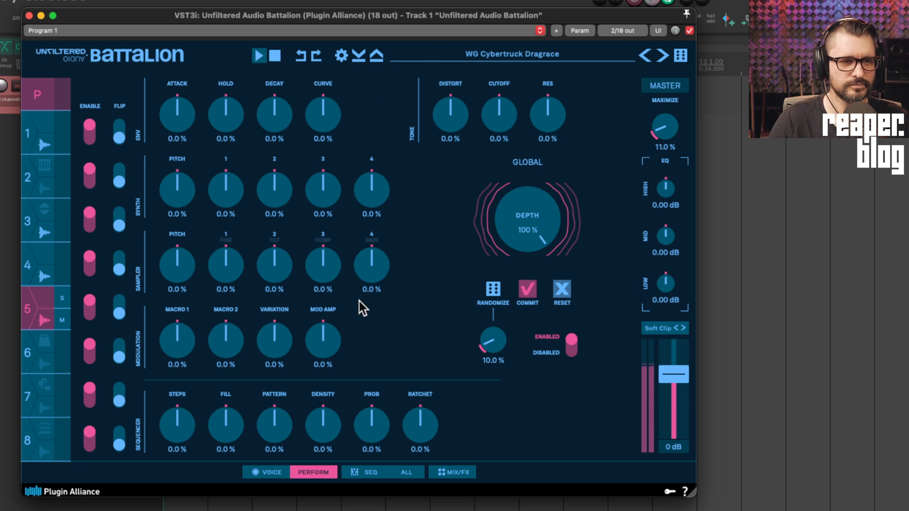
mouse_move(355, 152)
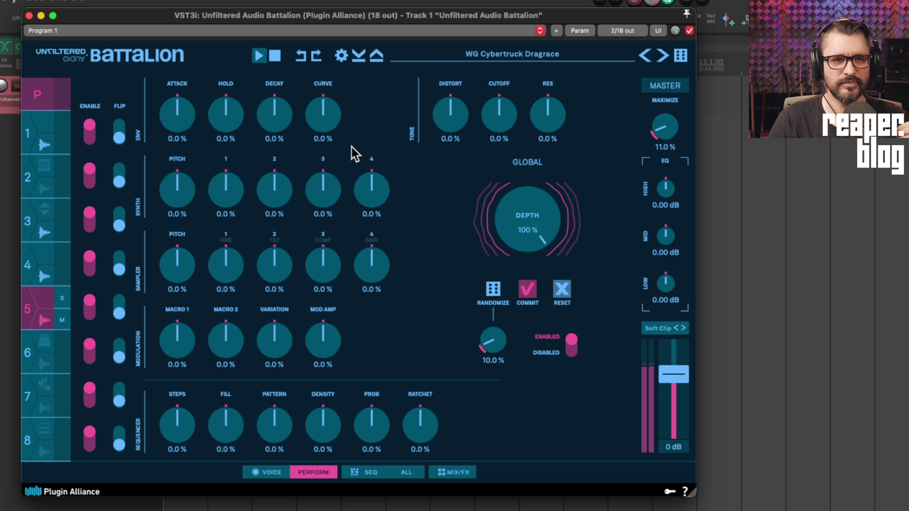
mouse_move(273, 117)
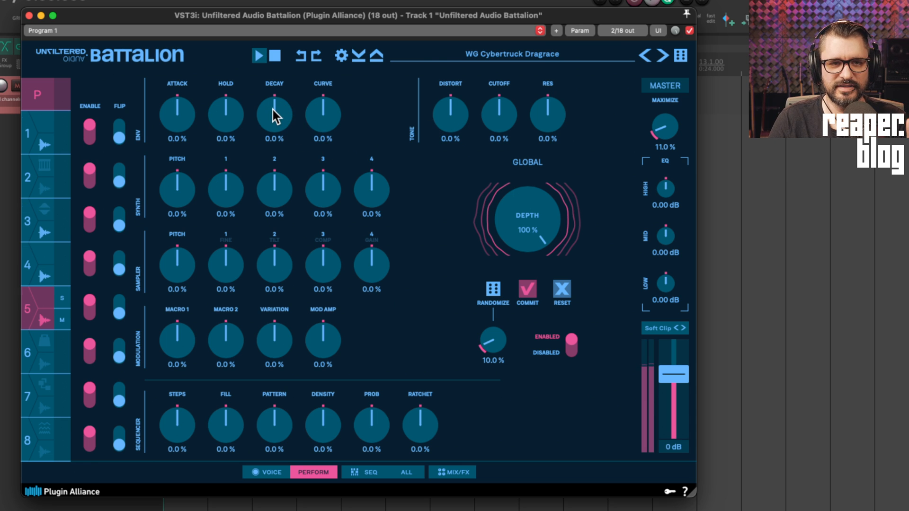
mouse_move(274, 115)
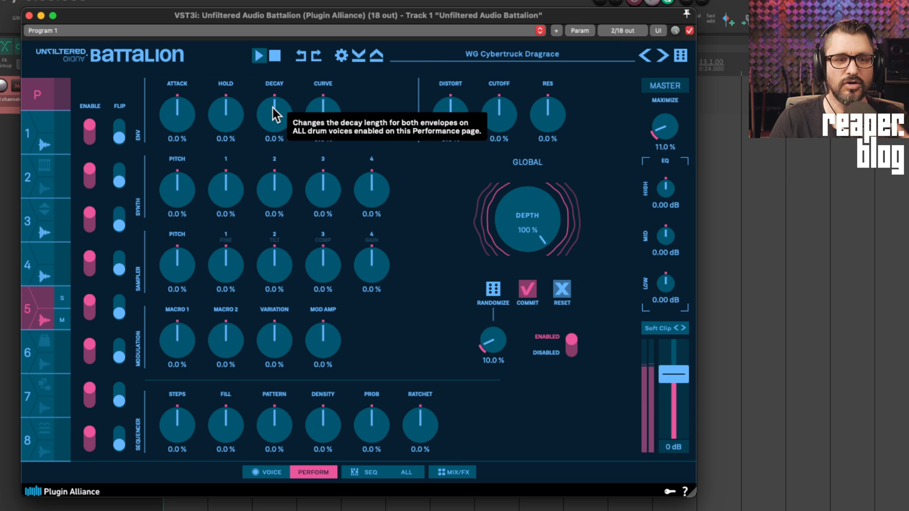
drag(274, 111, 274, 144)
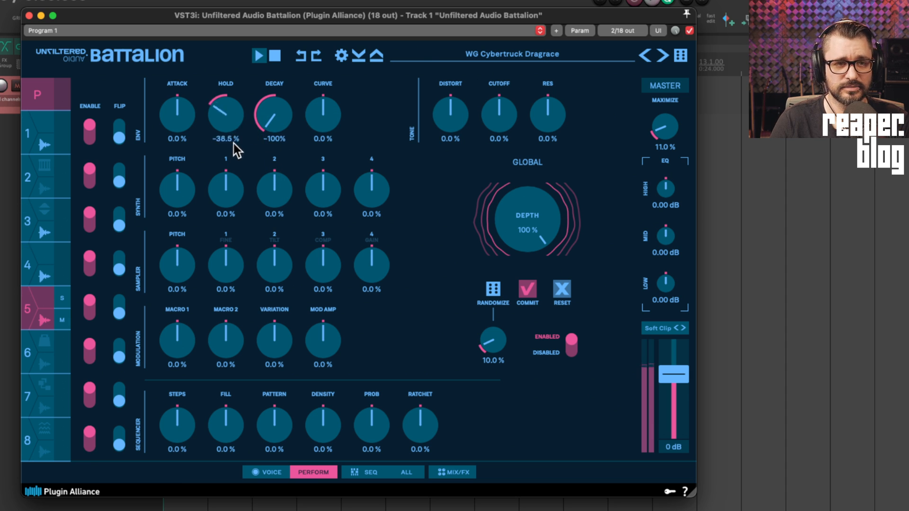
drag(224, 113, 225, 104)
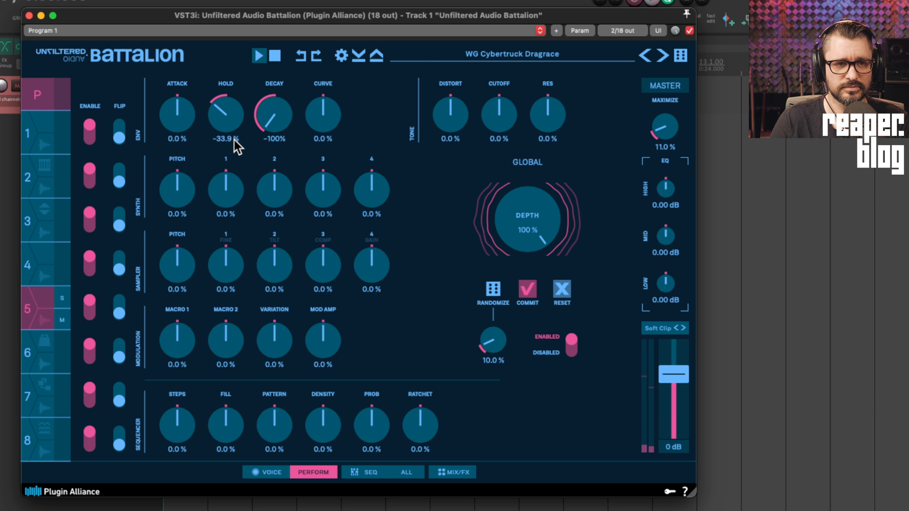
drag(224, 116, 225, 99)
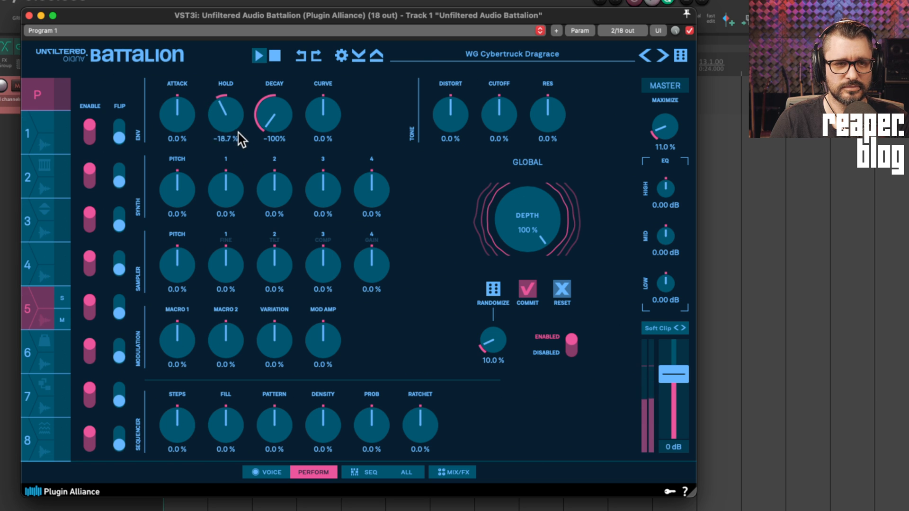
drag(225, 113, 225, 107)
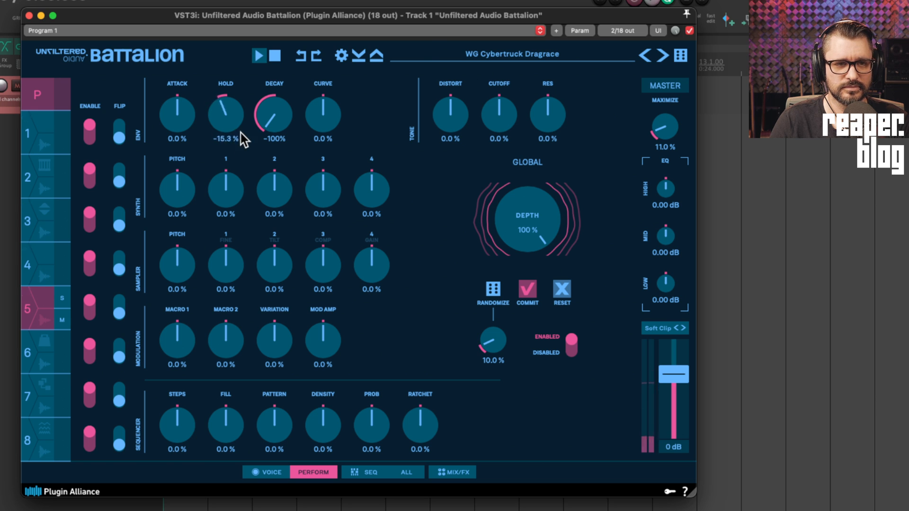
drag(225, 113, 238, 98)
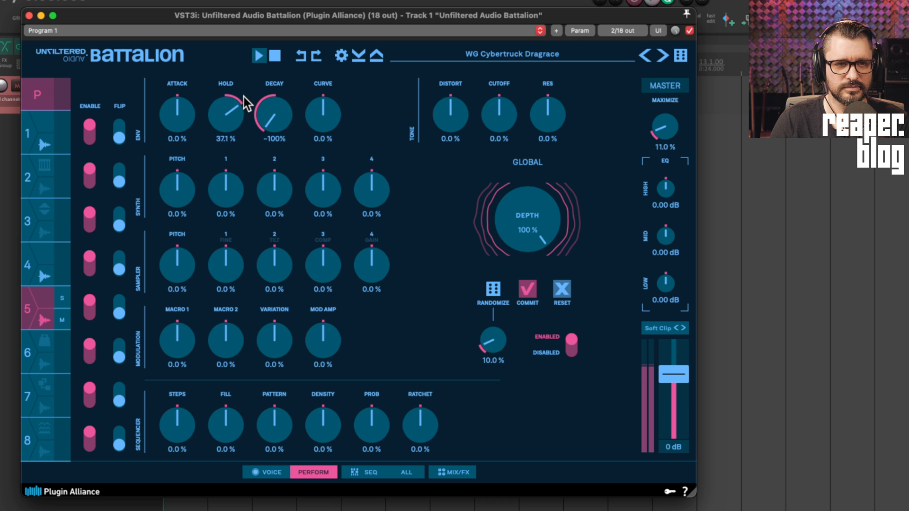
Finish the envelope offsets with curve at -46% and return to voice 5's Voice page
drag(225, 113, 244, 133)
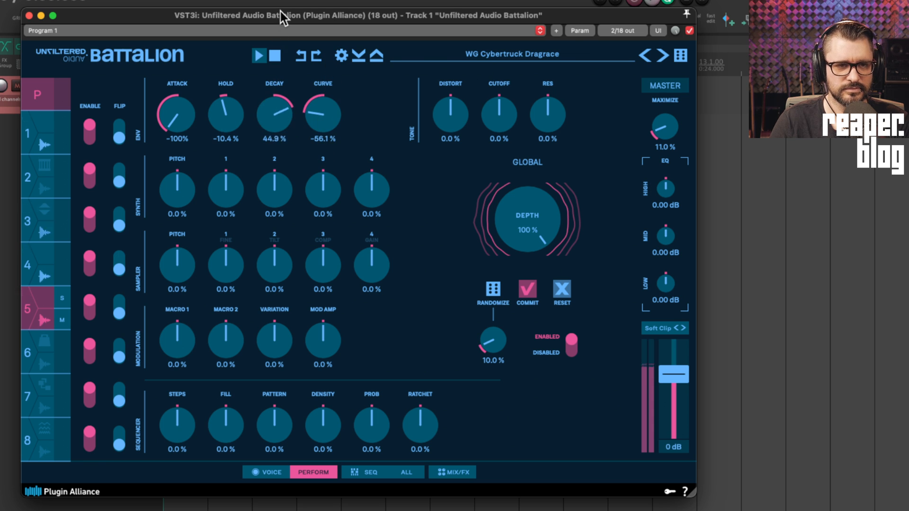
drag(323, 113, 323, 113)
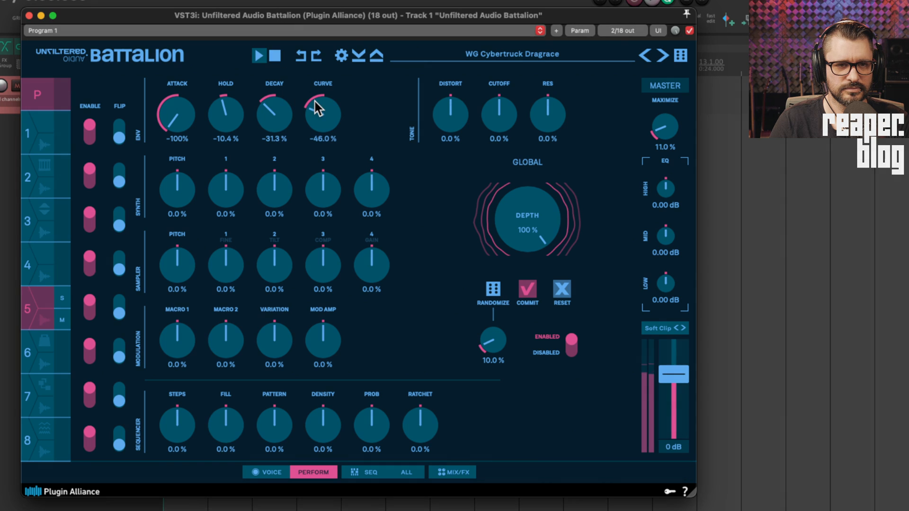
click(266, 472)
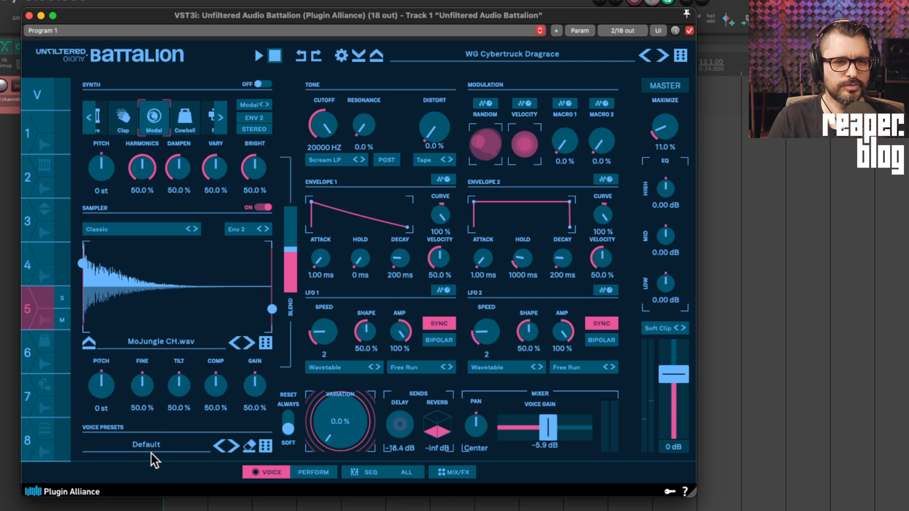
Browse the Ambient Works factory presets for voice 5 without loading one
click(146, 444)
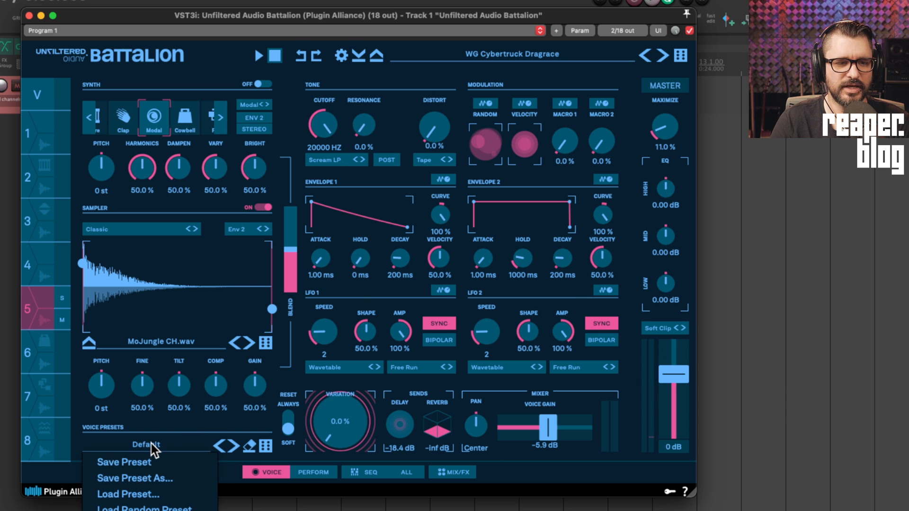
mouse_move(142, 503)
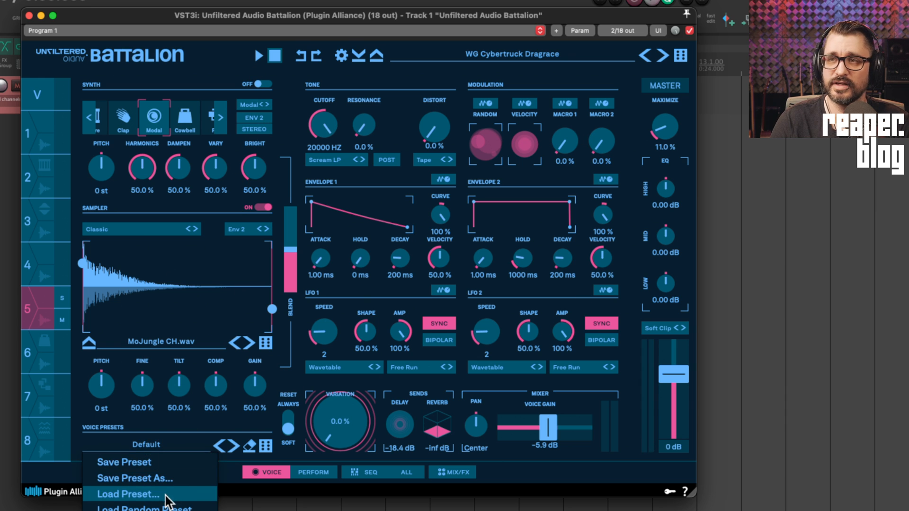
mouse_move(188, 479)
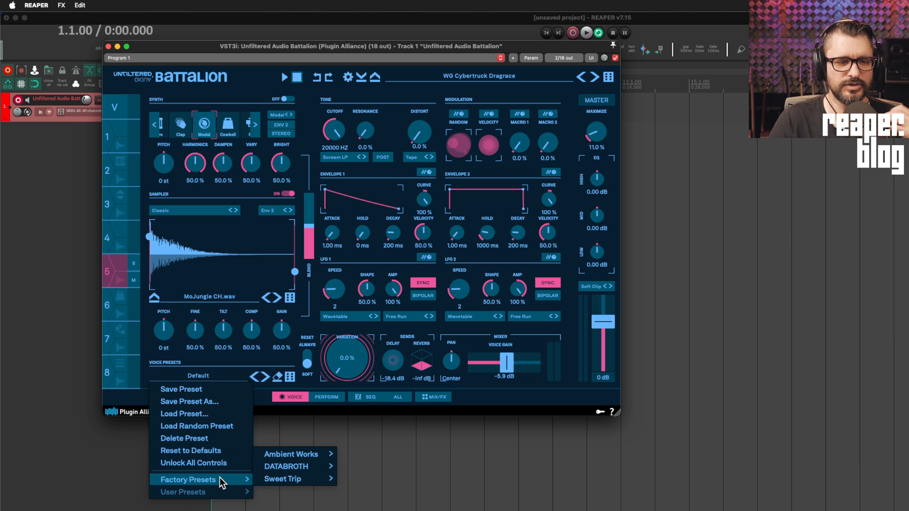
click(291, 454)
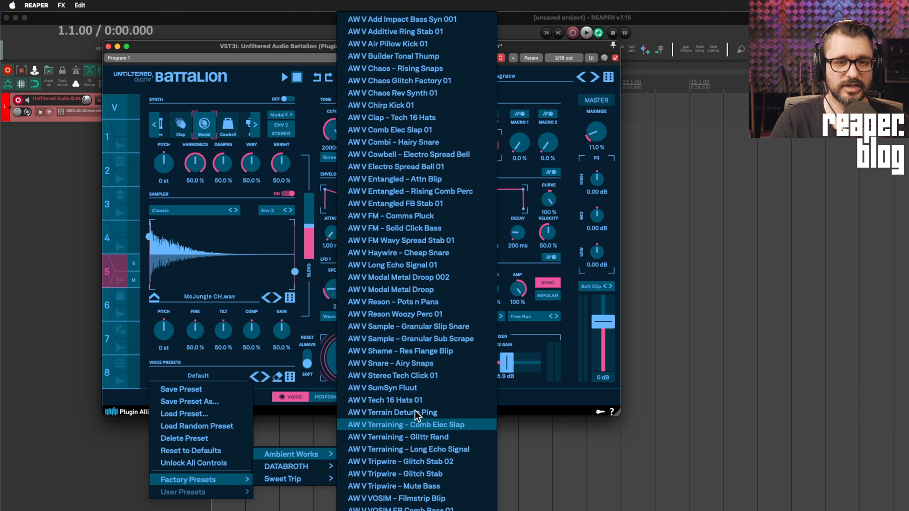
click(416, 425)
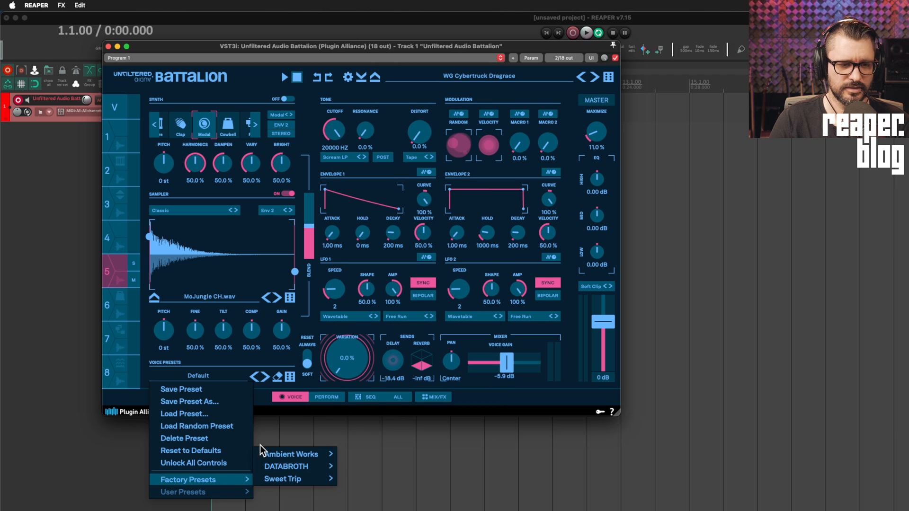
click(209, 107)
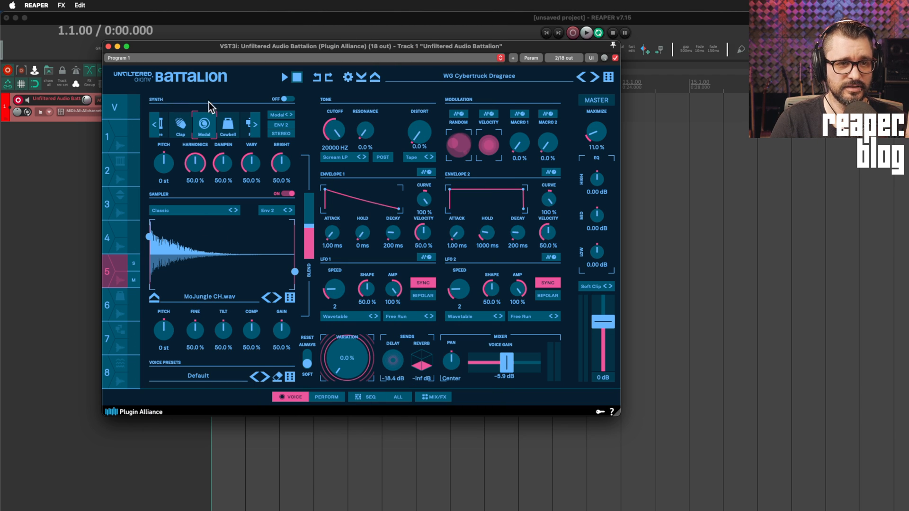
mouse_move(410, 361)
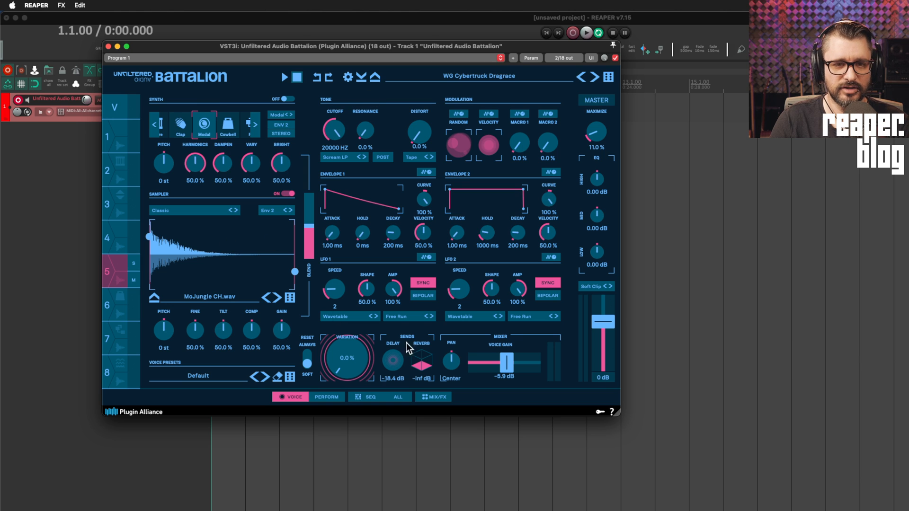
Load a random voice preset, landing on SYN - VOSIM Pluck
click(289, 376)
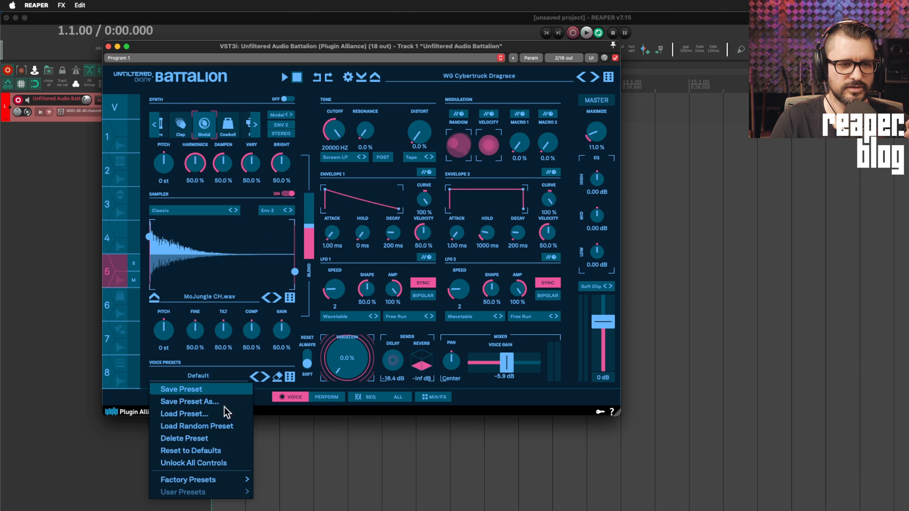
click(197, 427)
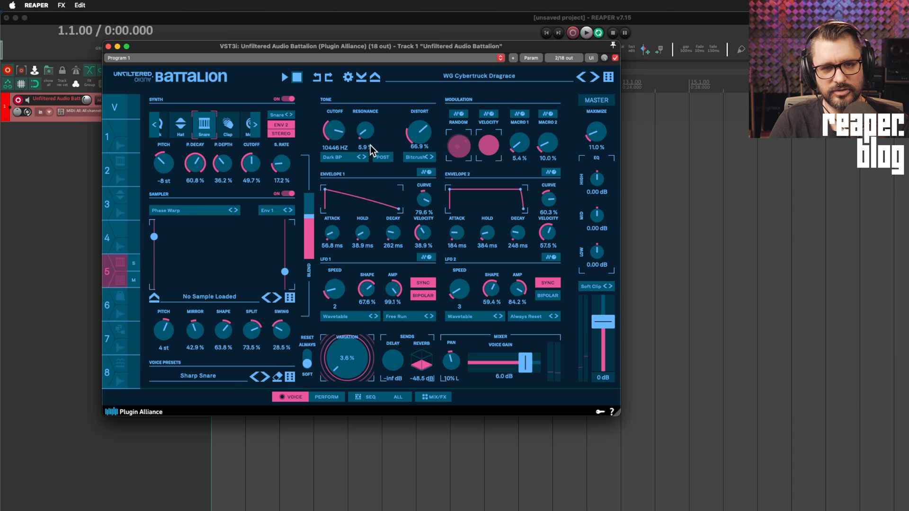
mouse_move(359, 216)
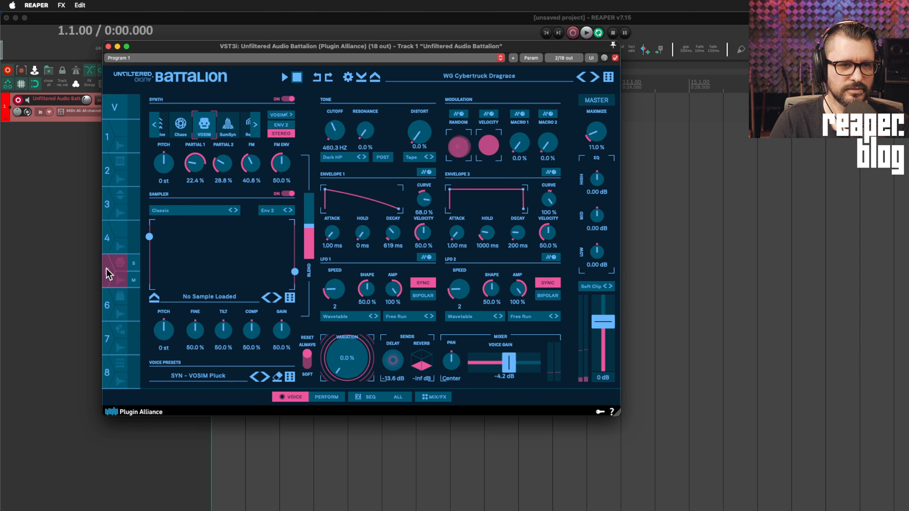
click(289, 376)
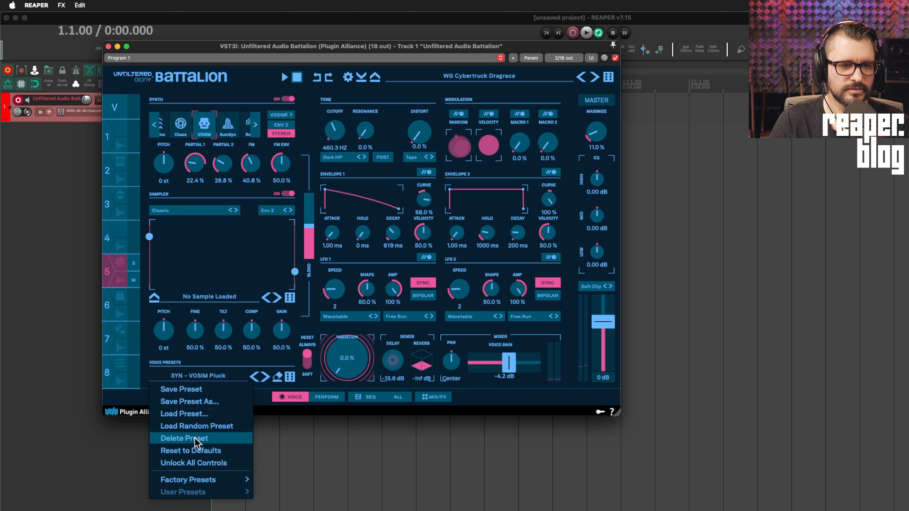
Open the Mix/FX page and inspect voice 1's Trigger, Choke and Routing options, leaving them unset
click(434, 397)
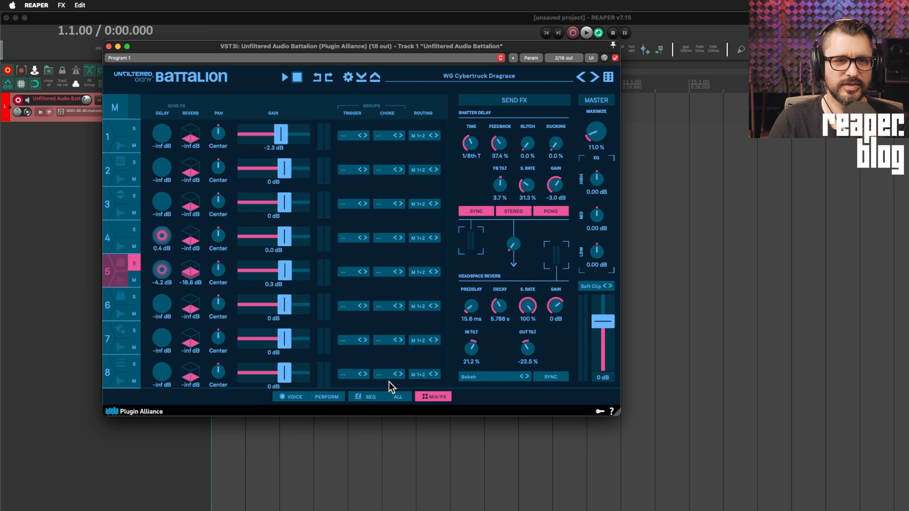
mouse_move(371, 177)
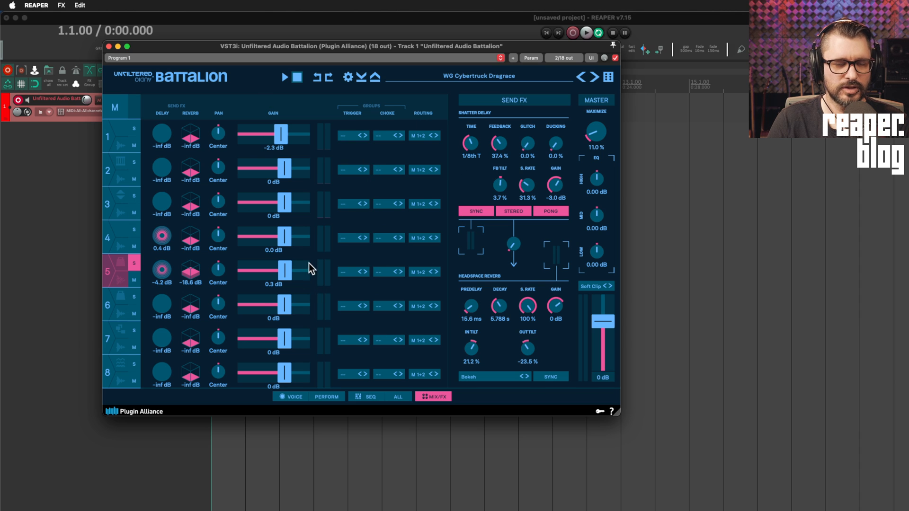
click(351, 136)
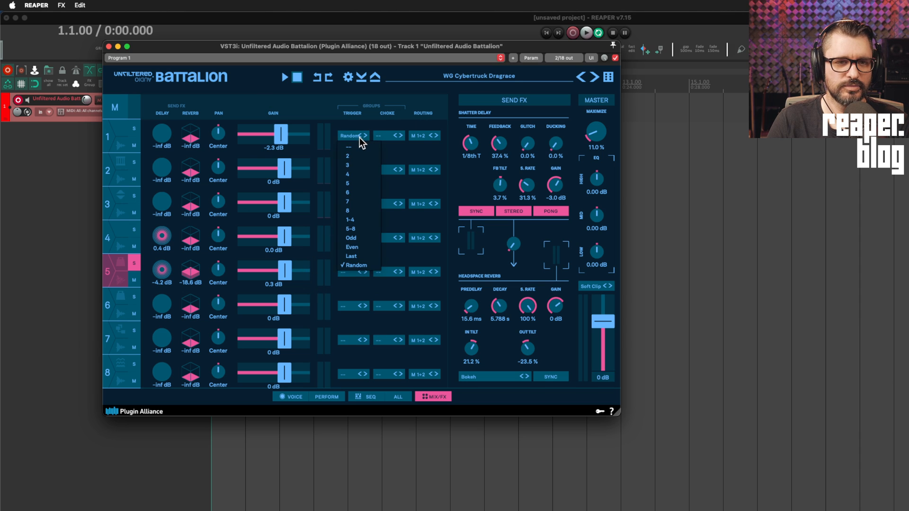
click(349, 135)
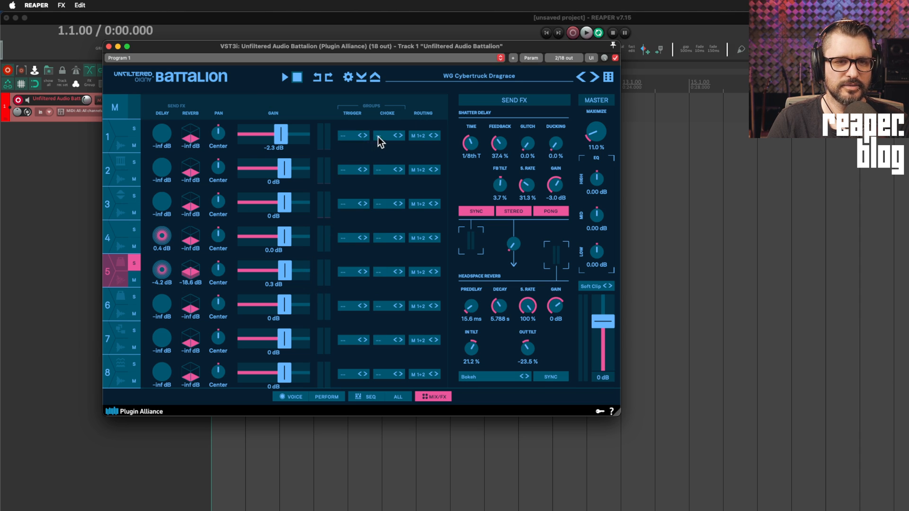
click(418, 136)
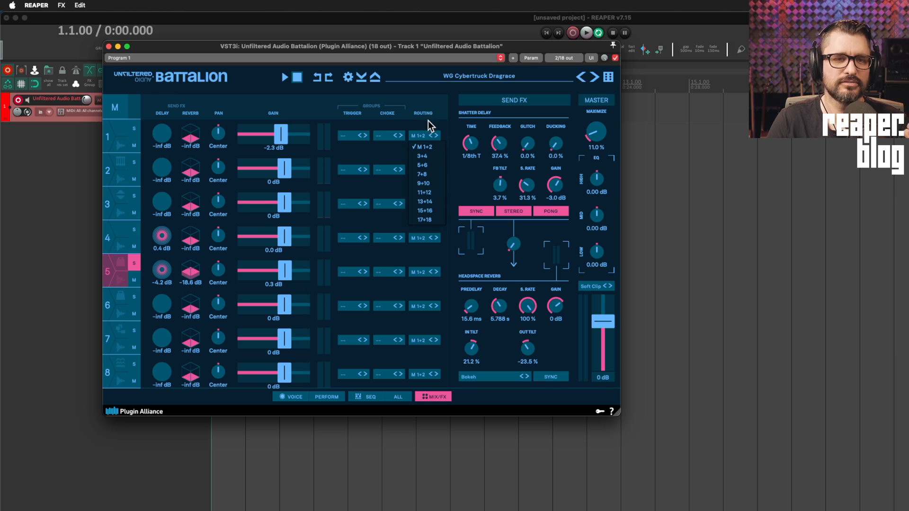
click(420, 147)
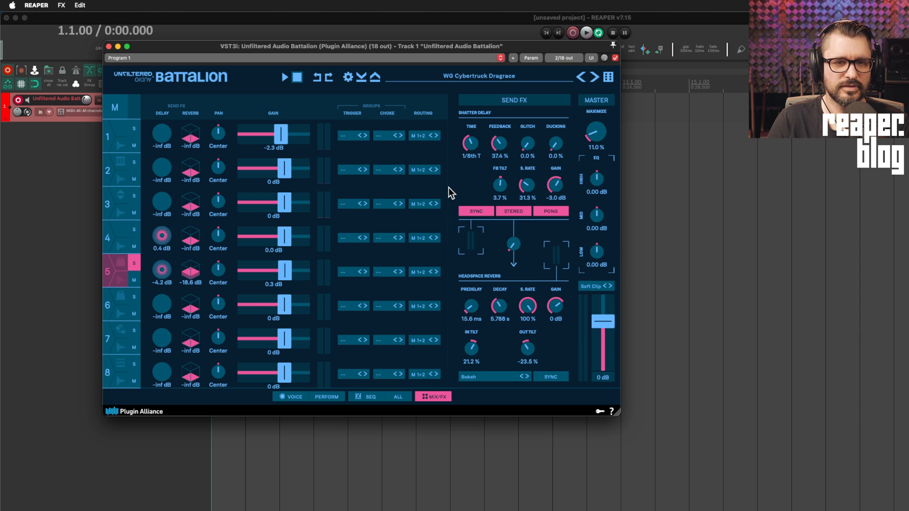
mouse_move(120, 268)
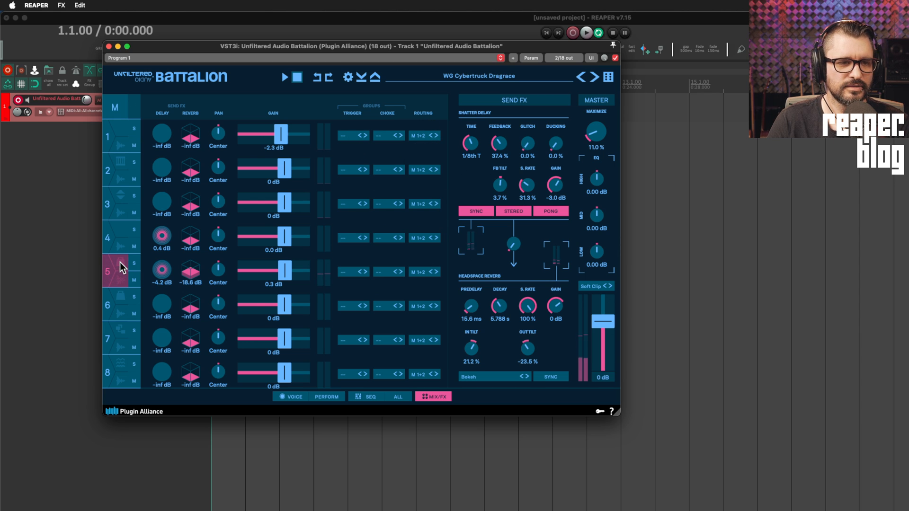
mouse_move(133, 141)
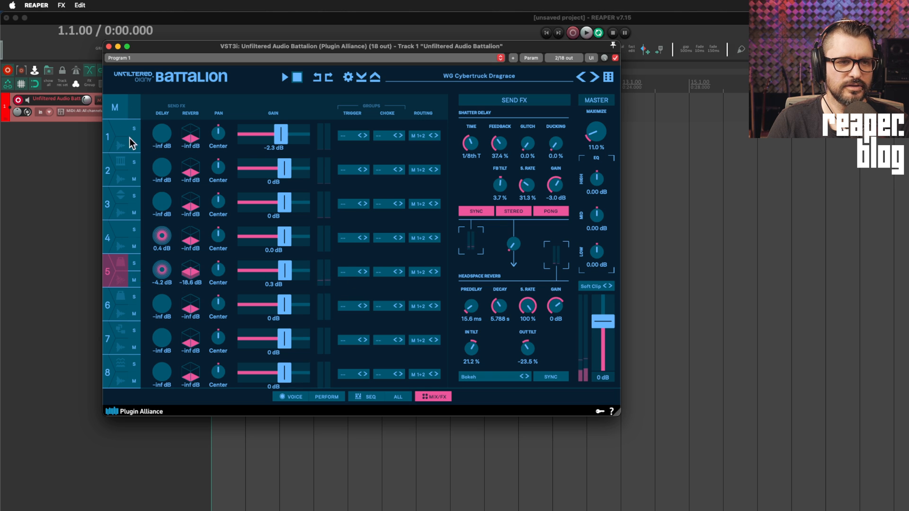
Choose trigger group 5 for voice 1 and choke group 5 for voice 7
click(347, 136)
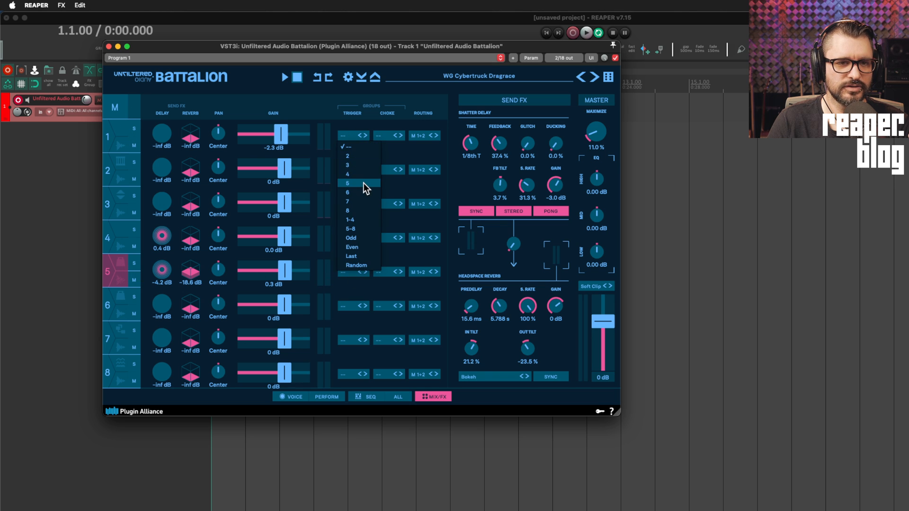
click(347, 182)
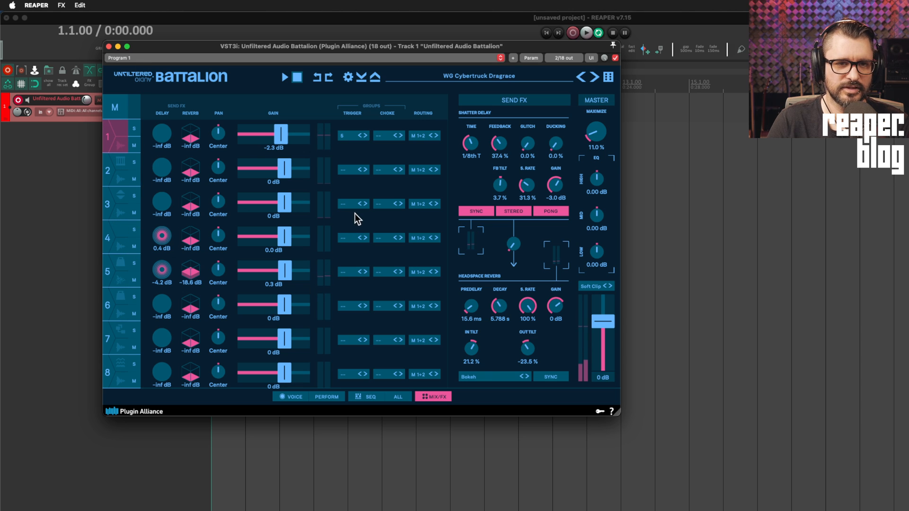
click(108, 238)
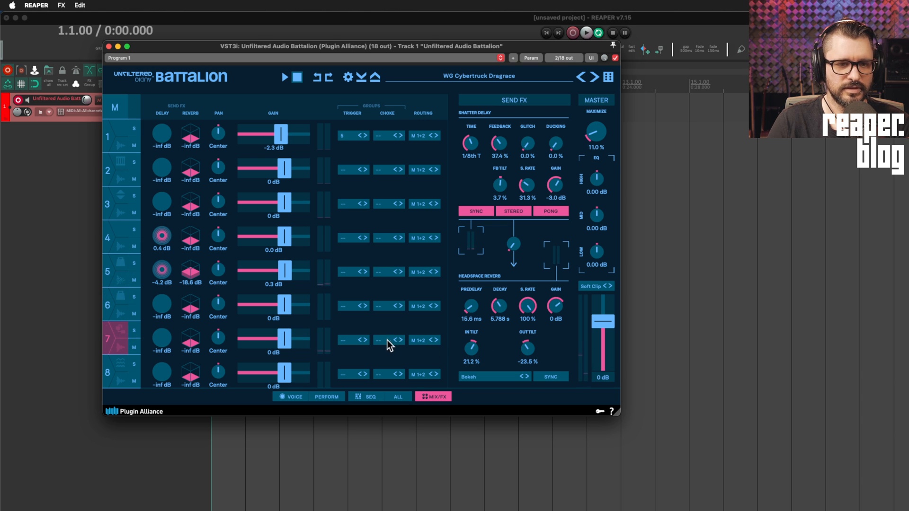
click(388, 340)
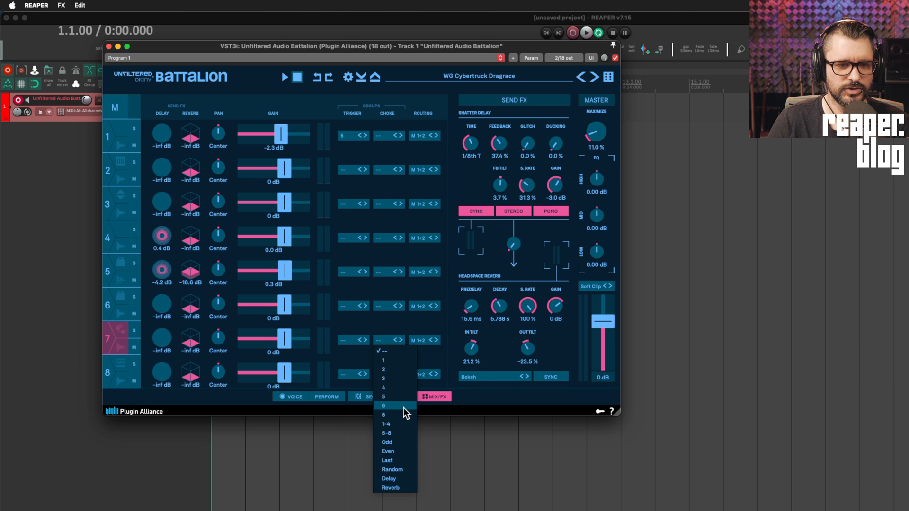
mouse_move(404, 413)
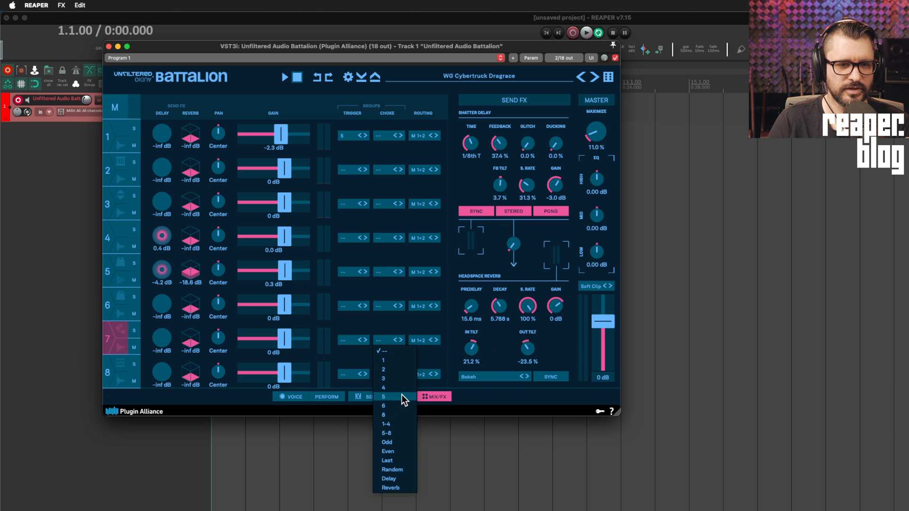
click(384, 396)
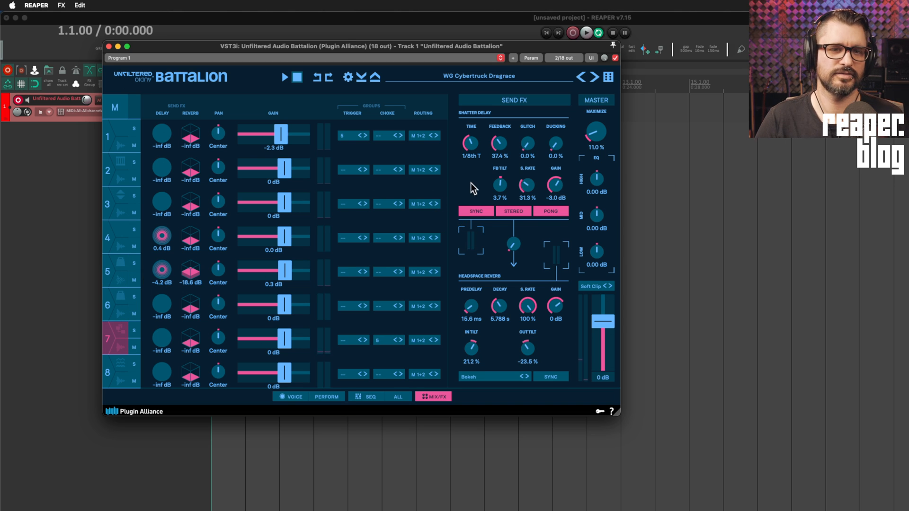
mouse_move(449, 146)
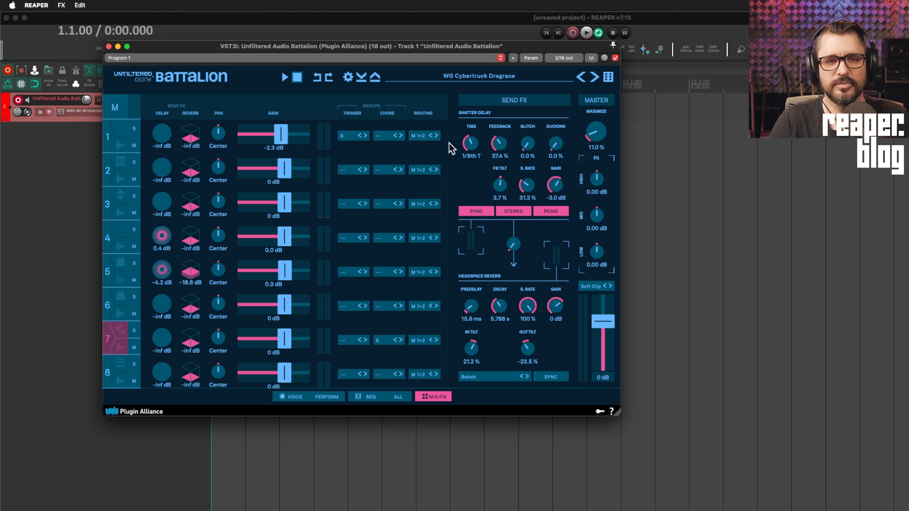
mouse_move(563, 214)
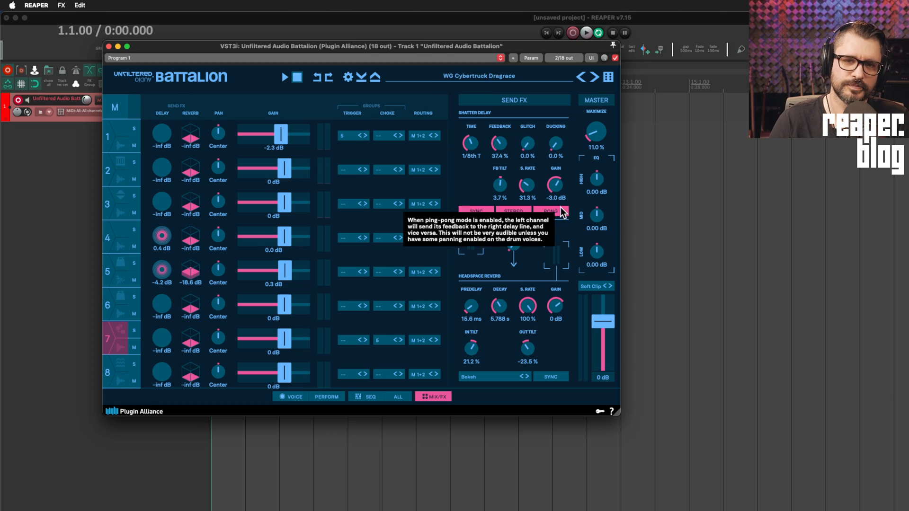